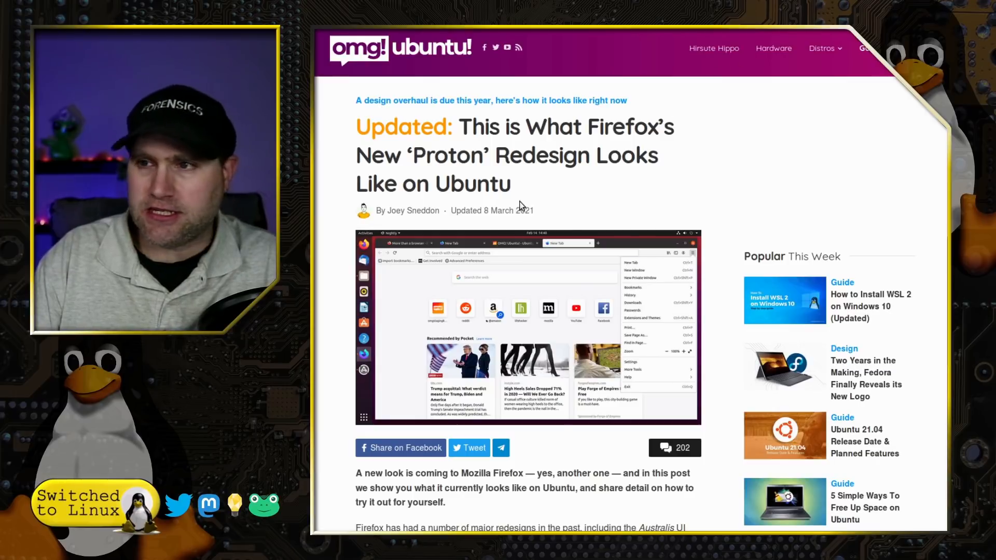
mouse_move(558, 193)
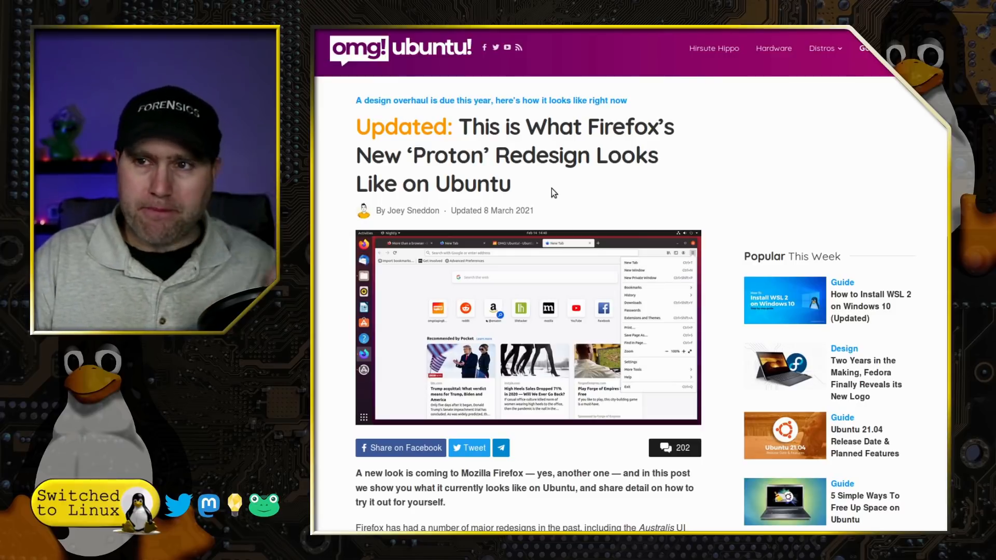
mouse_move(646, 185)
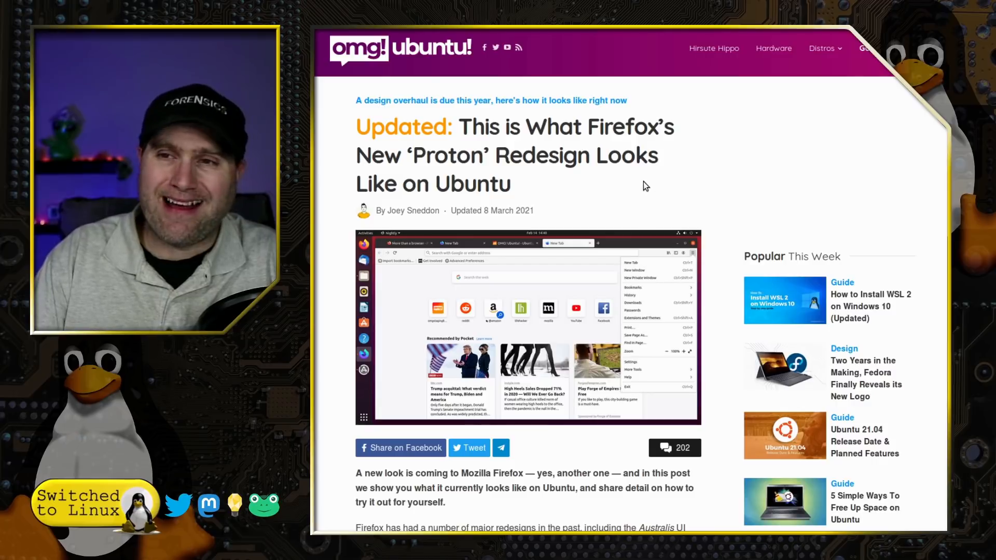
mouse_move(656, 185)
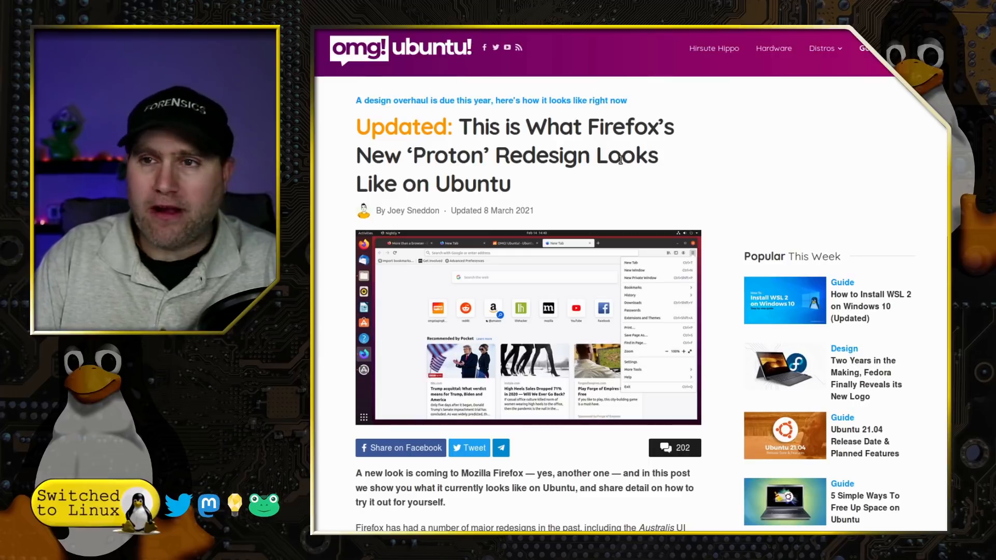
Step: Scroll the OMG! Ubuntu! article down to the confirmed Proton redesigns list and disclaimer
scroll("down", 3)
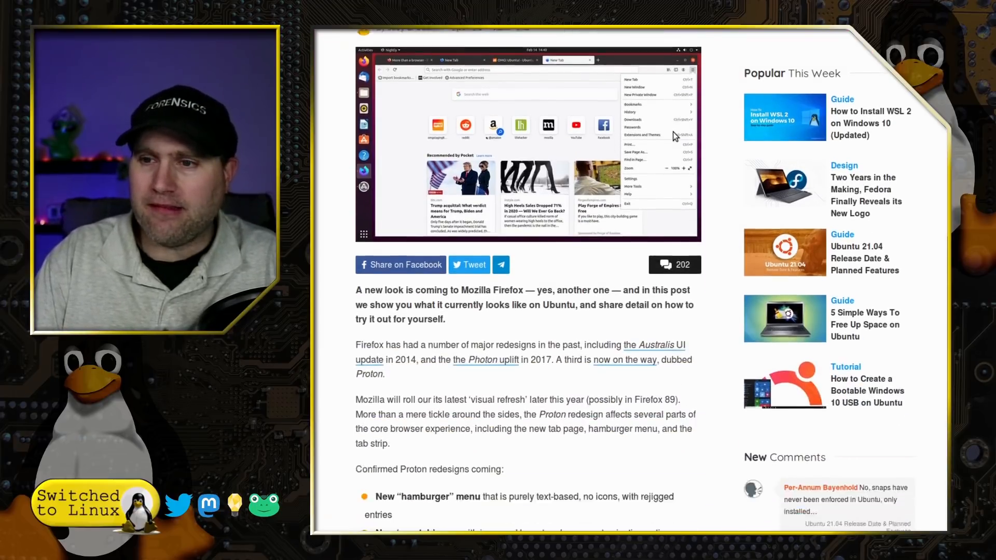
scroll("down", 3)
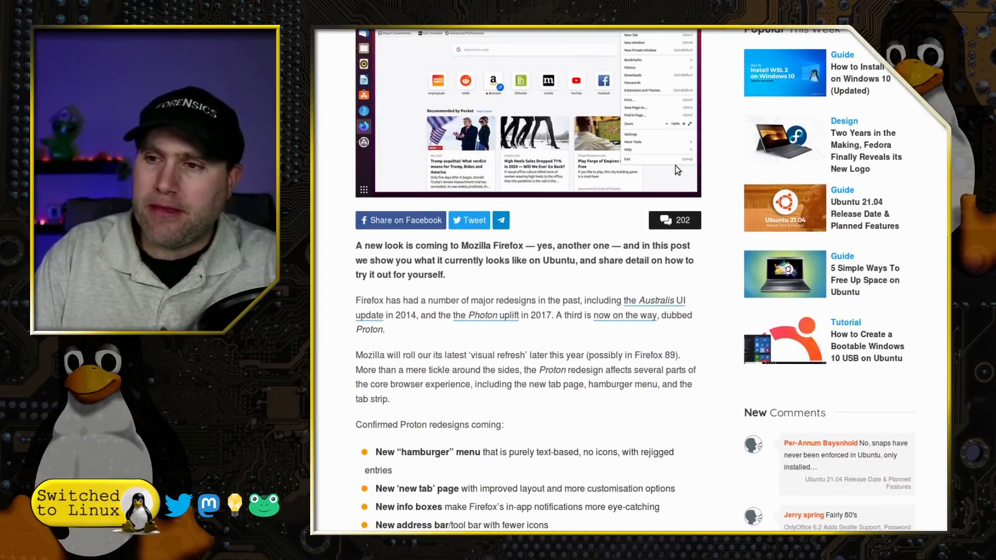
scroll("down", 3)
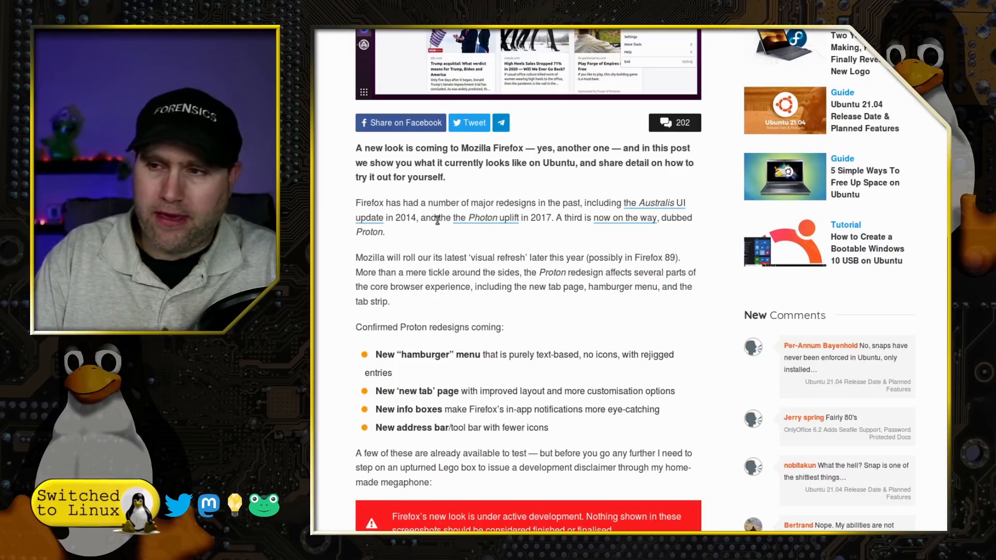
scroll("down", 3)
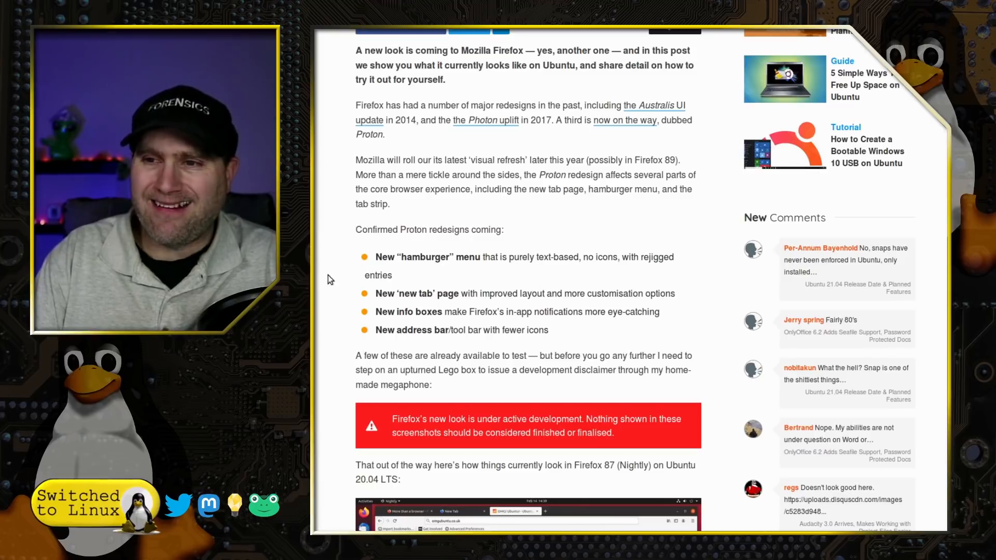
mouse_move(399, 305)
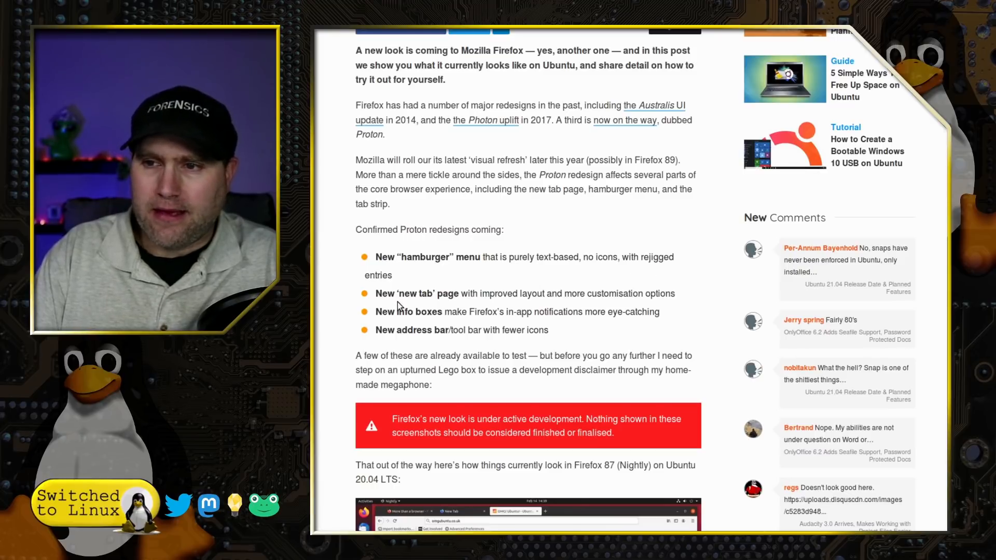
mouse_move(576, 312)
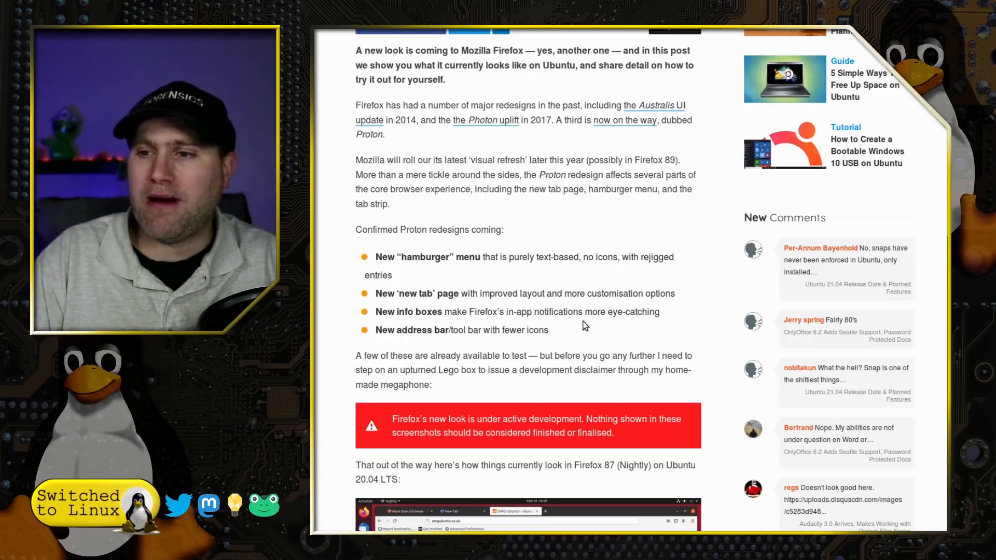
mouse_move(622, 343)
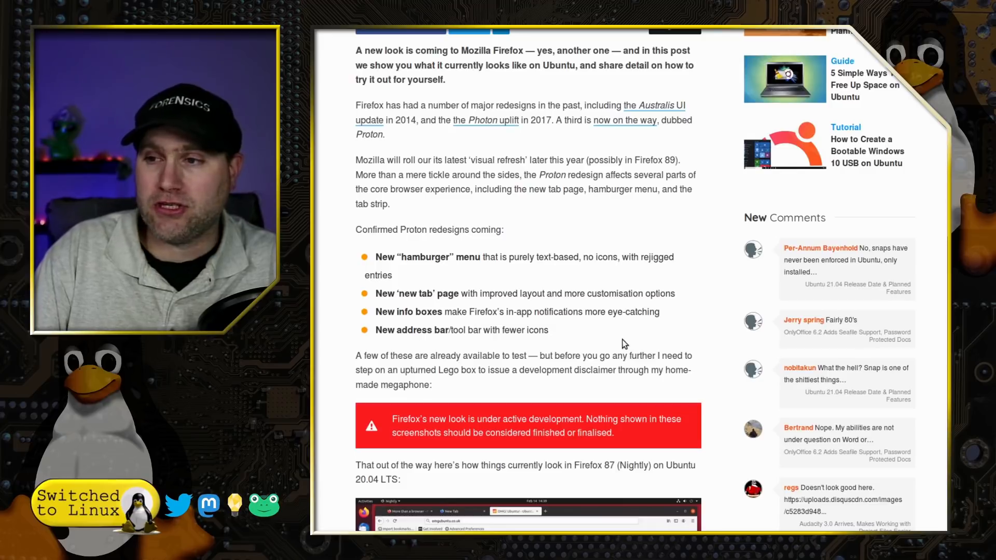
mouse_move(652, 338)
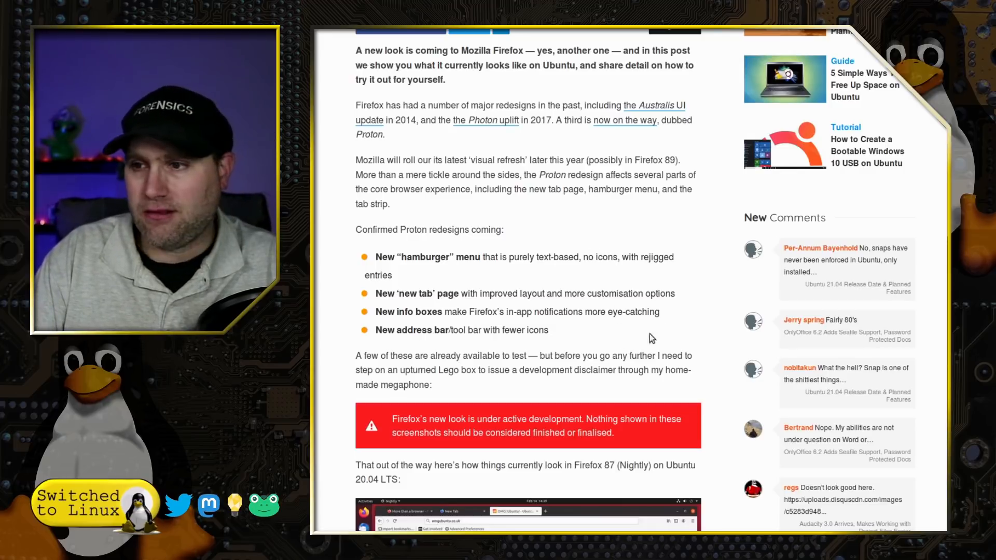
mouse_move(563, 309)
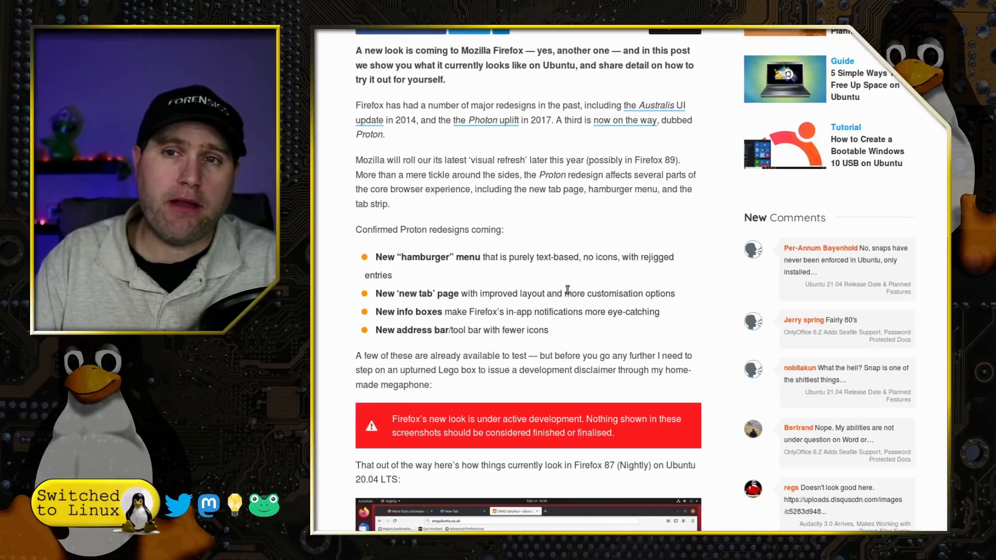
mouse_move(579, 273)
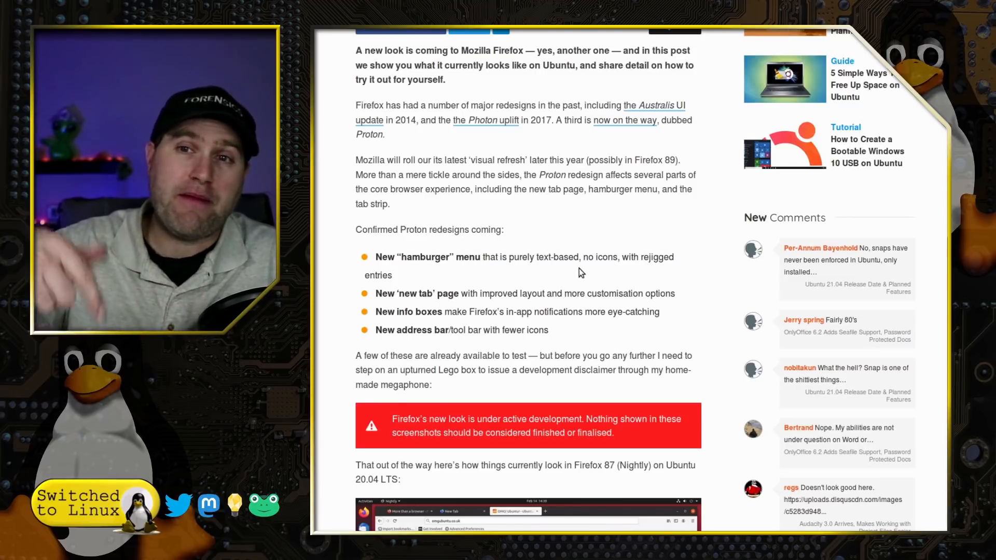
mouse_move(591, 248)
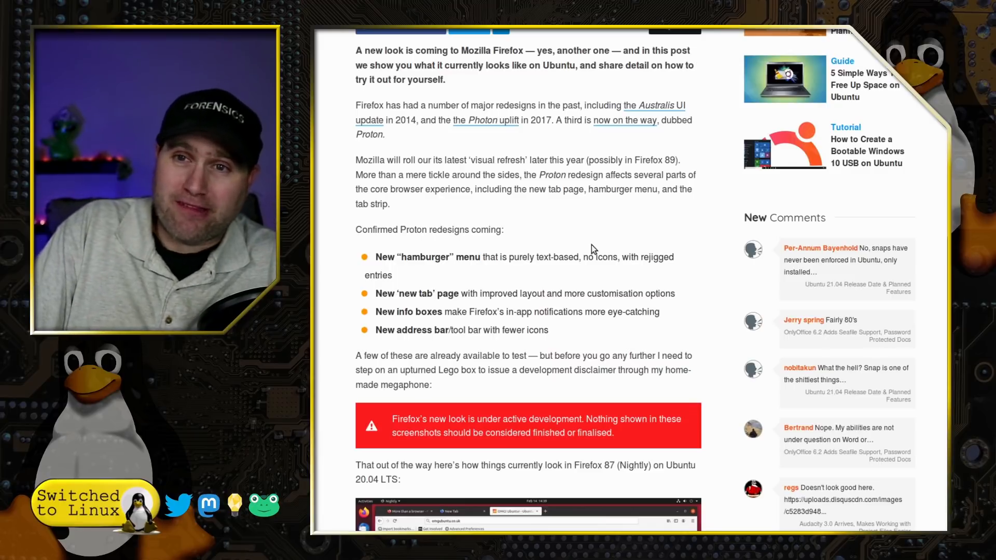
mouse_move(633, 279)
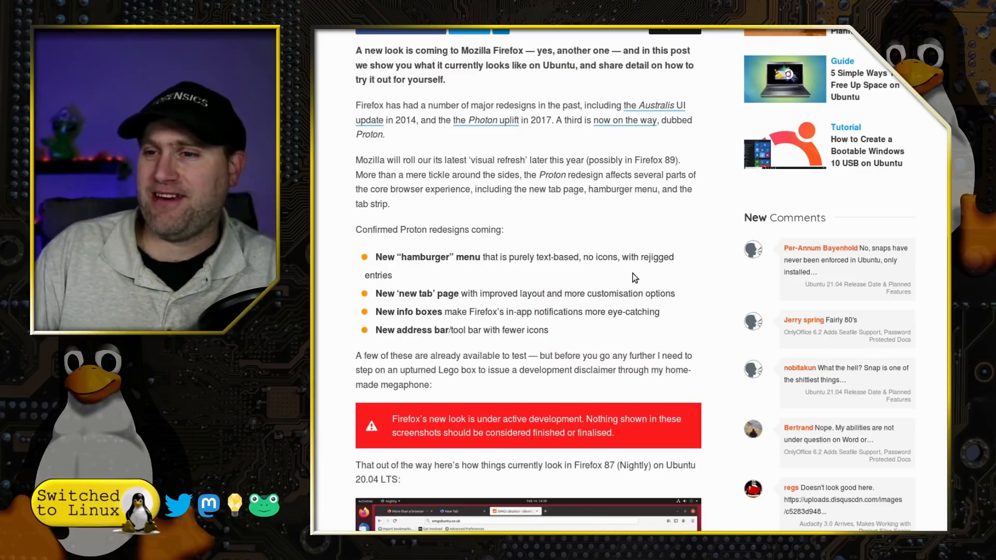
mouse_move(615, 313)
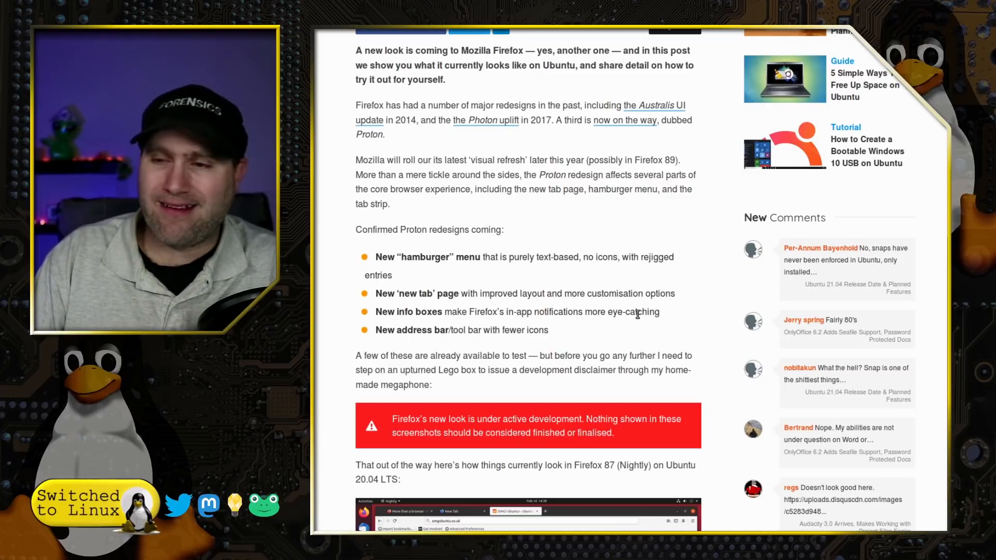
Step: Scroll further down to the 'How to Try Proton in Firefox 85+' steps and settings list
scroll("down", 3)
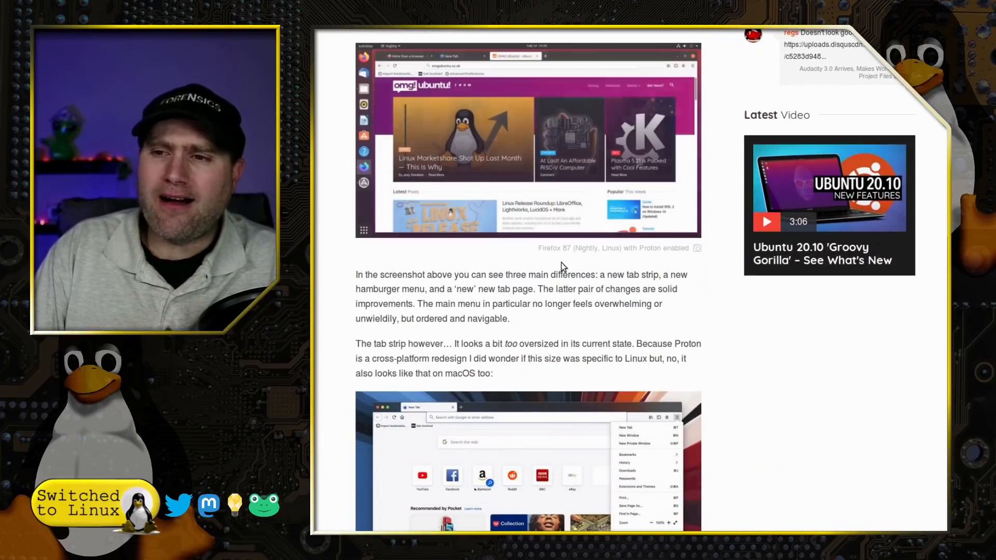
scroll("down", 3)
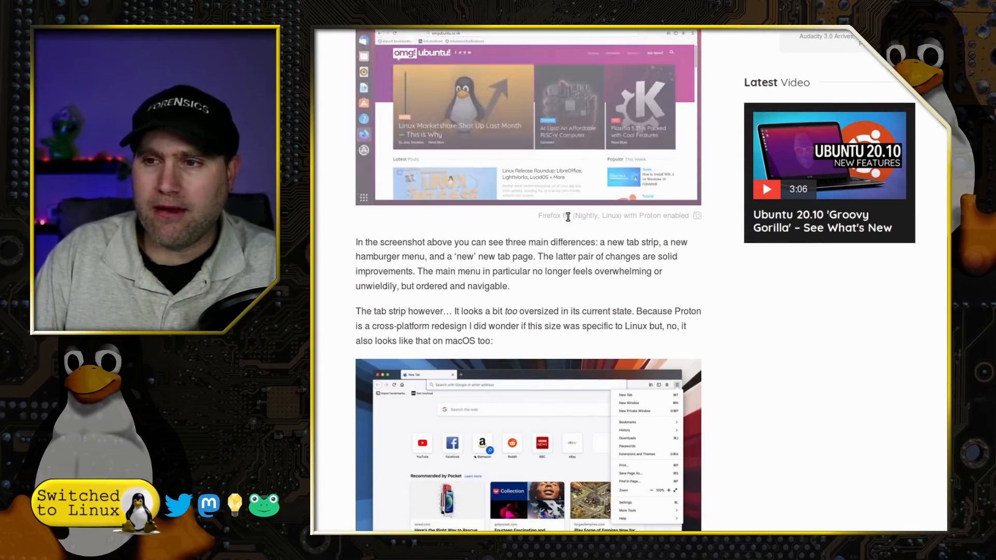
scroll("down", 3)
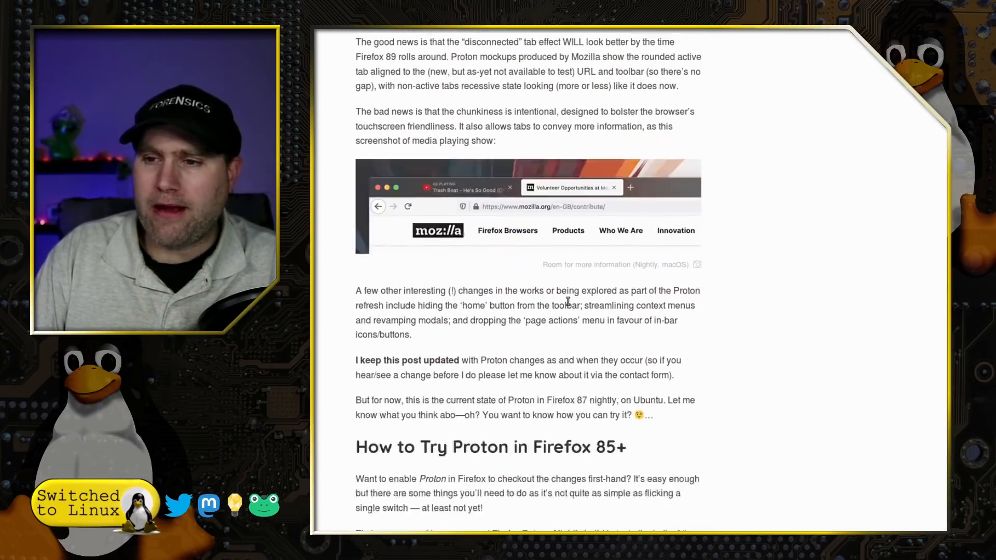
scroll("down", 3)
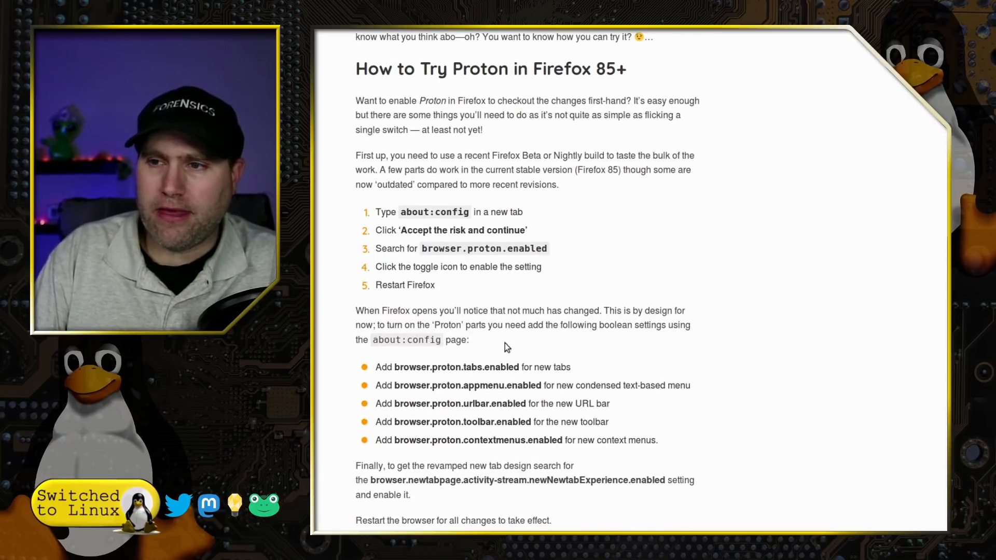
scroll("down", 3)
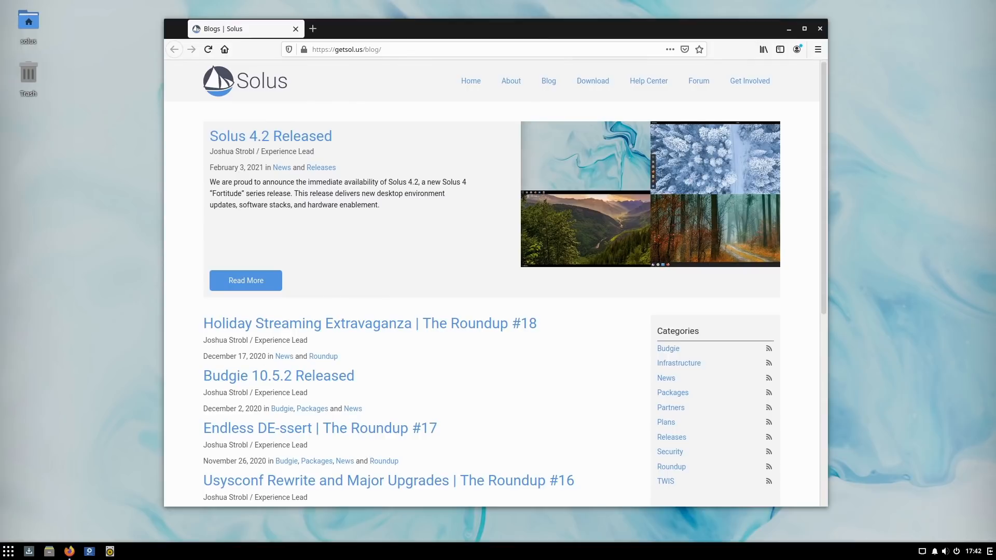
mouse_move(784, 275)
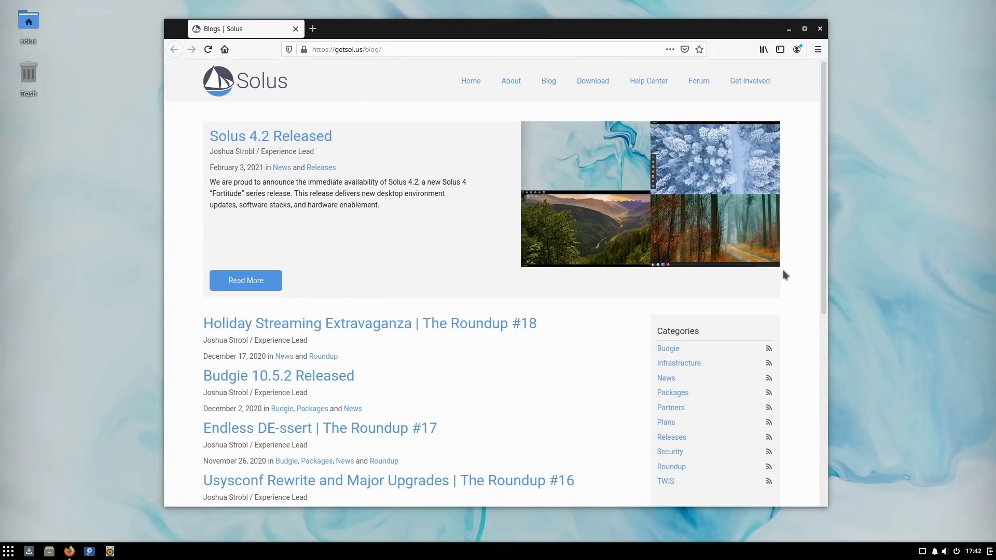
mouse_move(721, 5)
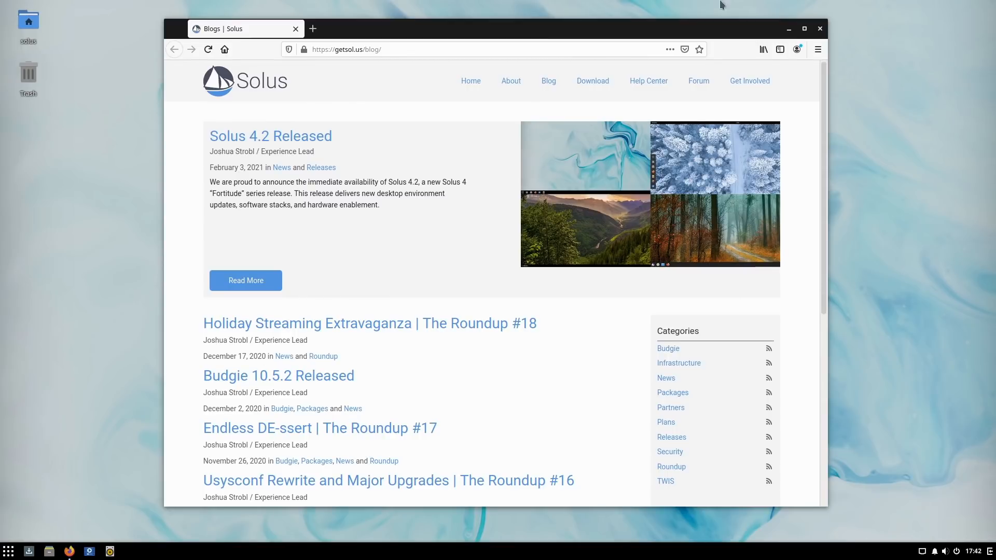
mouse_move(825, 244)
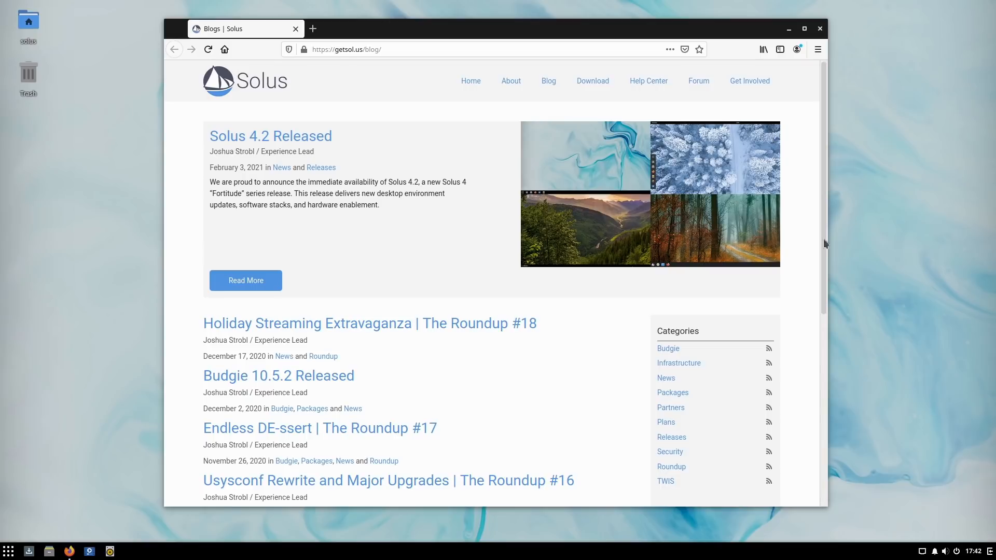
mouse_move(894, 259)
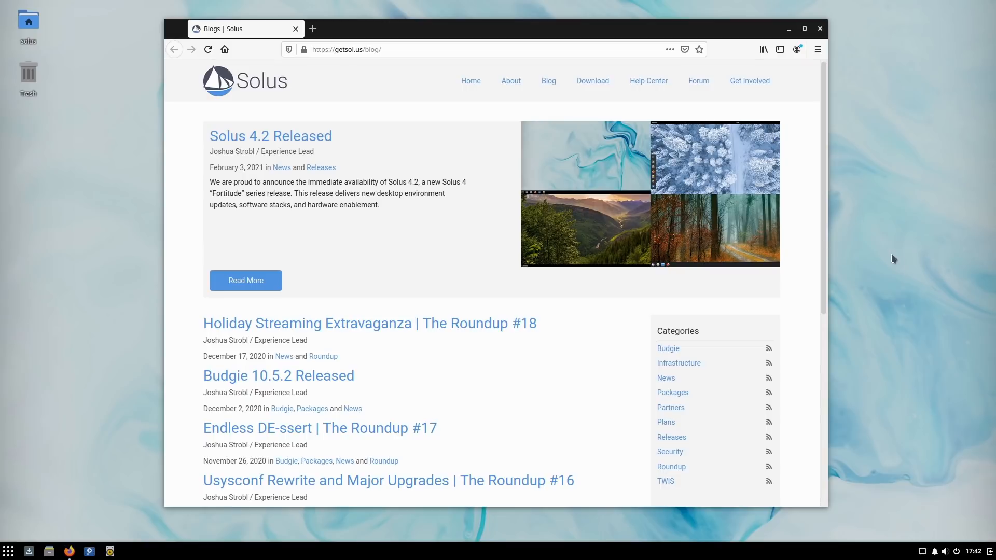
mouse_move(251, 152)
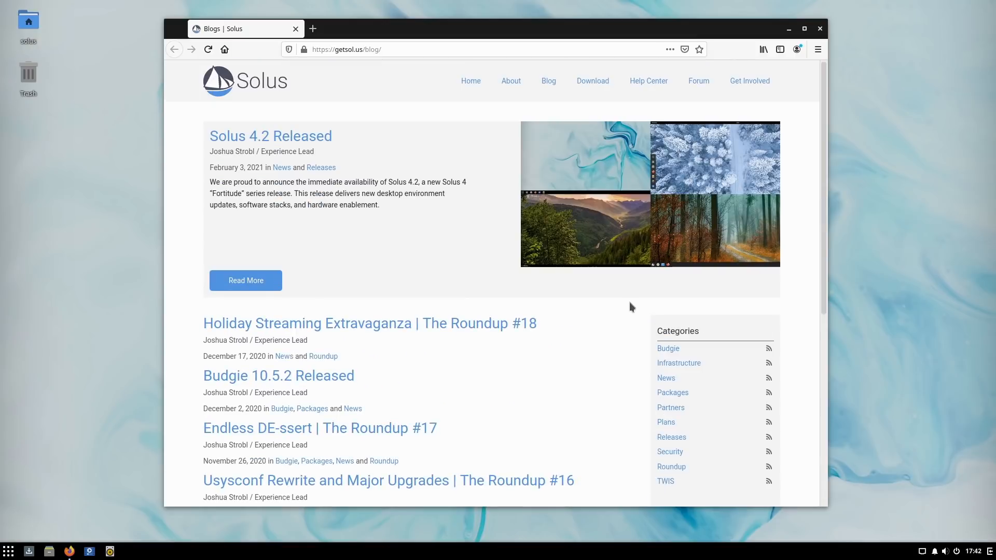
mouse_move(241, 186)
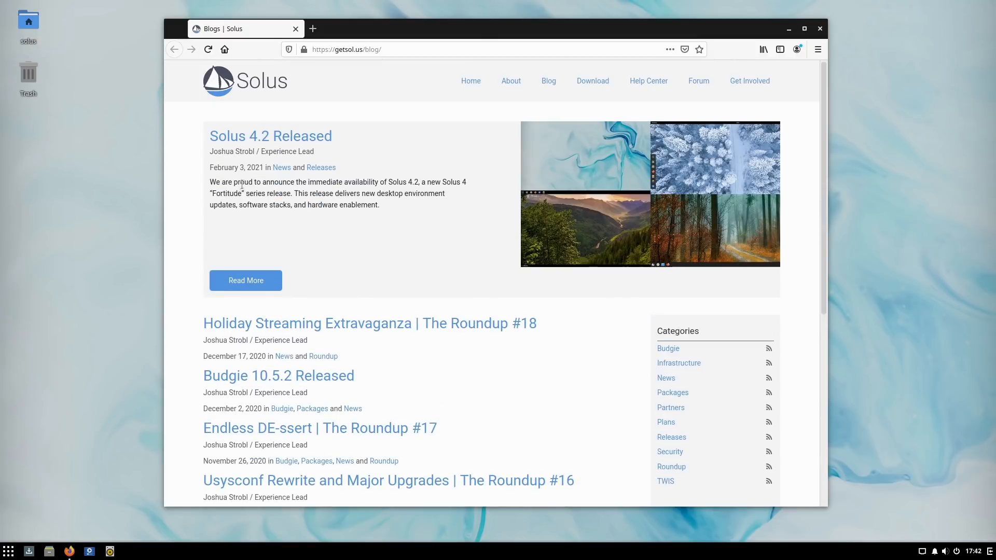
mouse_move(180, 111)
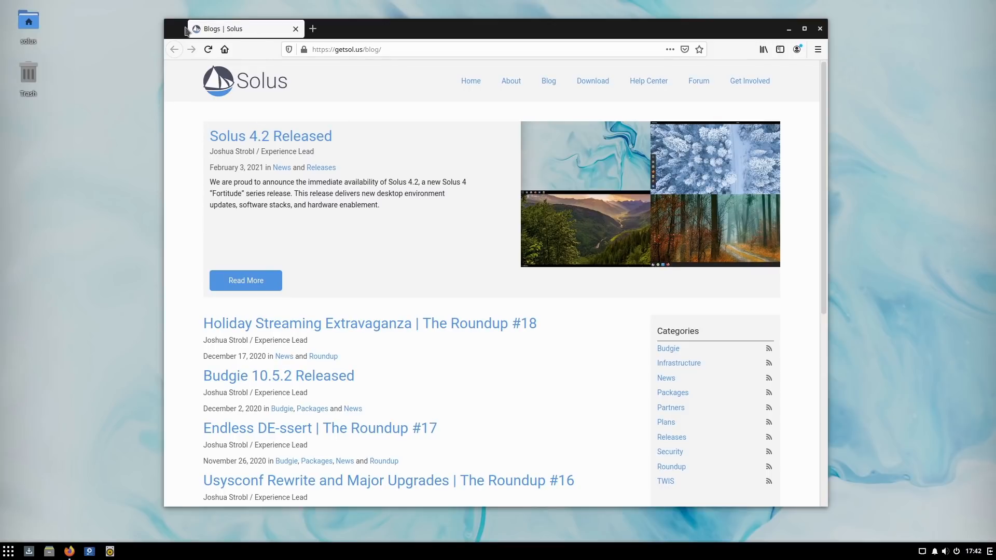
Step: Open a second tab, flip between it and the Solus blog, ending on the New Tab page
left_click(311, 29)
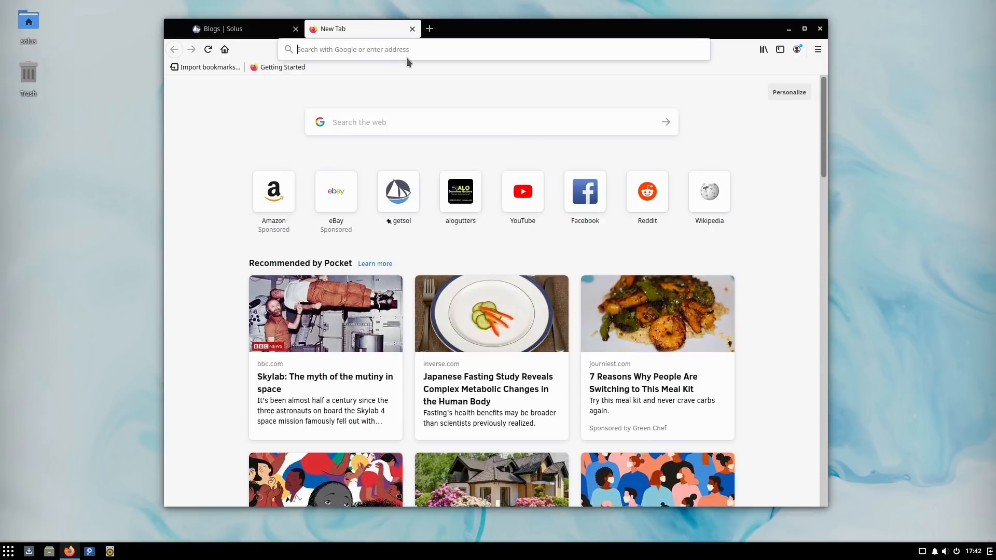
left_click(242, 29)
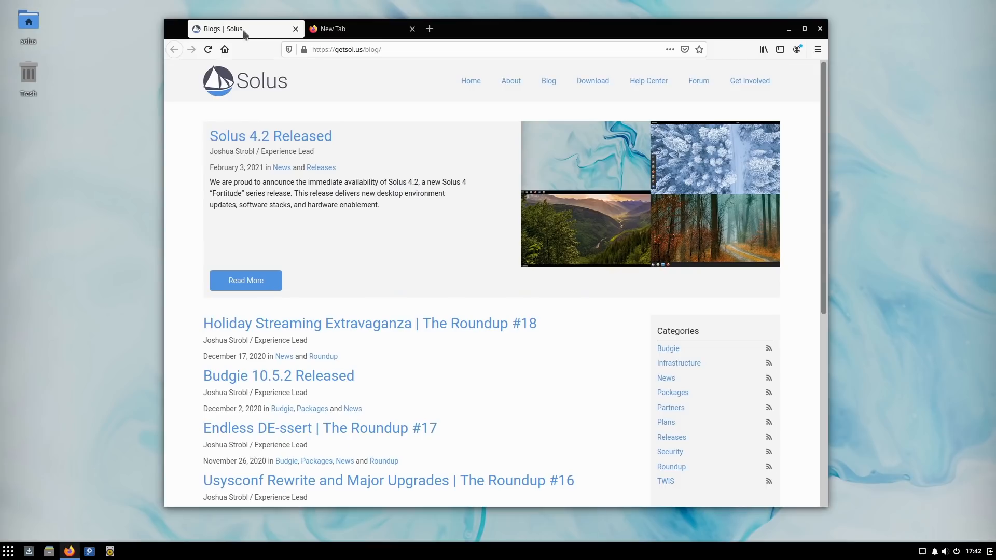
left_click(333, 29)
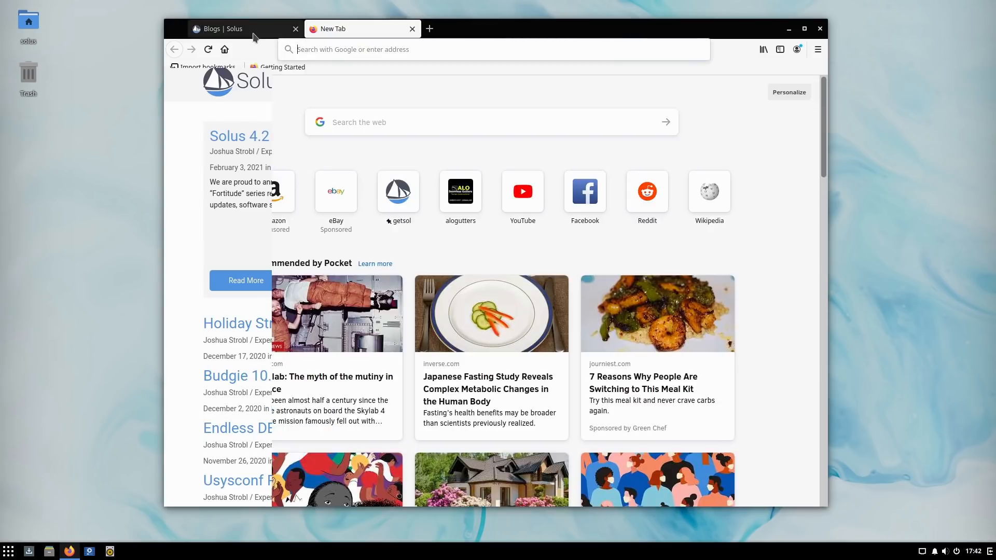
left_click(235, 29)
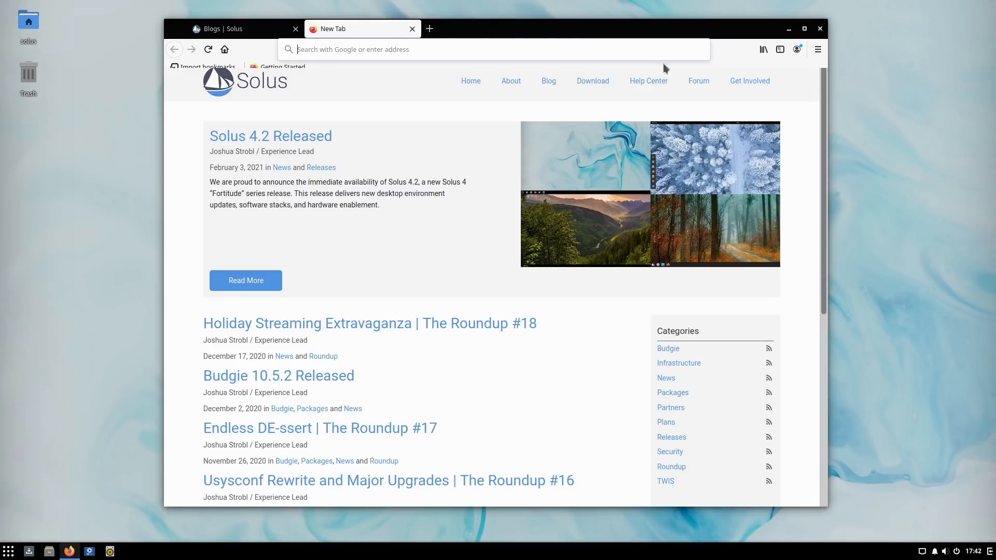
left_click(445, 49)
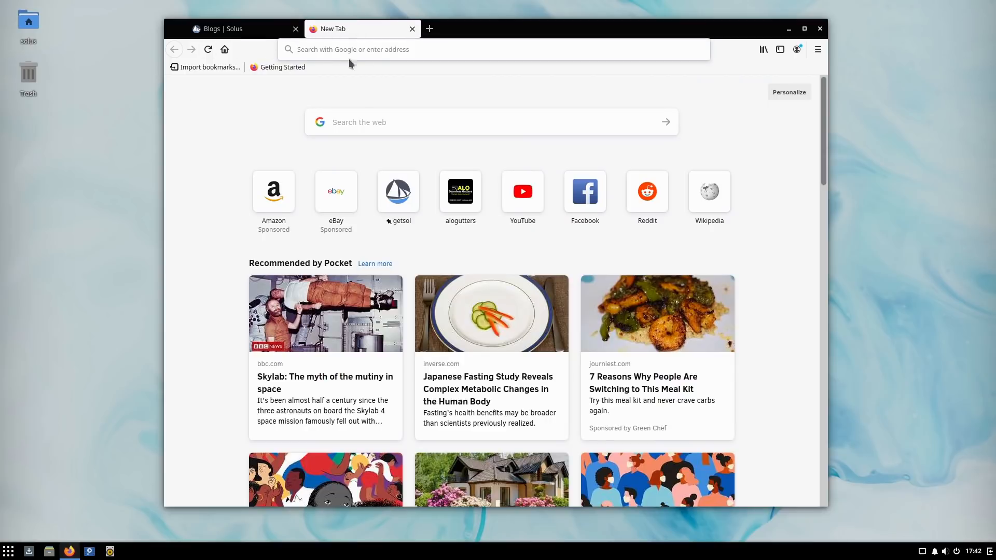
mouse_move(706, 94)
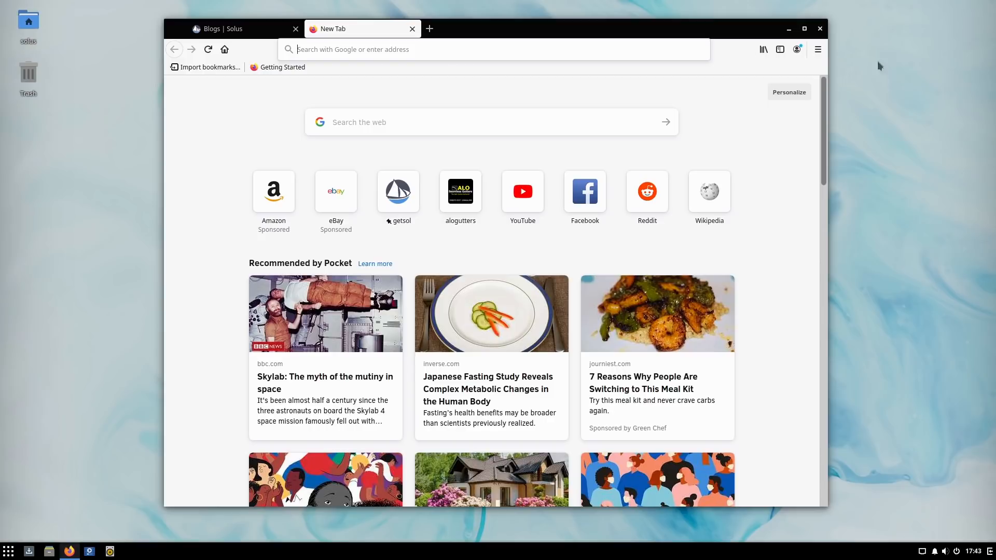
mouse_move(819, 49)
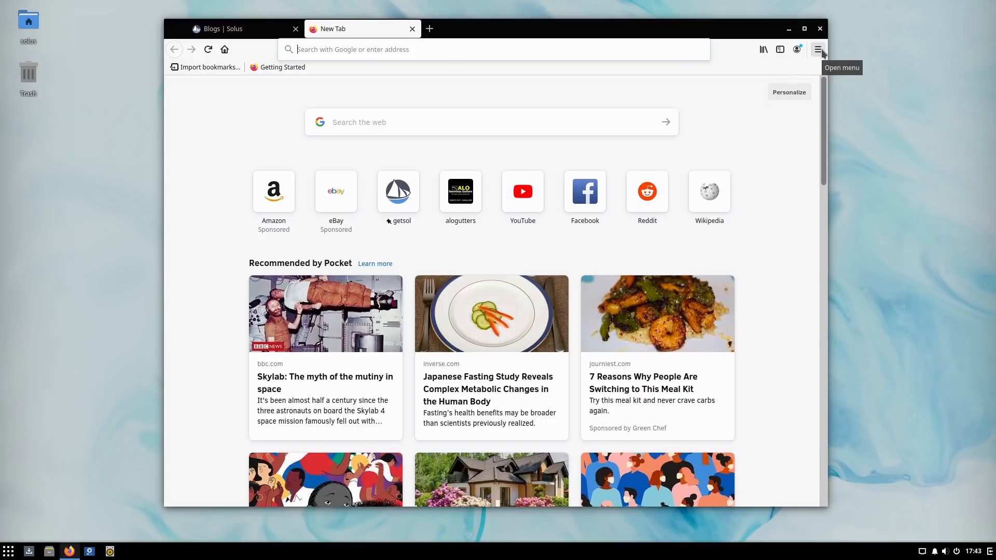
Step: Bring up the browser's main menu and go into its Library section
left_click(819, 49)
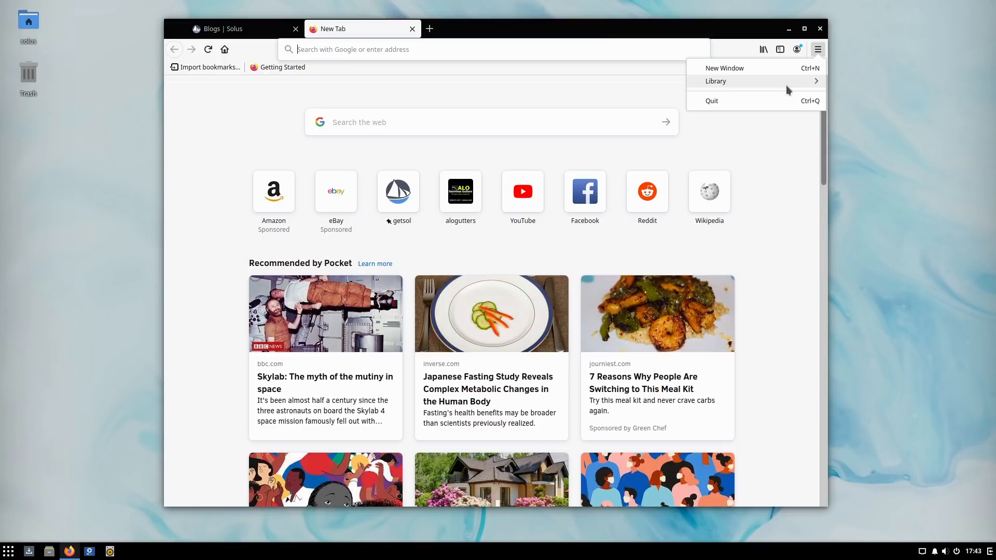
mouse_move(787, 86)
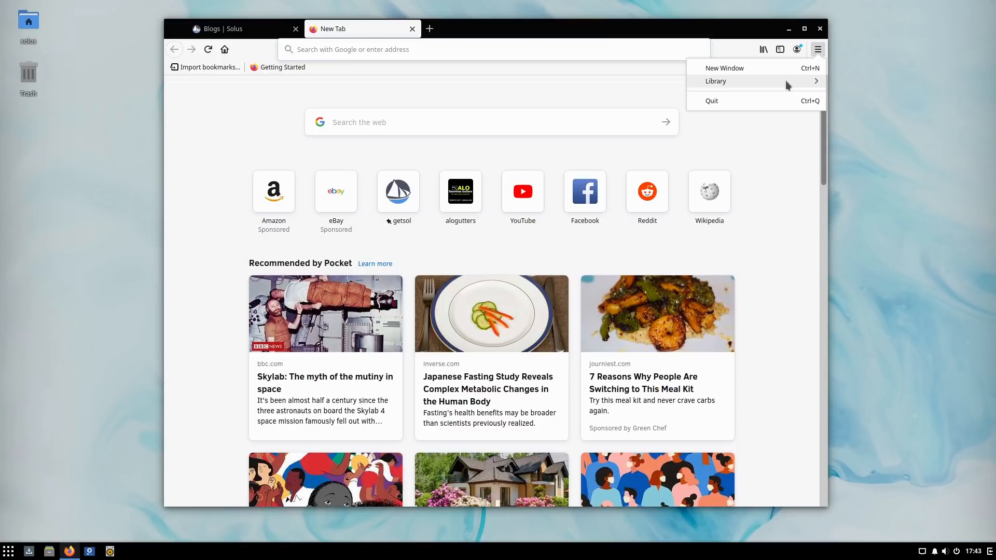
mouse_move(724, 69)
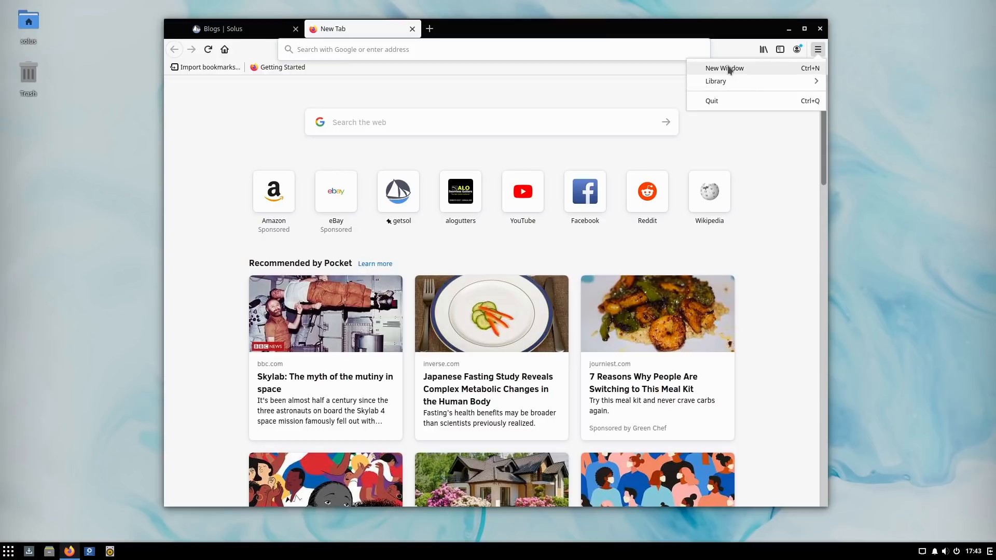
left_click(723, 69)
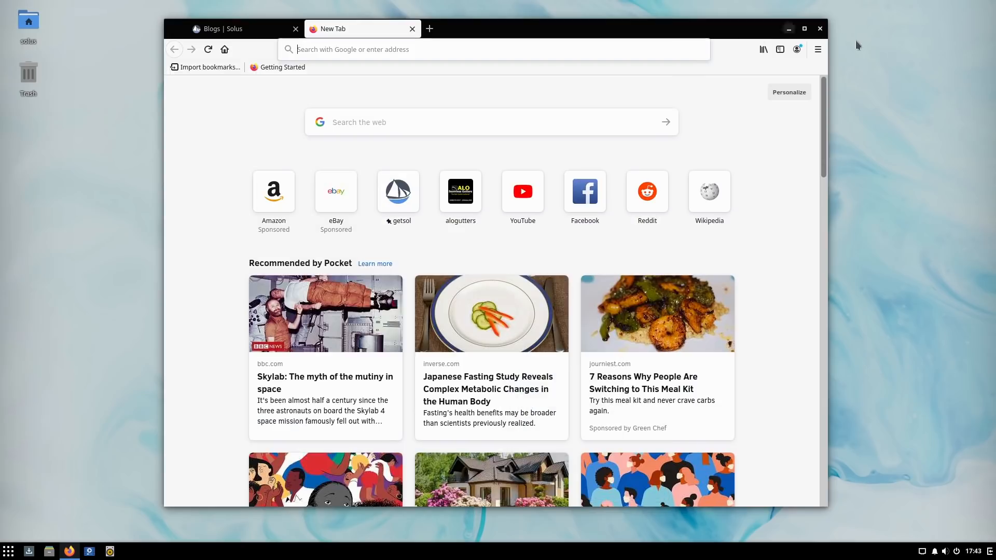
left_click(818, 49)
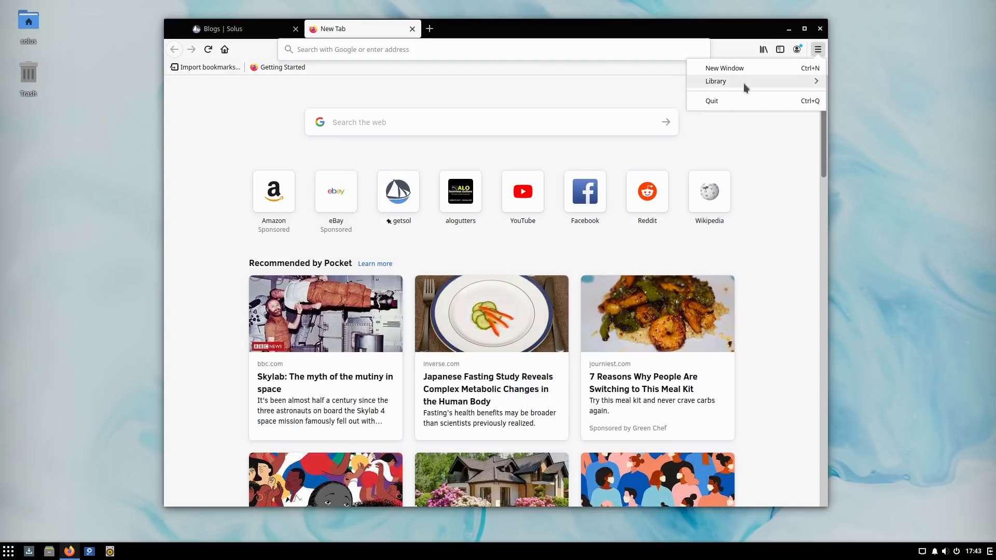
left_click(716, 81)
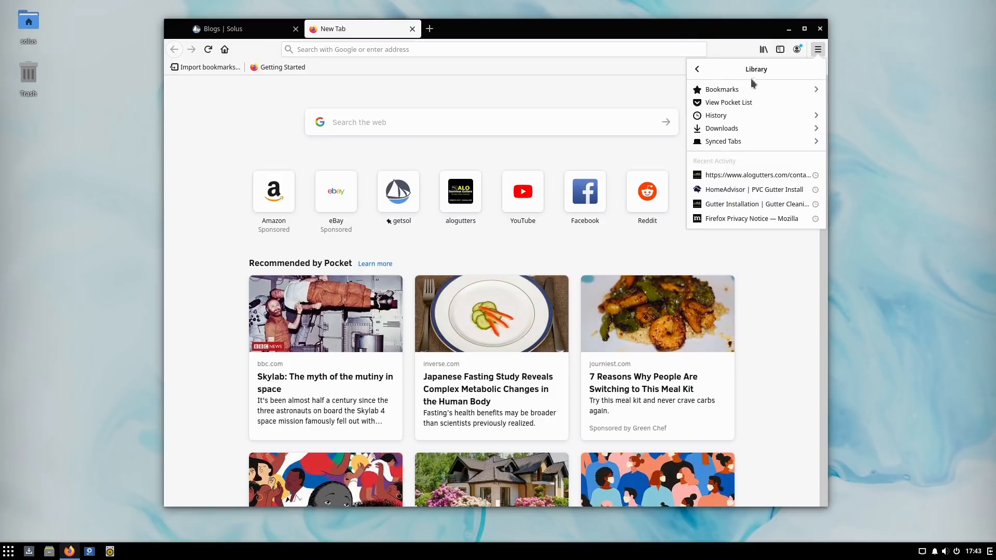
mouse_move(728, 103)
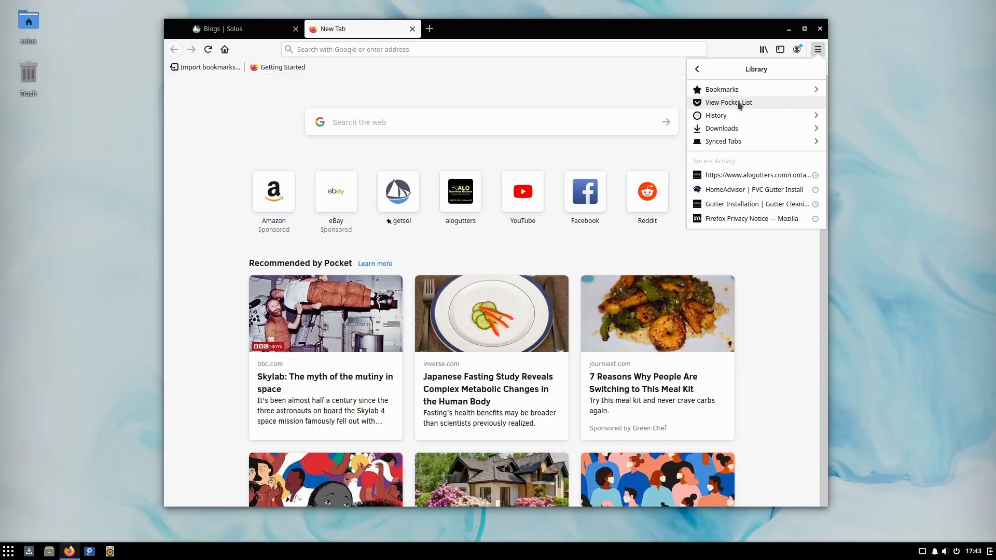
mouse_move(753, 129)
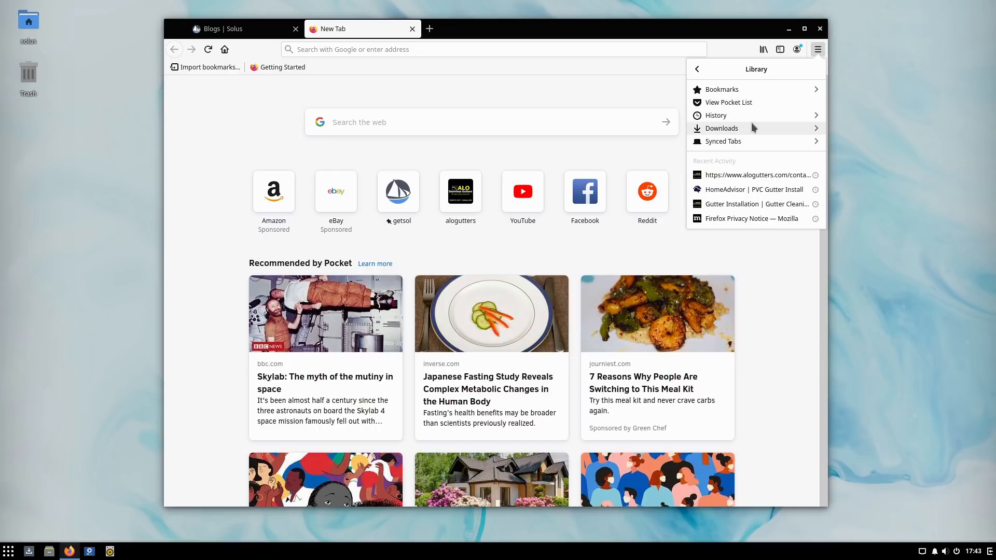
mouse_move(753, 144)
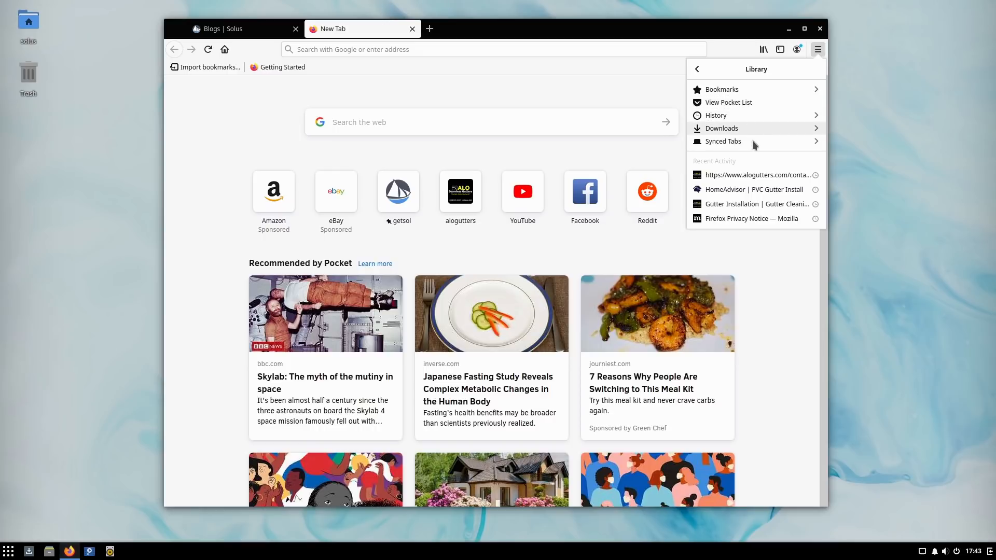
Step: Peek at the Synced Tabs panel, return to the Library list and close it
left_click(722, 141)
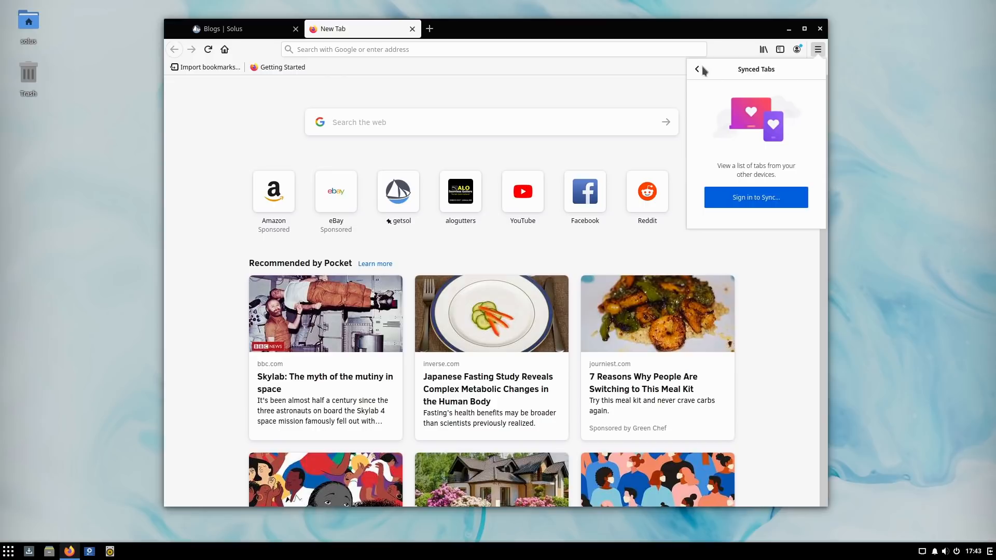
left_click(696, 70)
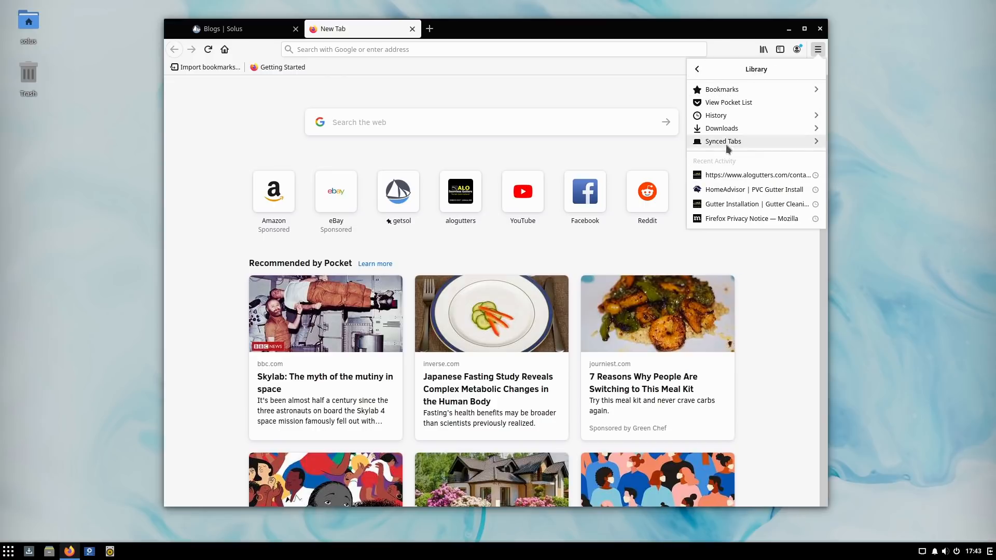
mouse_move(727, 86)
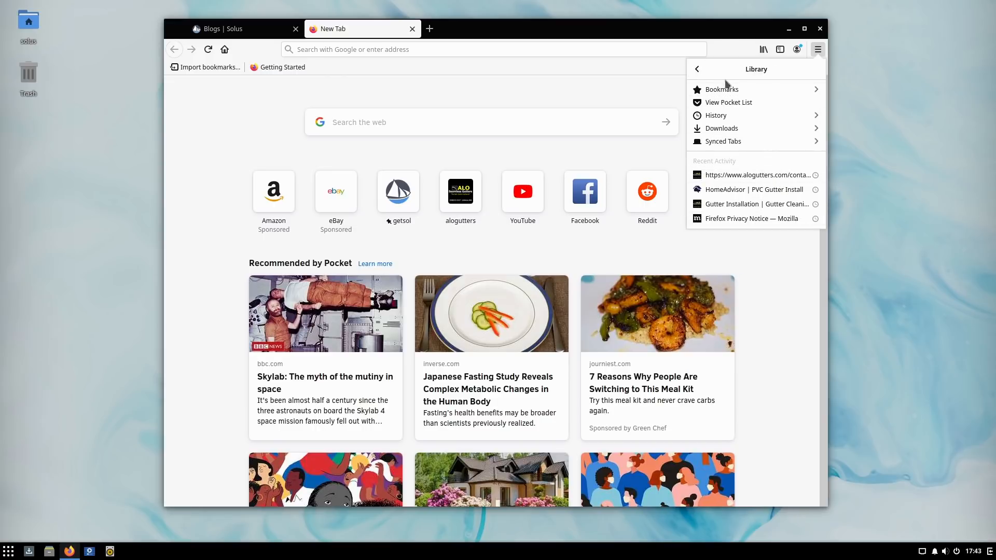
left_click(696, 68)
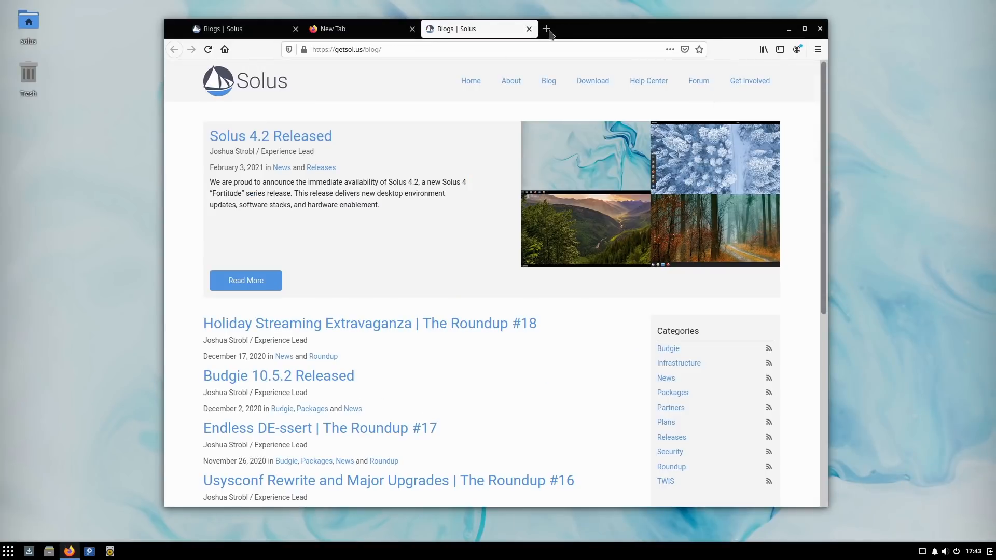
Step: Open another new tab and close the duplicate Solus blog tab
left_click(547, 29)
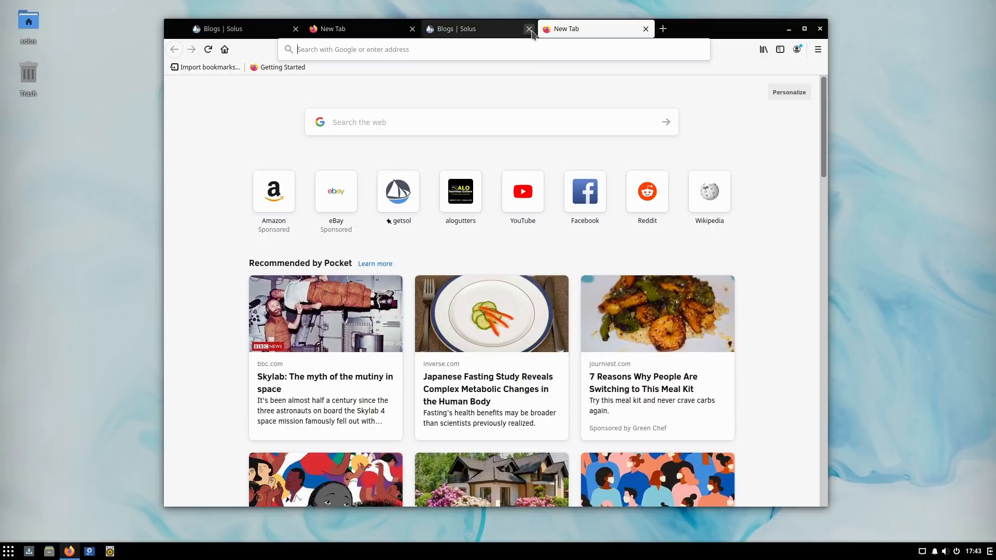
left_click(819, 49)
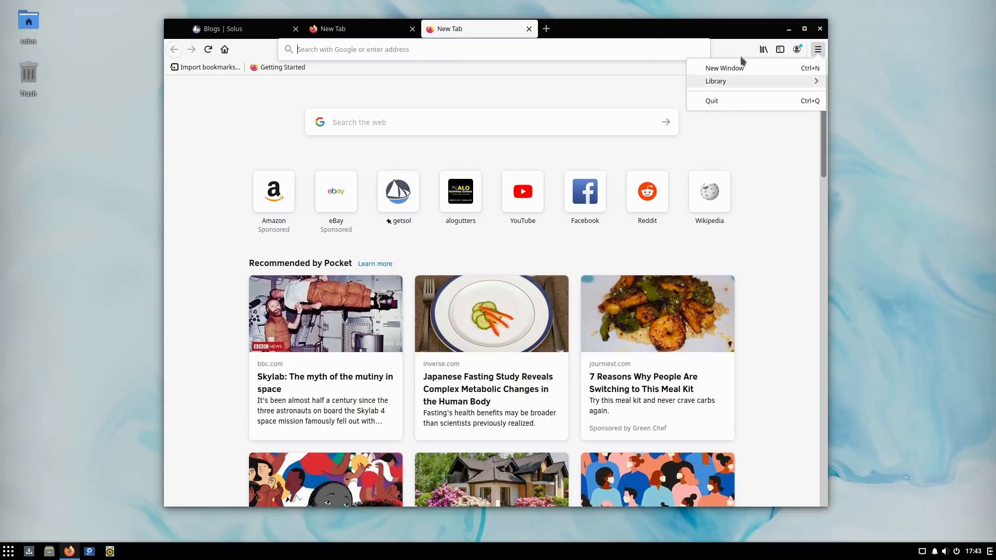
mouse_move(775, 75)
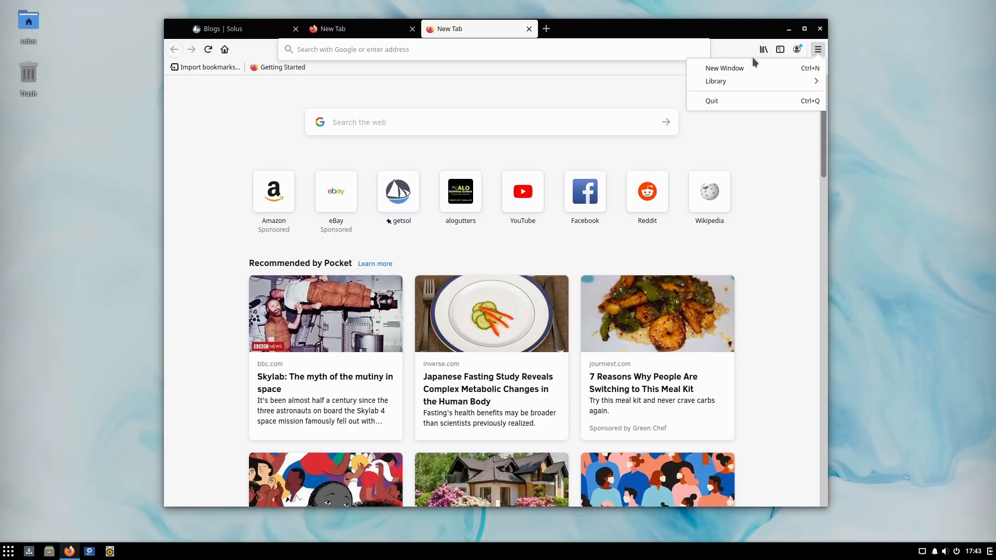
mouse_move(765, 96)
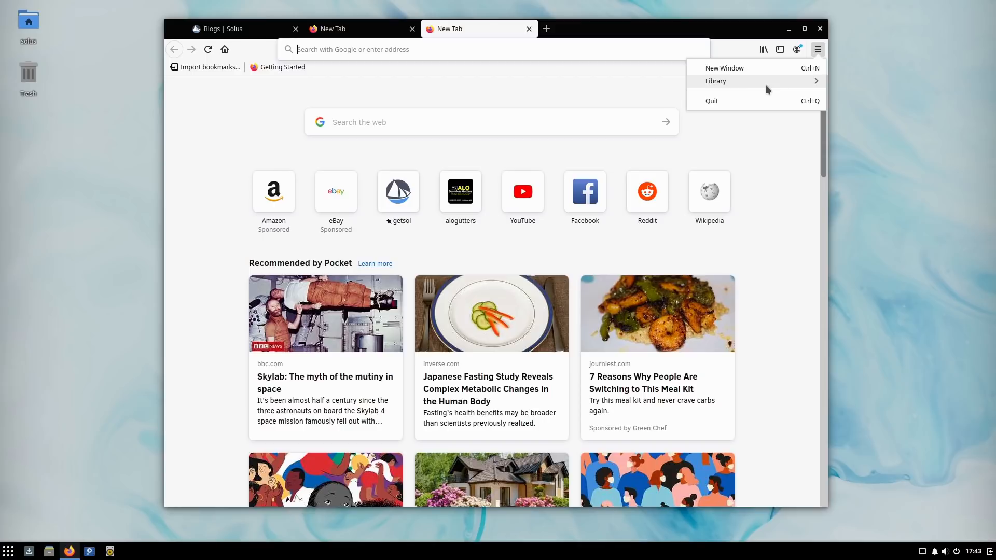
mouse_move(764, 62)
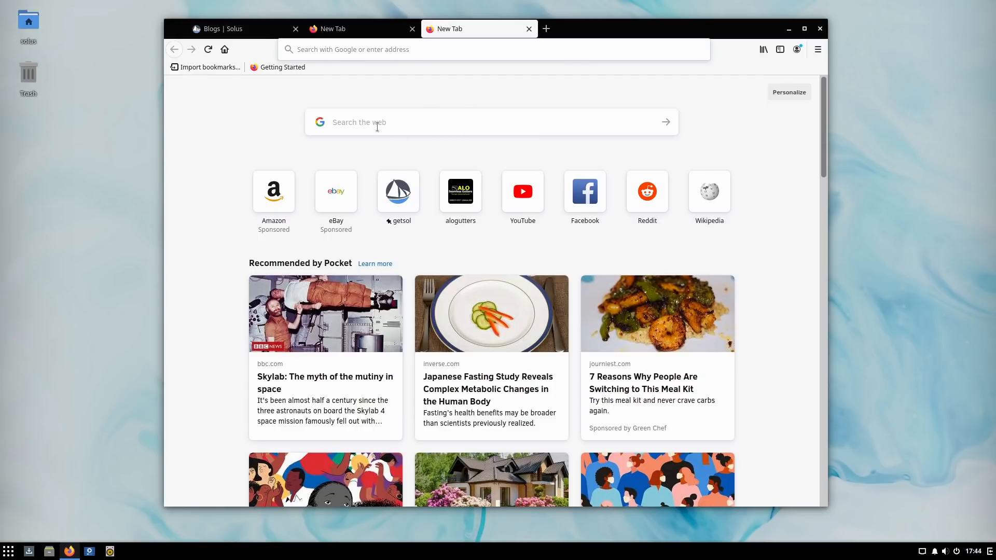
left_click(413, 122)
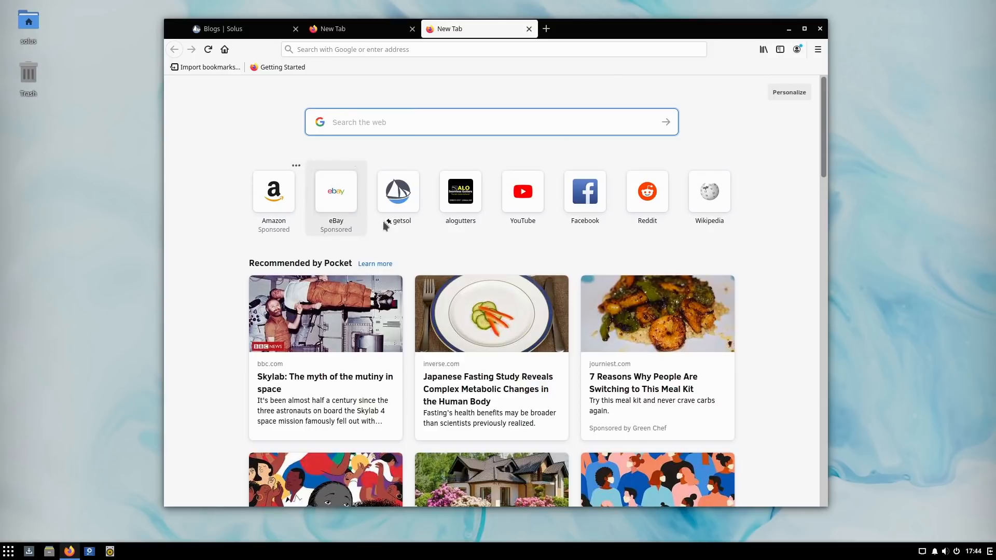
mouse_move(384, 226)
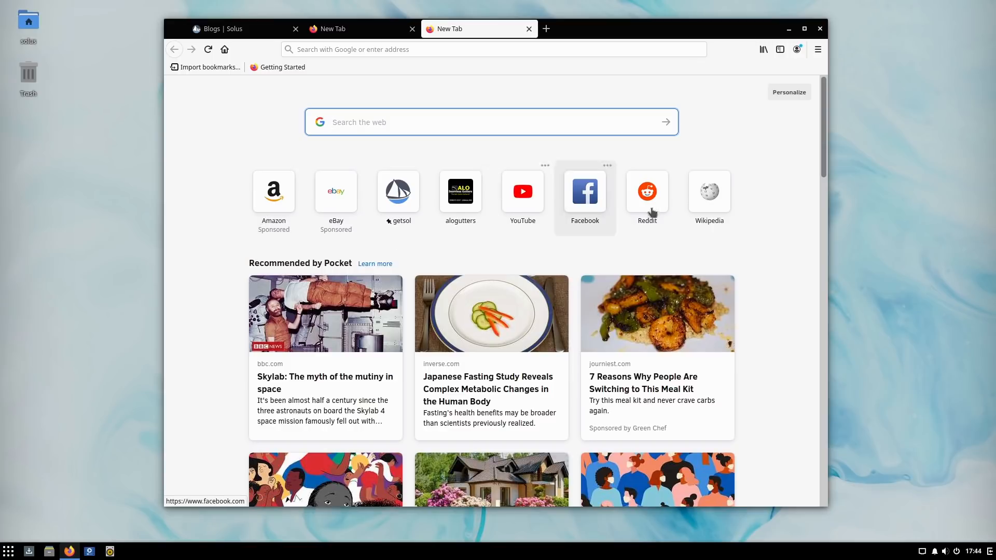
mouse_move(426, 206)
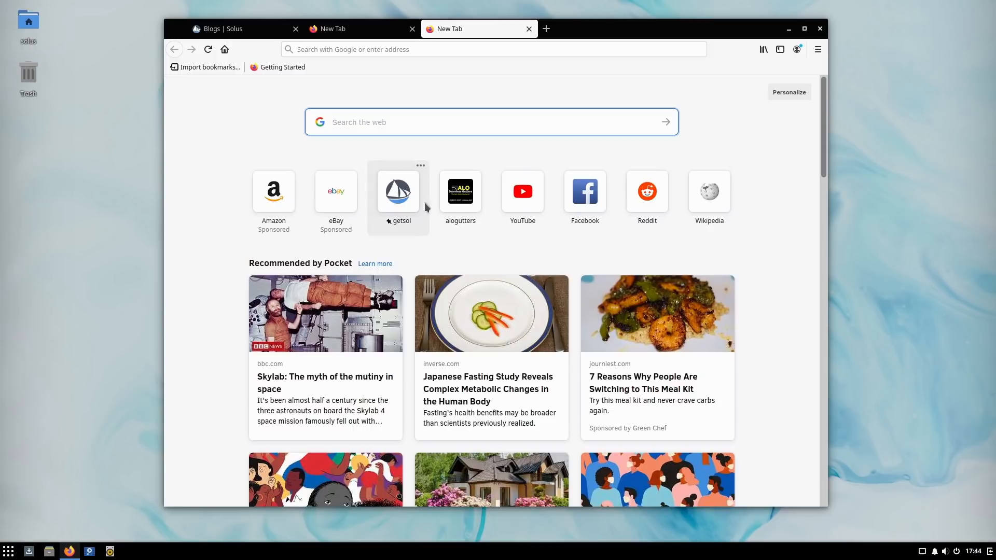
mouse_move(455, 161)
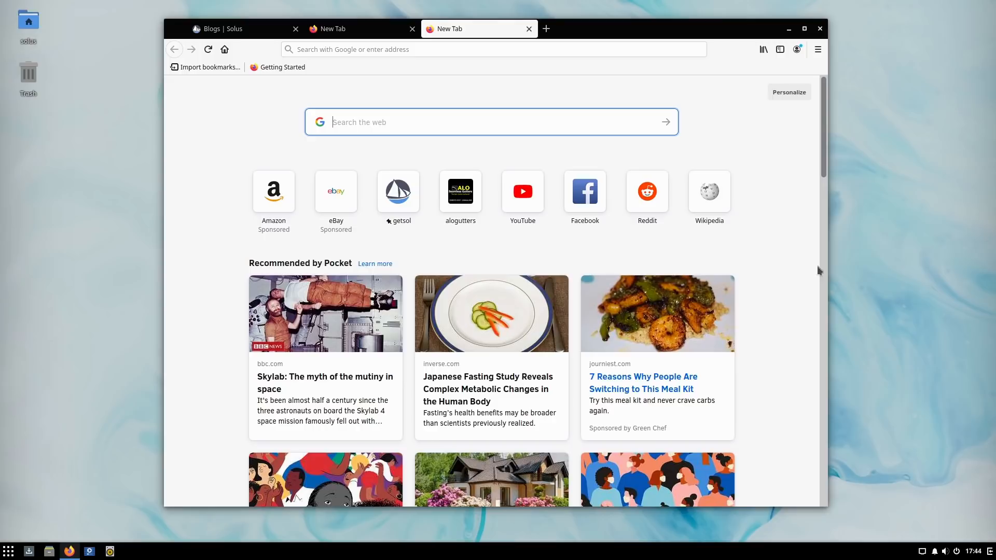
mouse_move(708, 191)
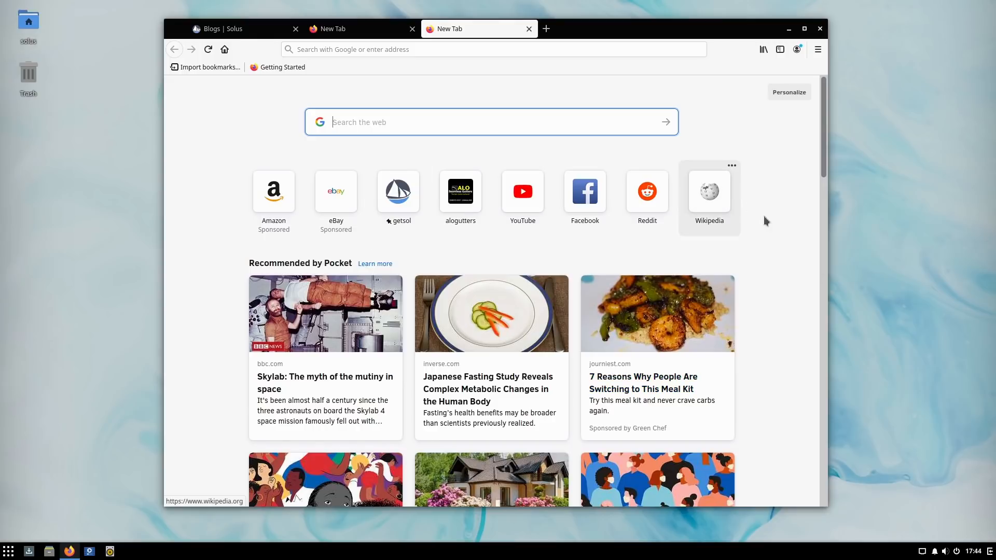
scroll("down", 3)
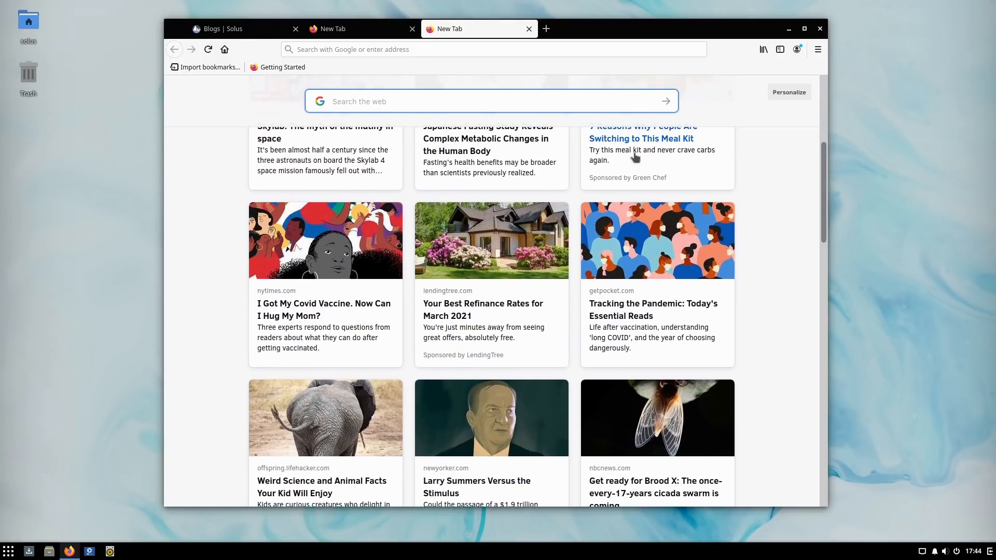
scroll("up", 3)
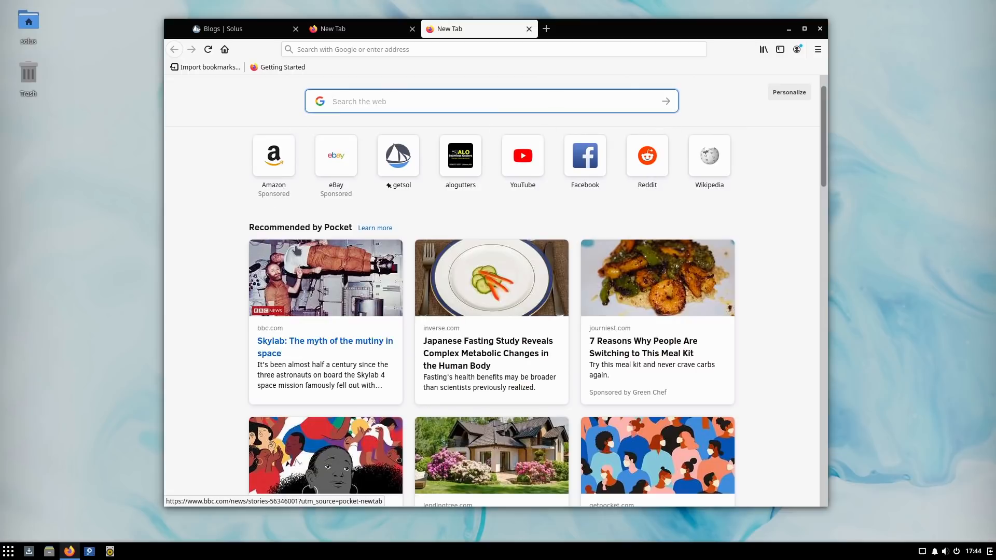
scroll("down", 3)
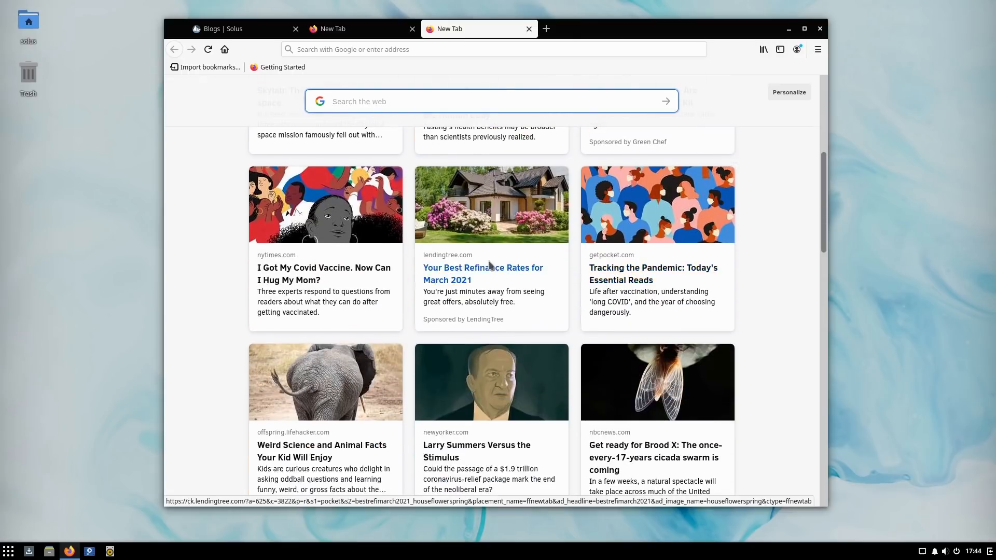
scroll("down", 3)
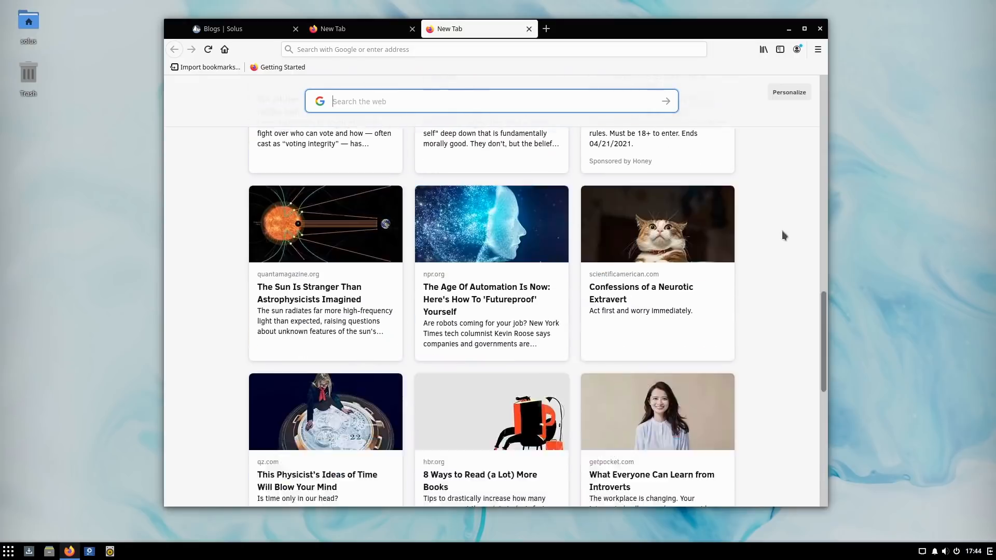
left_click(787, 93)
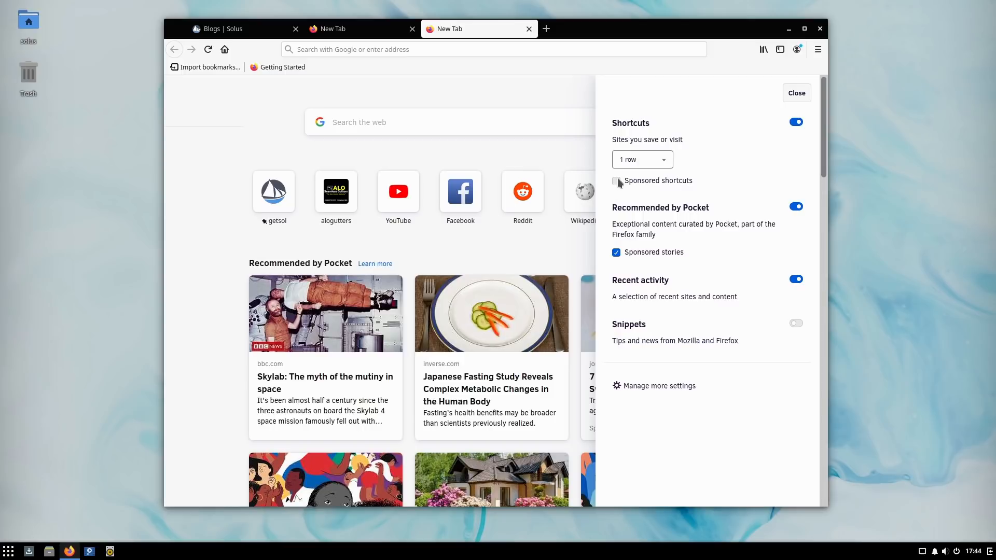
Step: Leave sponsored shortcuts hidden and keep the shortcuts at one row after trying two
left_click(616, 181)
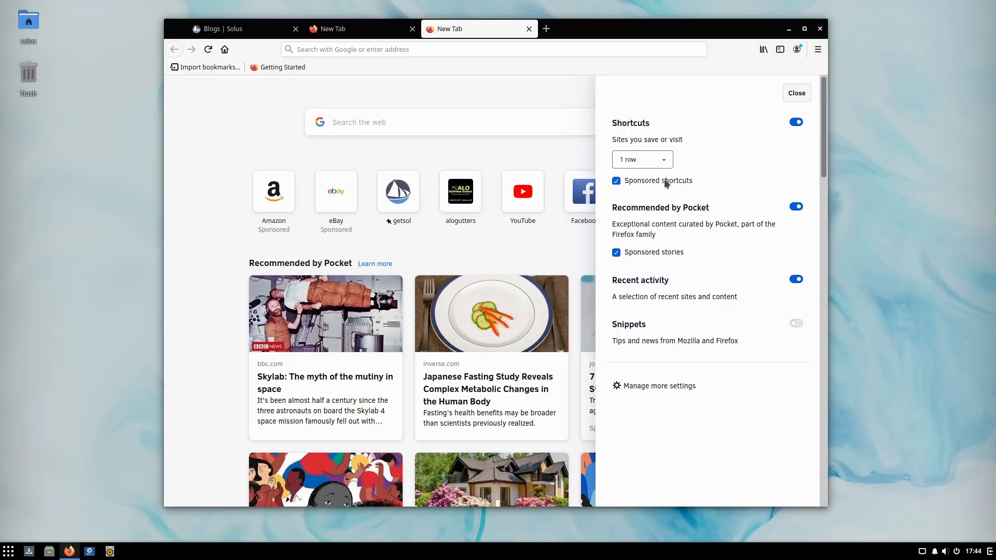
left_click(616, 180)
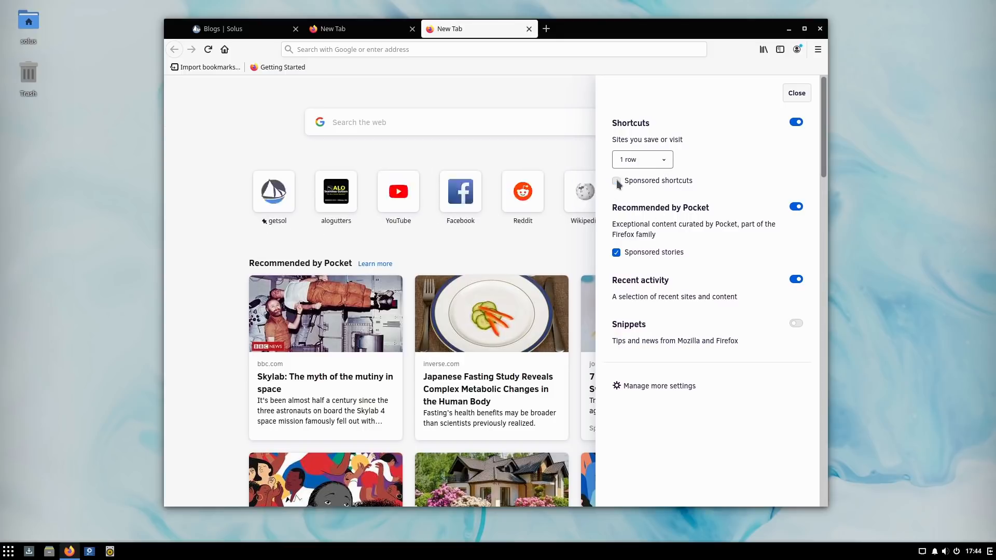
left_click(641, 160)
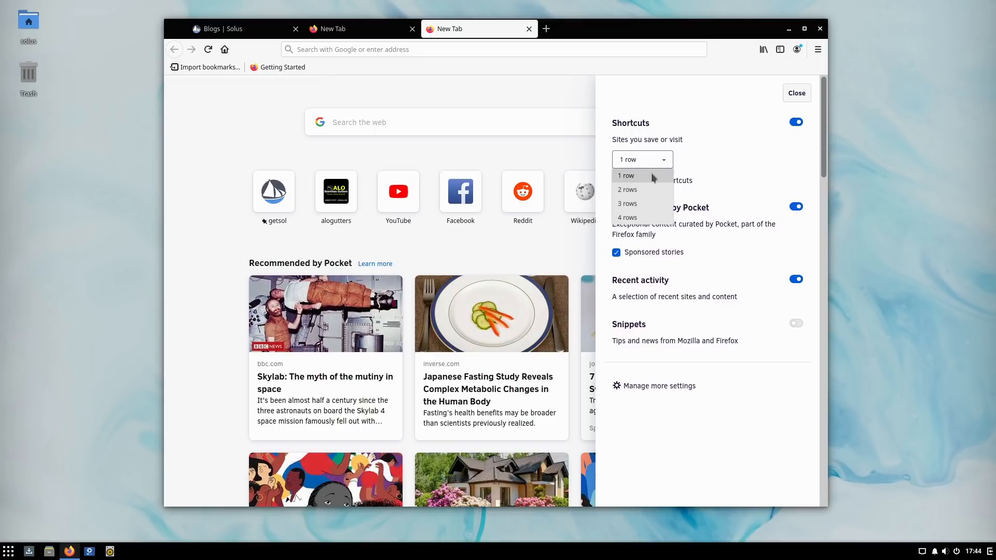
left_click(627, 188)
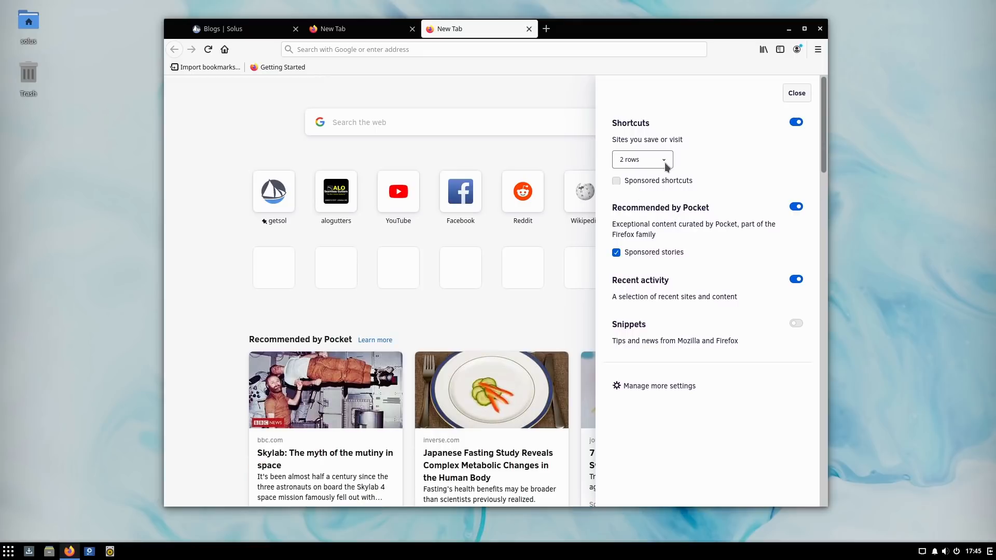
left_click(641, 160)
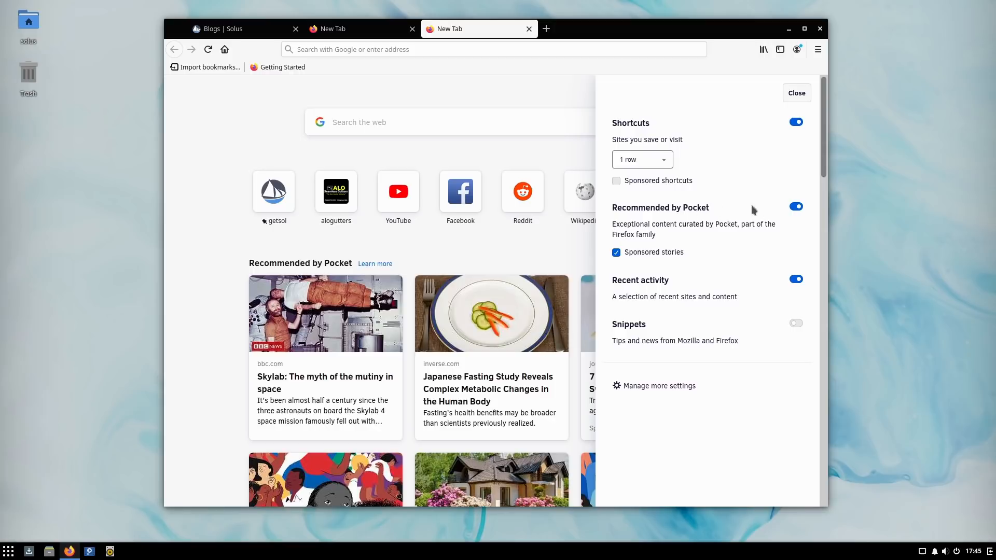
mouse_move(635, 257)
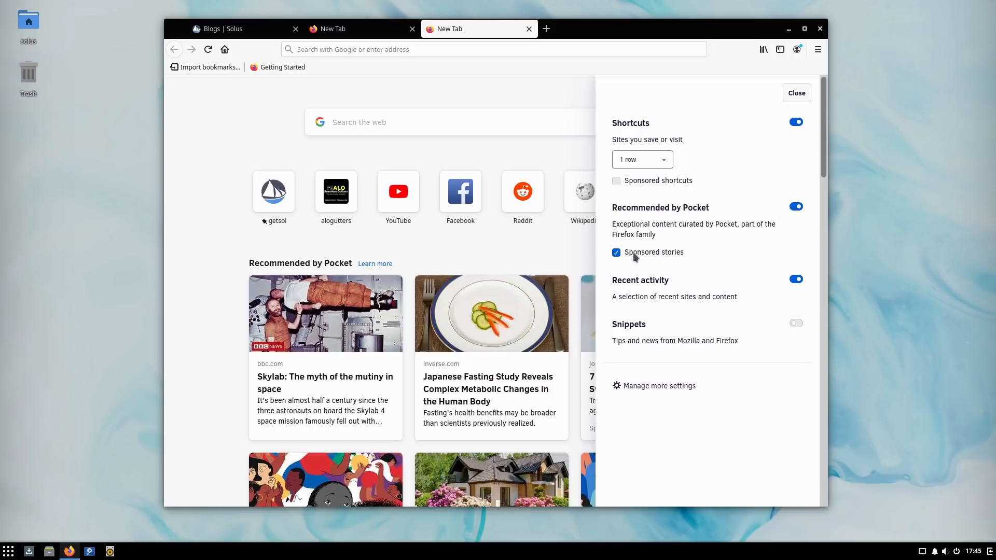
mouse_move(635, 254)
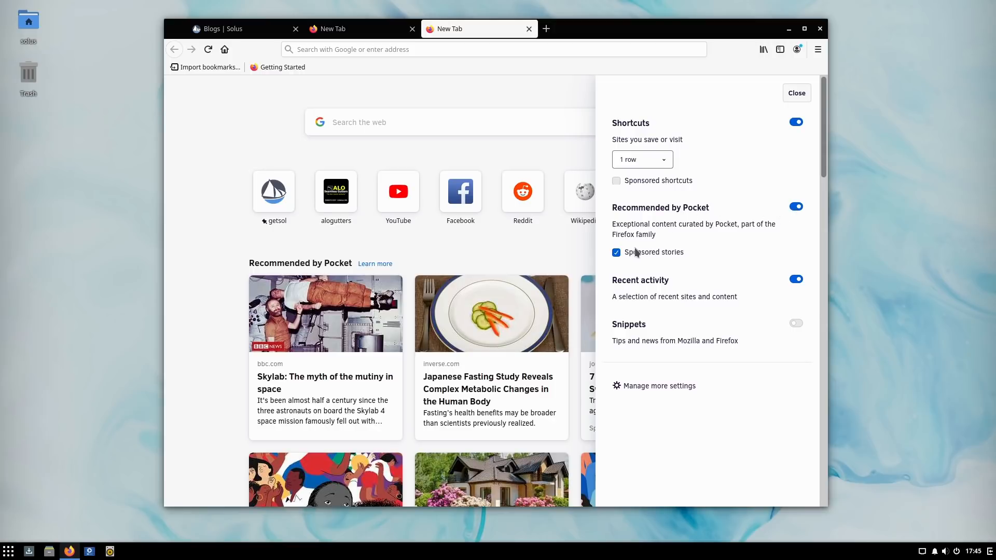
Step: Turn off sponsored stories, Recommended by Pocket and Snippets, then go to the full home settings
left_click(616, 252)
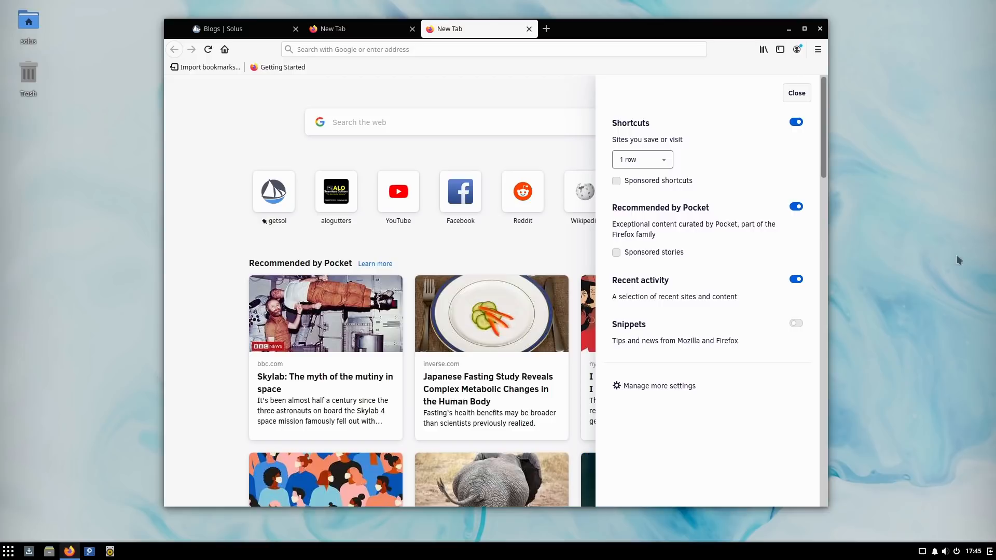
left_click(796, 207)
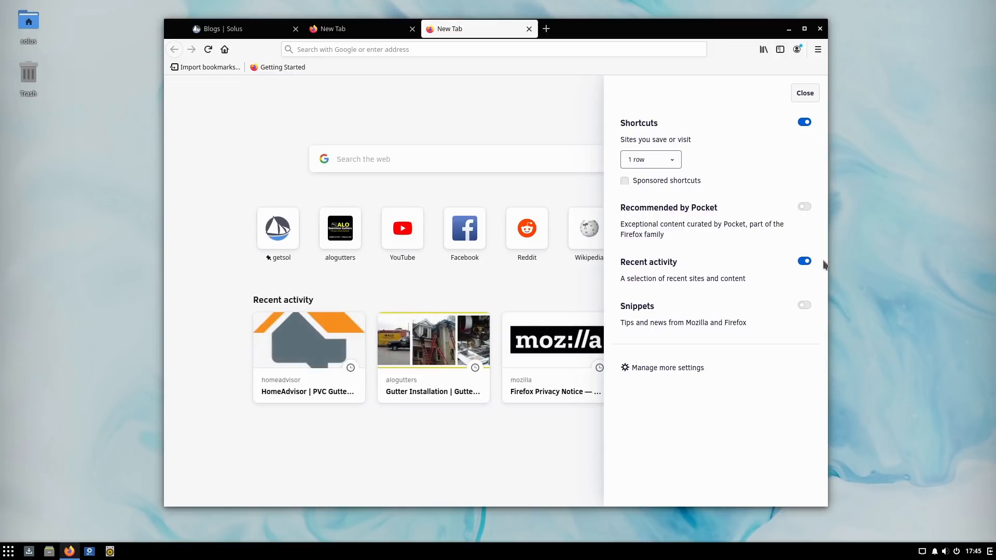
left_click(803, 305)
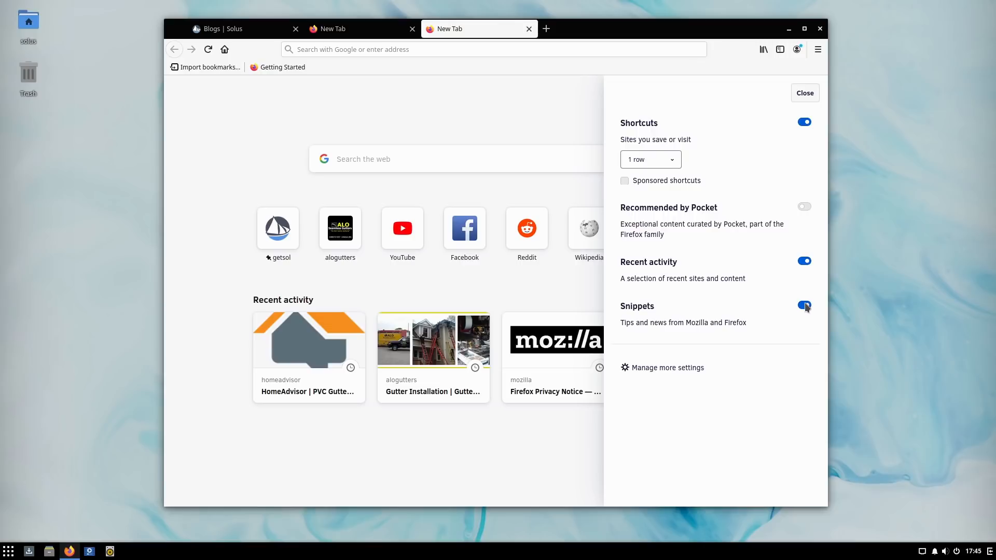
left_click(803, 305)
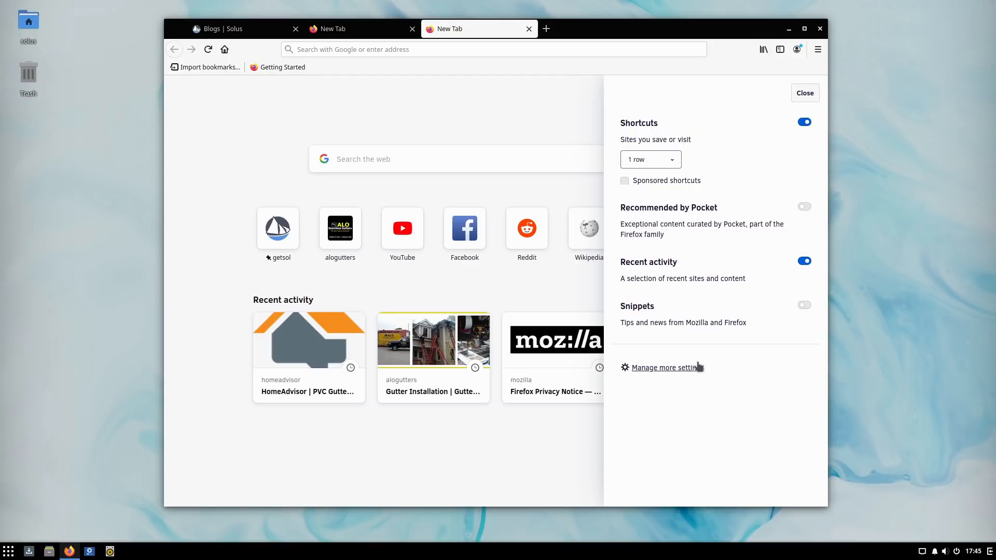
left_click(666, 368)
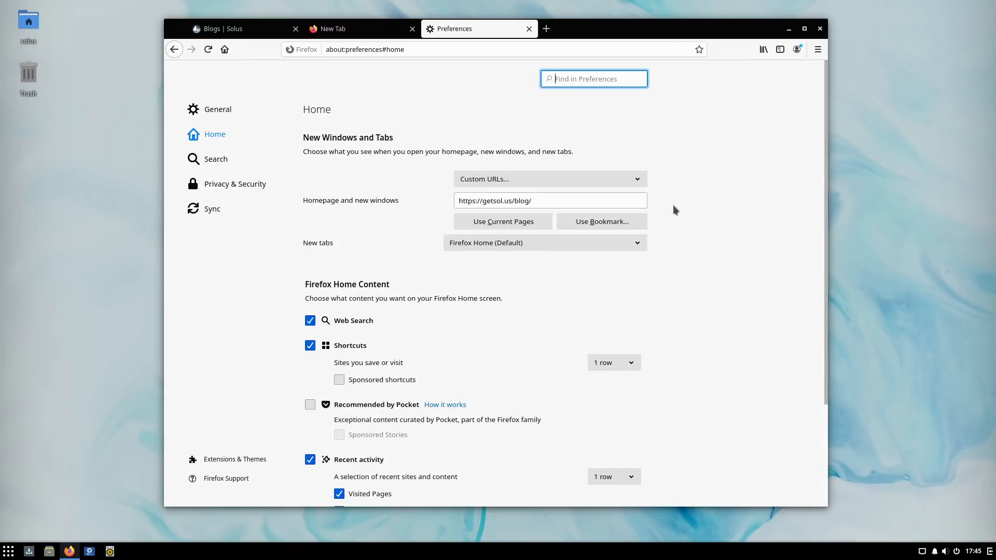
mouse_move(217, 109)
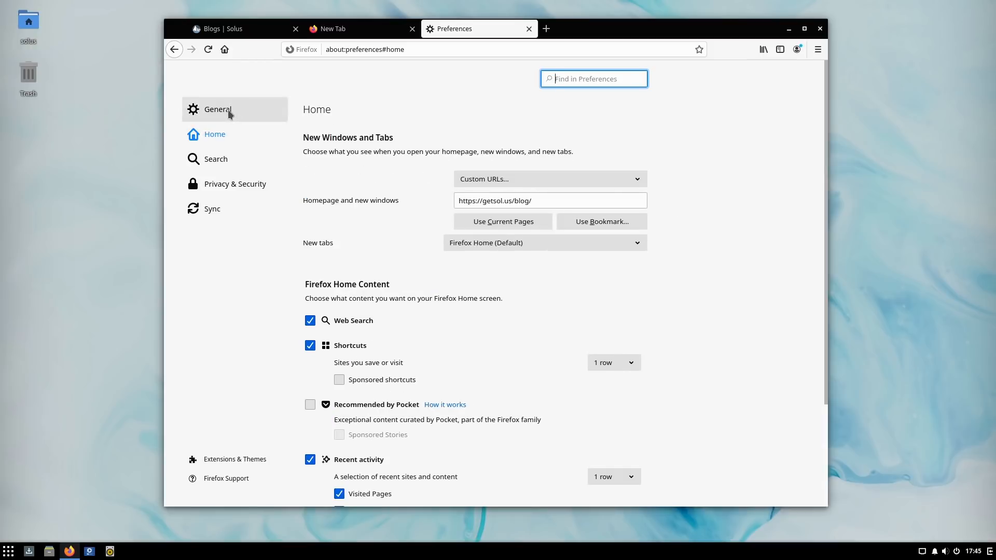
Step: Go to Privacy & Security and try the HTTPS-Only off and private-windows-only options
left_click(217, 109)
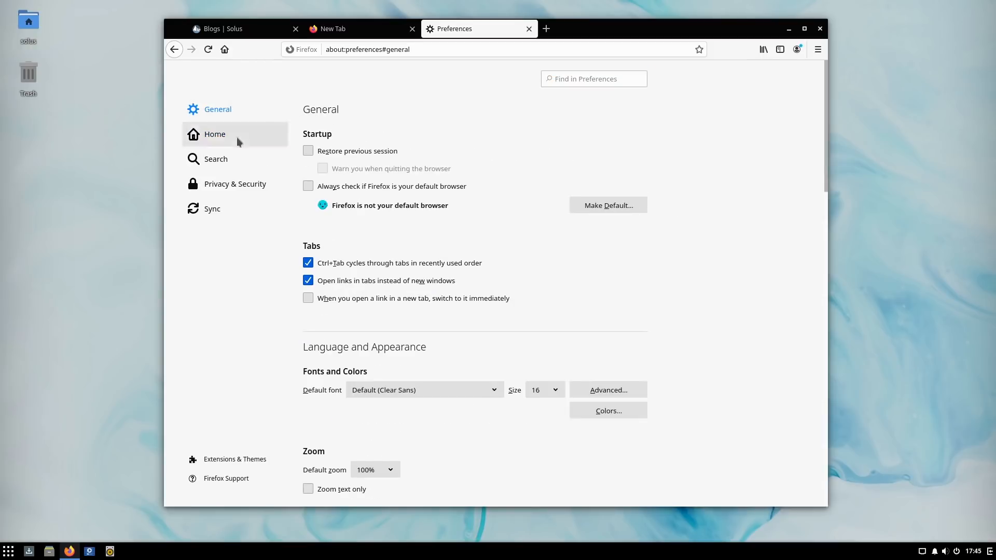
scroll("down", 3)
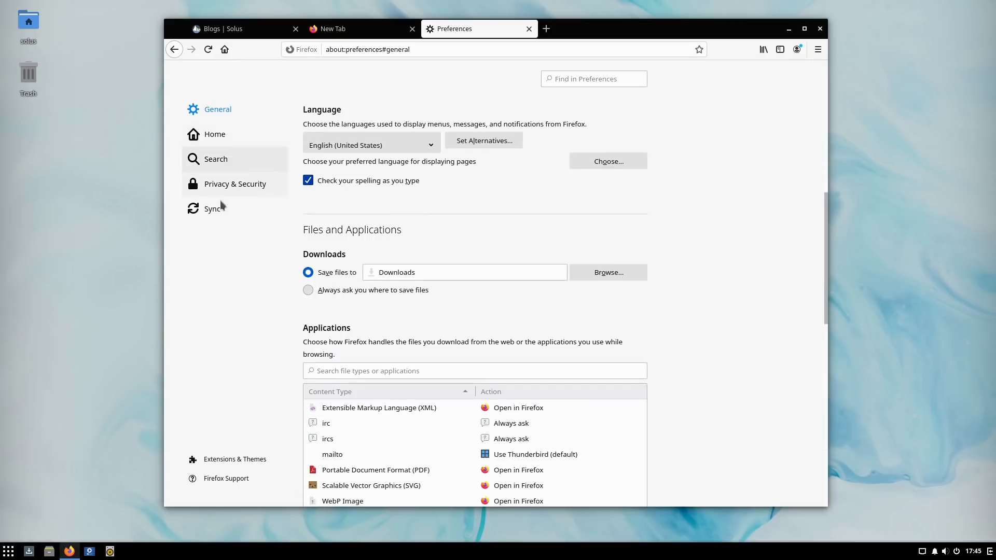
left_click(234, 184)
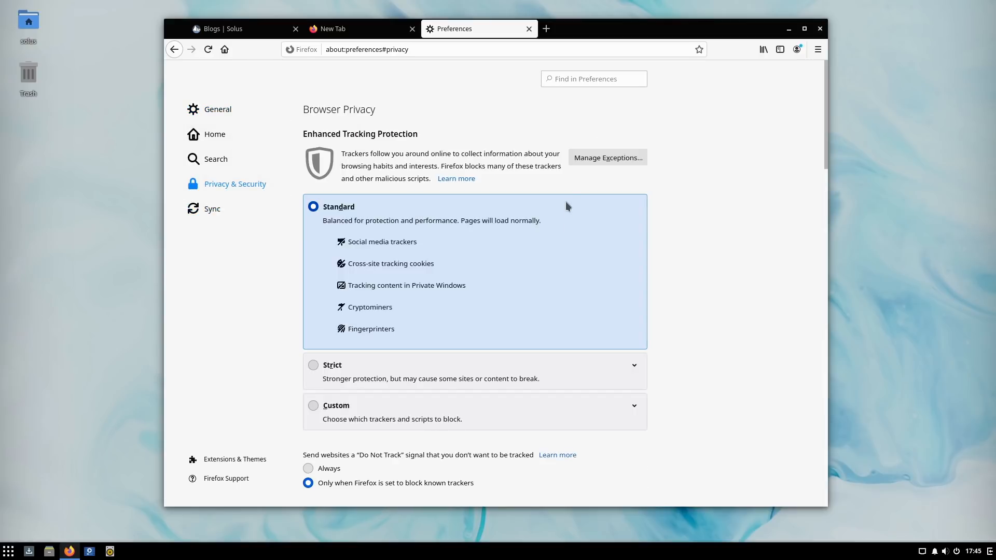
scroll("down", 3)
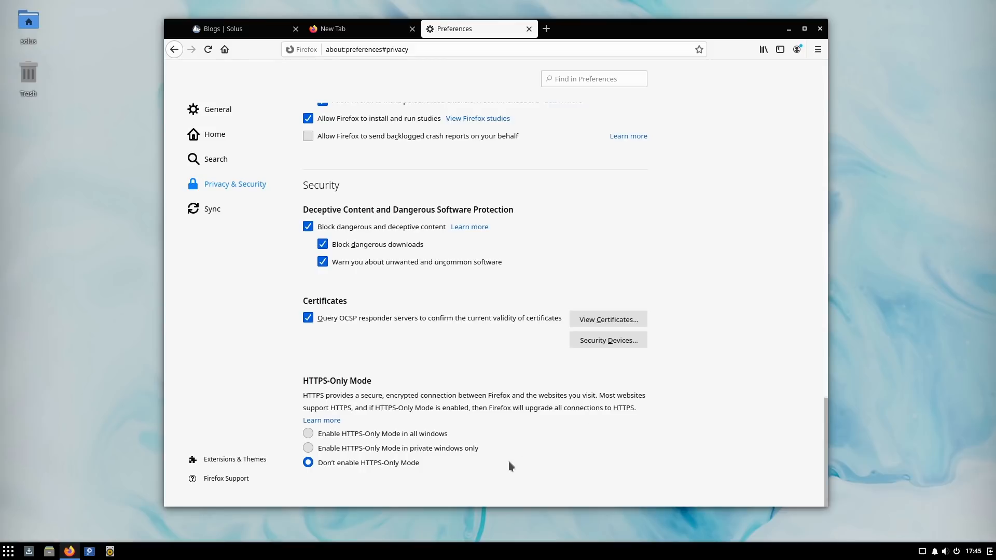
mouse_move(308, 463)
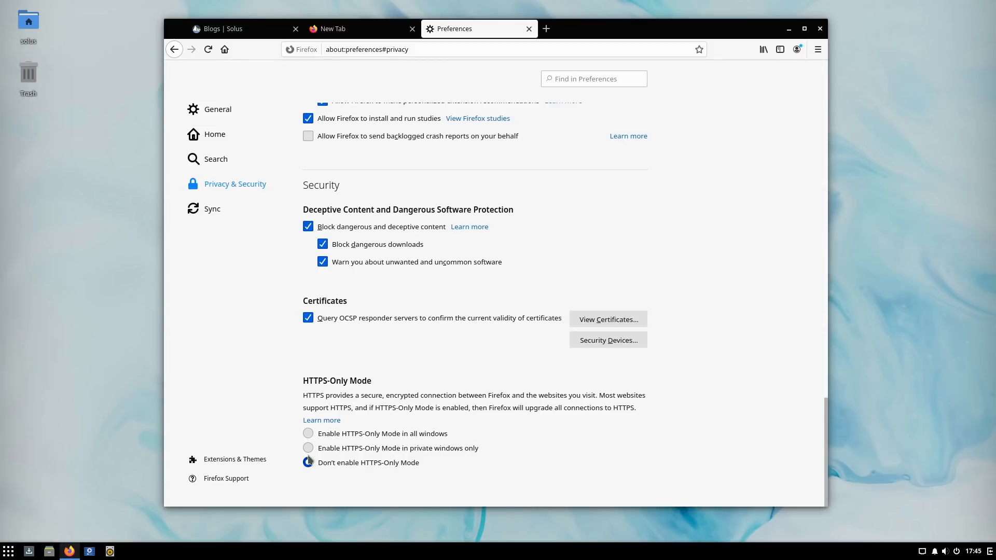
left_click(308, 462)
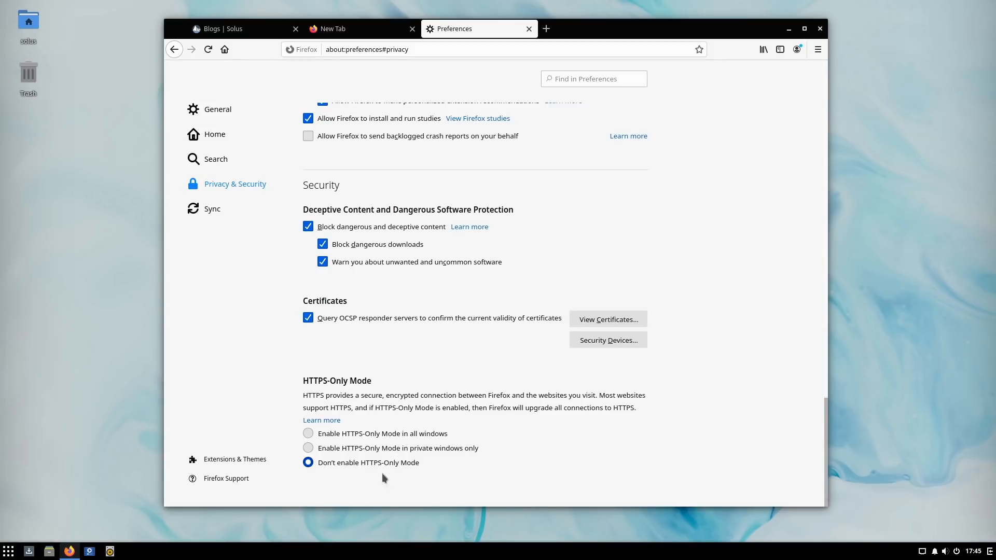
mouse_move(444, 451)
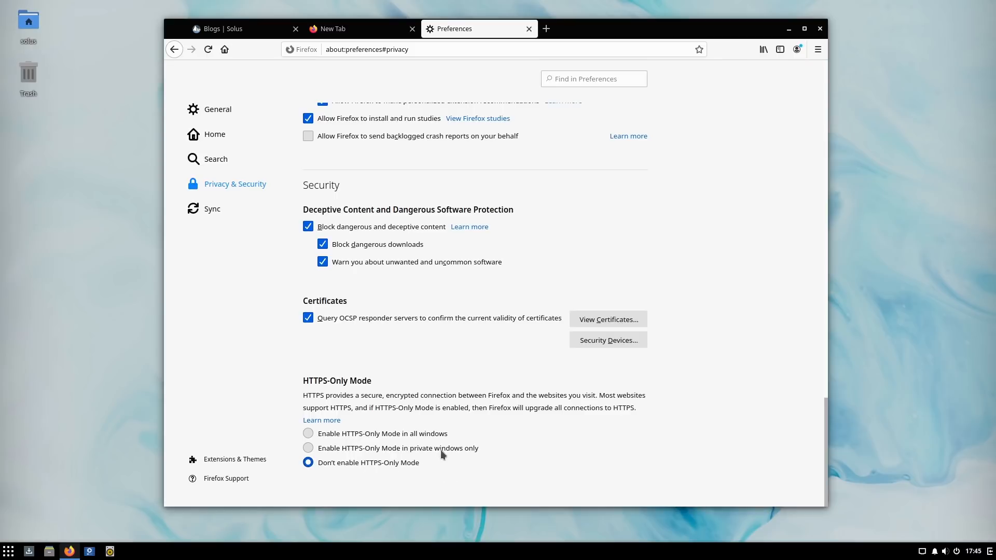
mouse_move(308, 434)
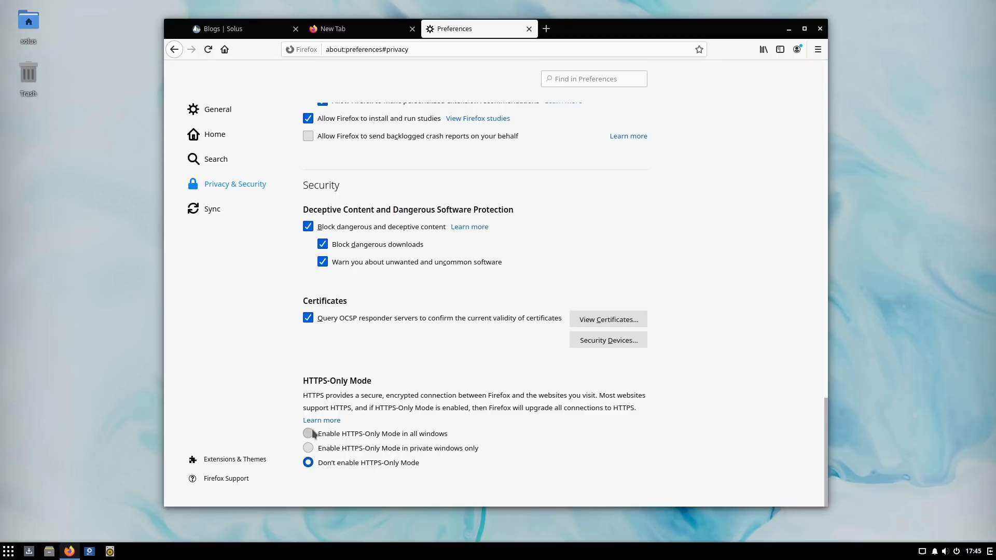
mouse_move(413, 445)
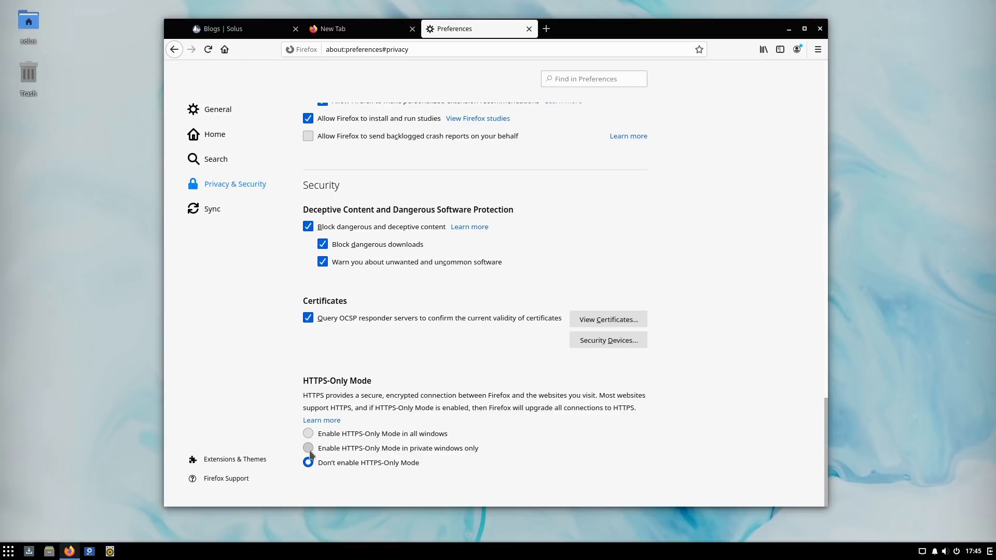
left_click(308, 449)
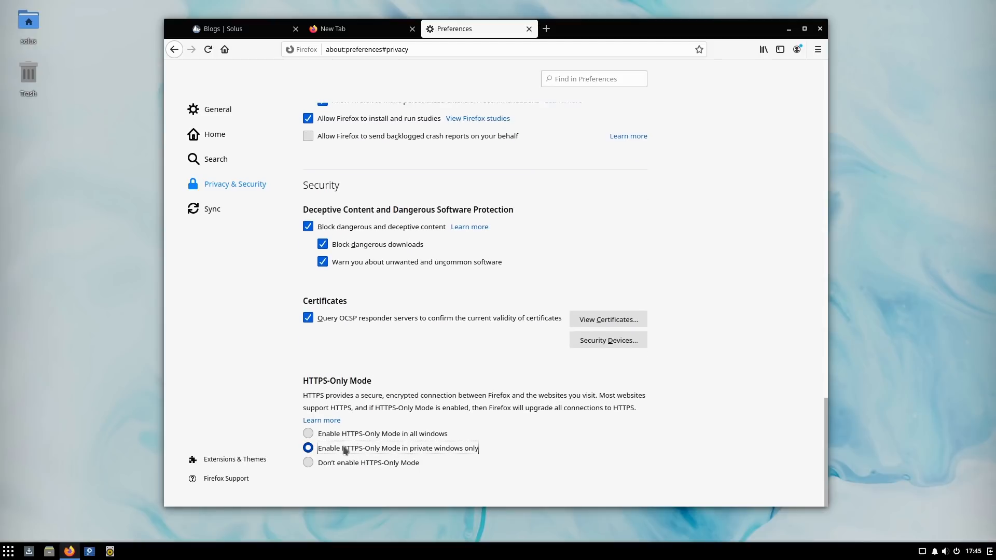
mouse_move(419, 398)
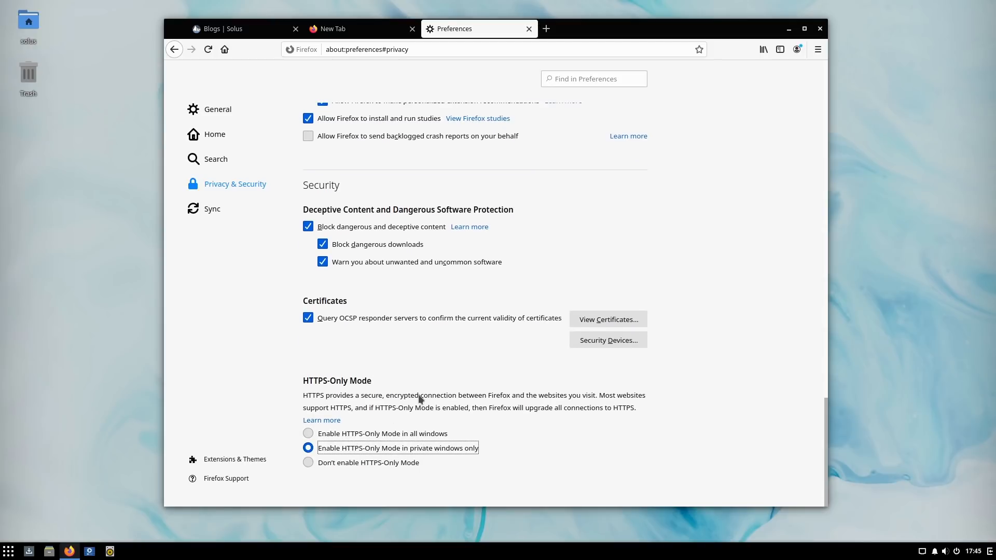
scroll("up", 3)
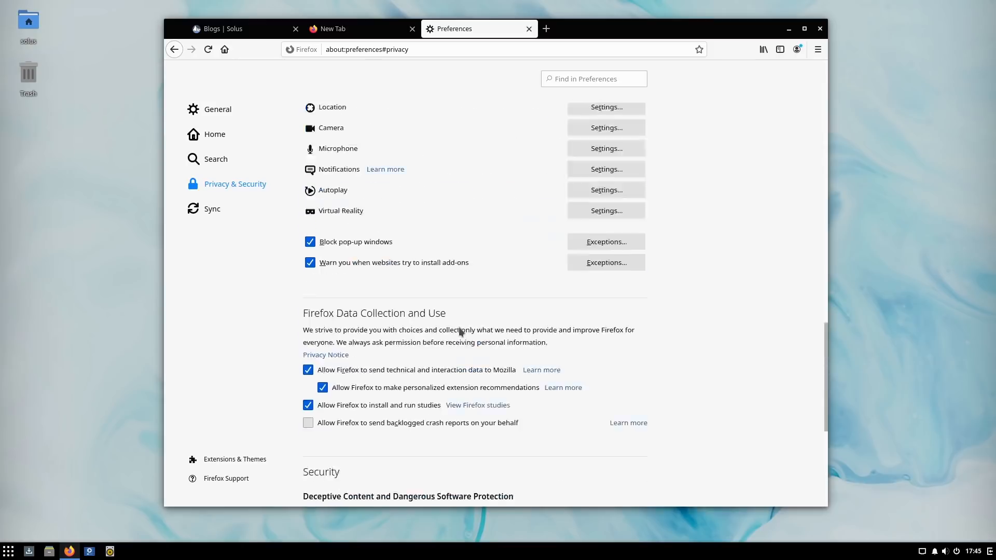
scroll("up", 3)
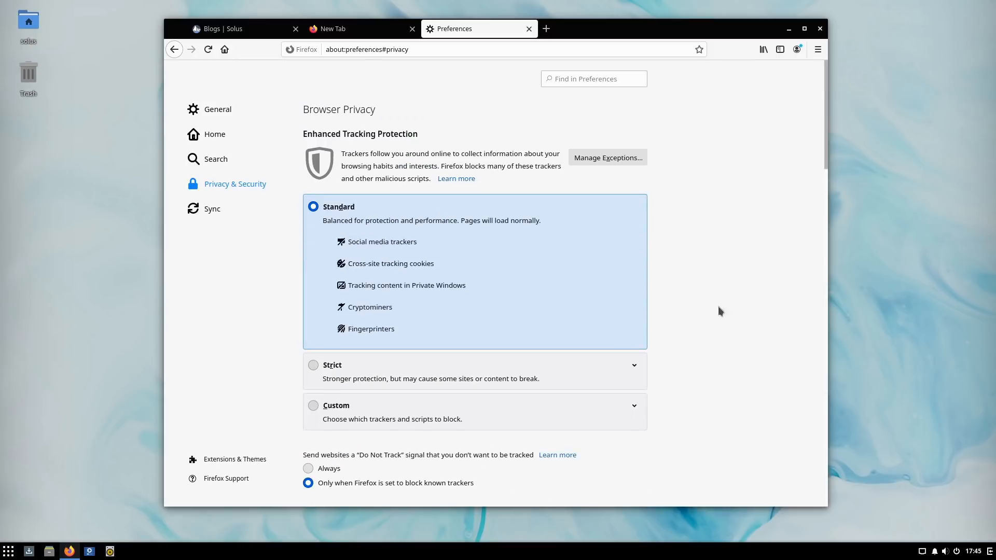
mouse_move(729, 293)
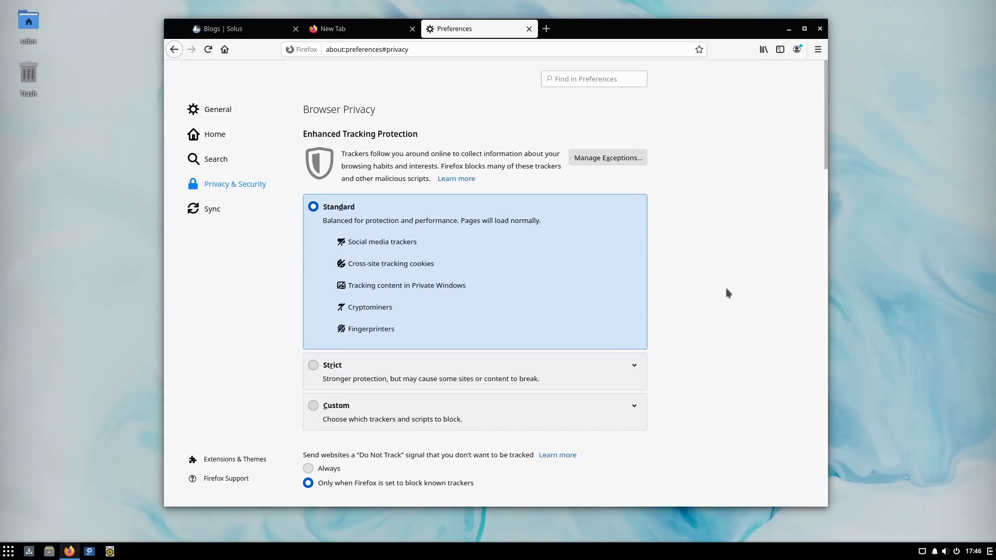
scroll("down", 3)
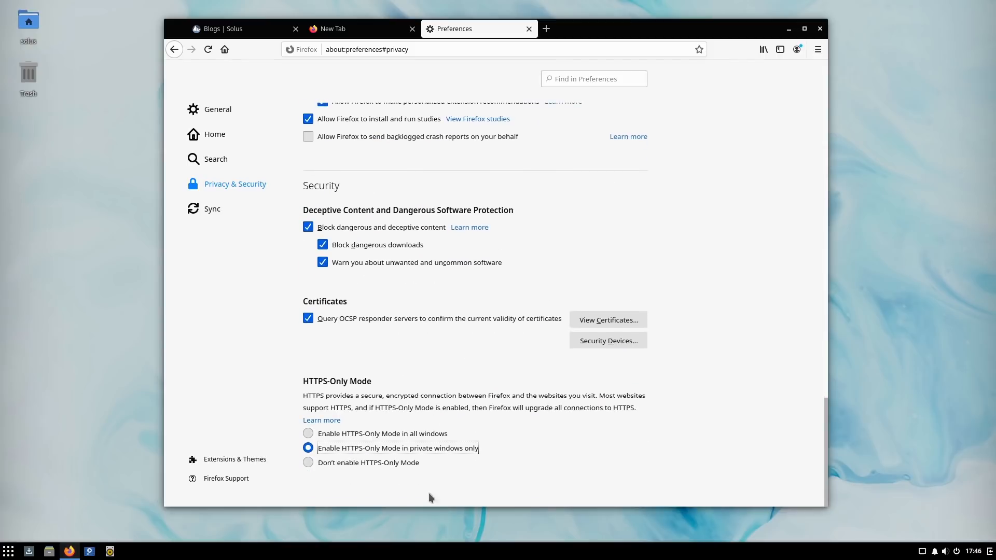
mouse_move(614, 451)
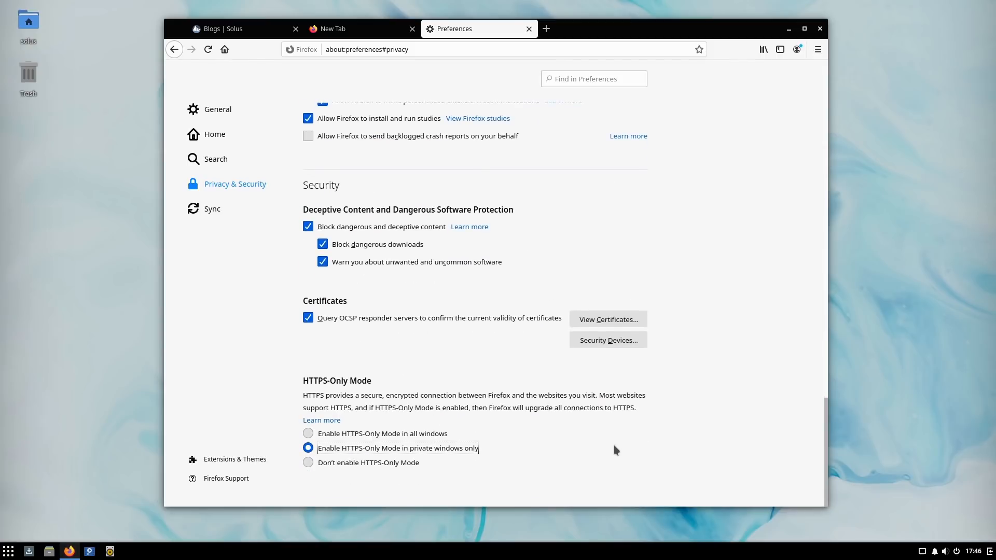
mouse_move(418, 453)
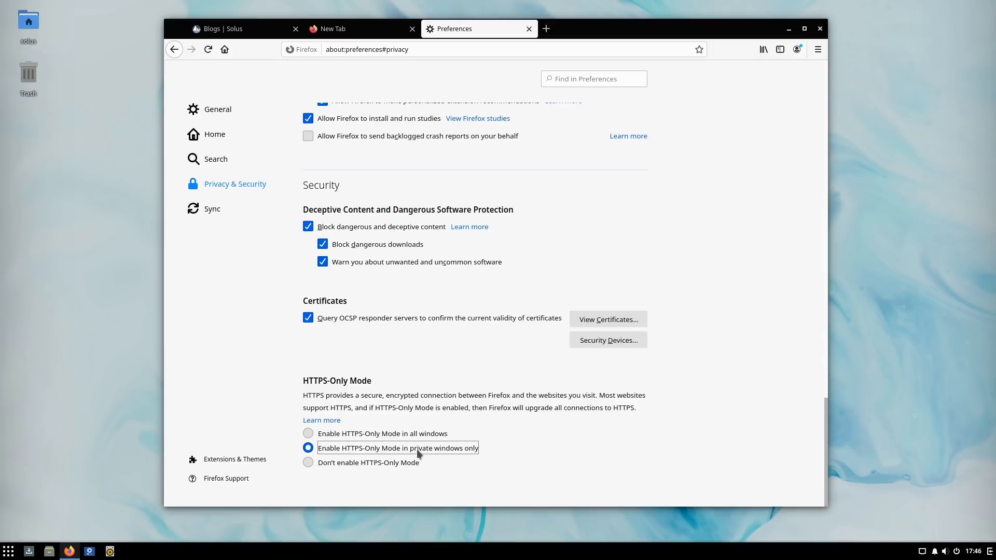
Step: Cycle the HTTPS-Only radios, leave 'Enable in all windows' selected, and return to General preferences
left_click(308, 434)
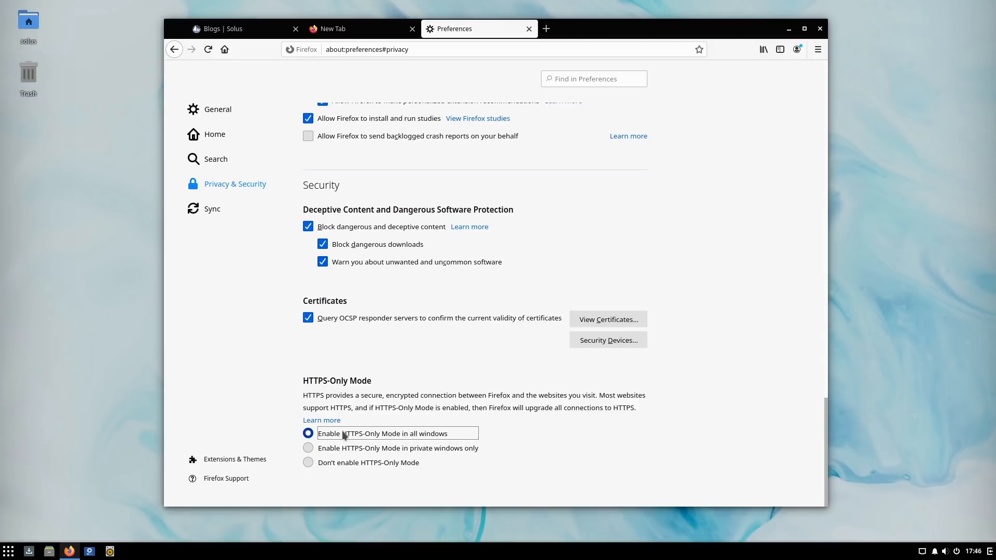
left_click(308, 463)
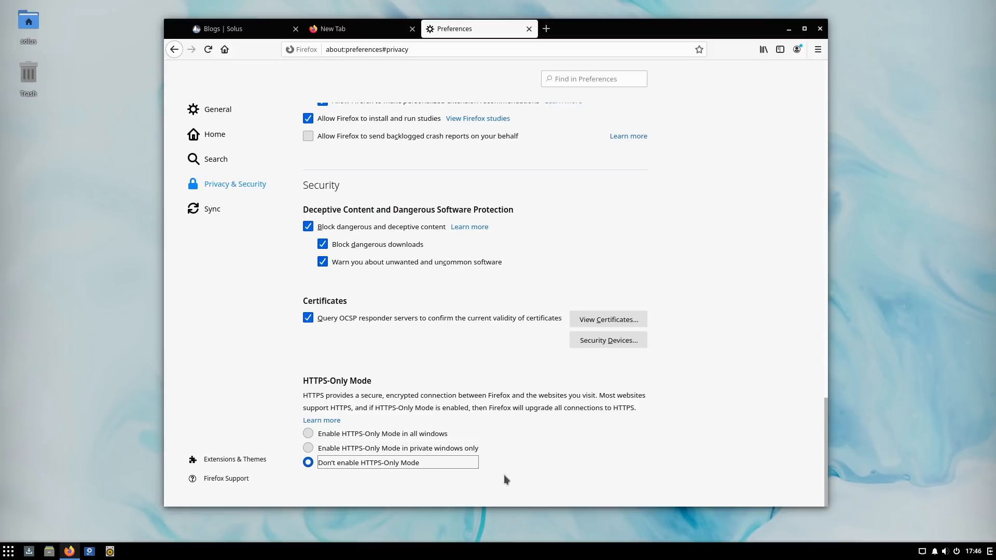
left_click(308, 449)
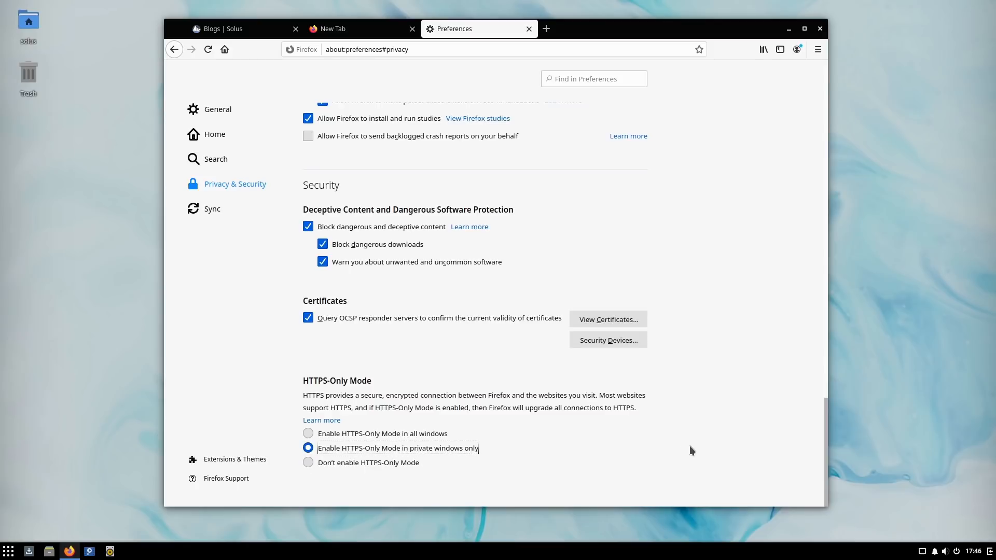
left_click(308, 434)
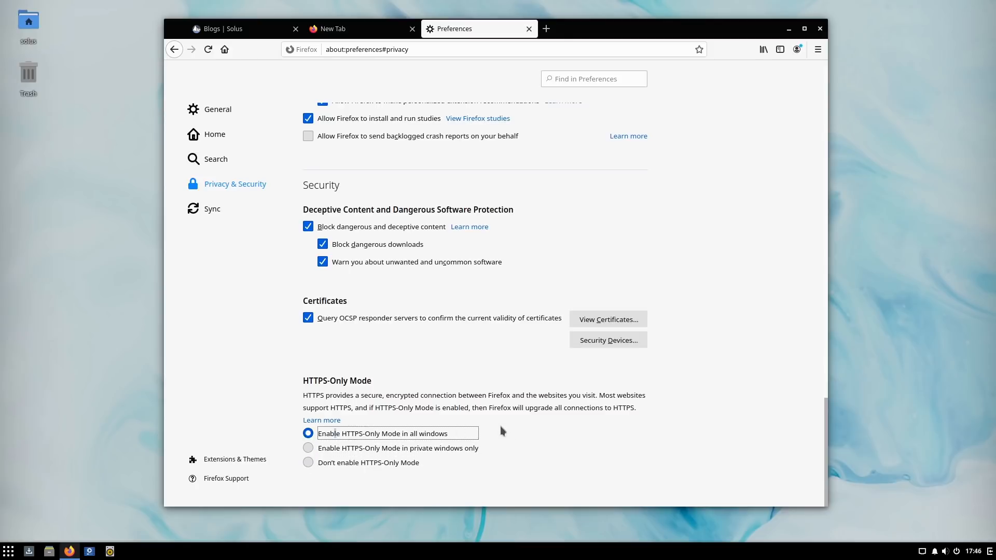
scroll("up", 3)
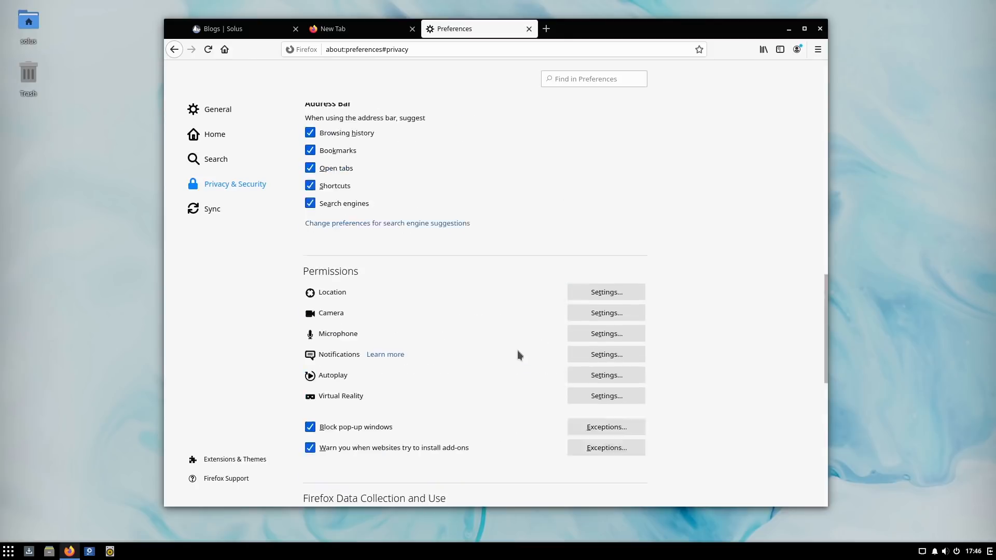
scroll("up", 3)
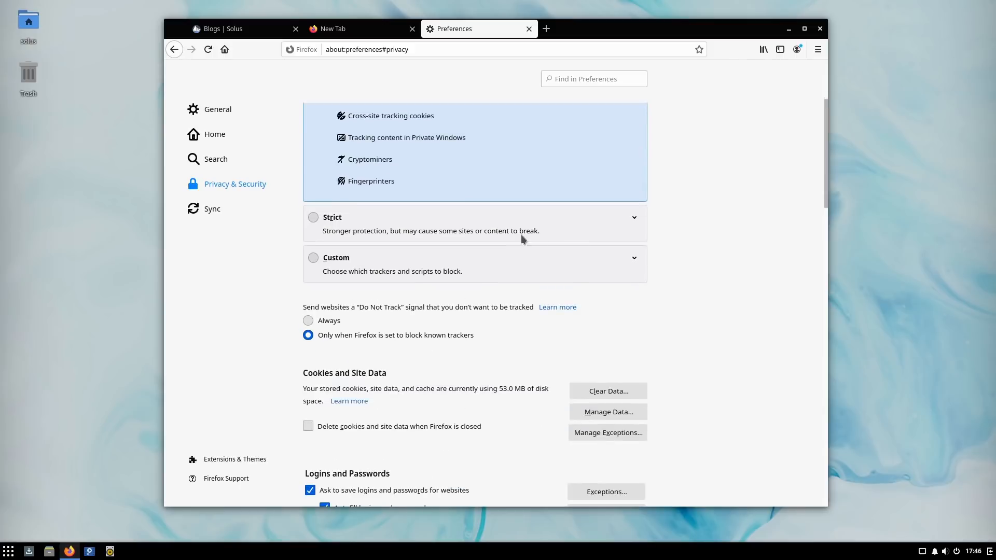
scroll("up", 3)
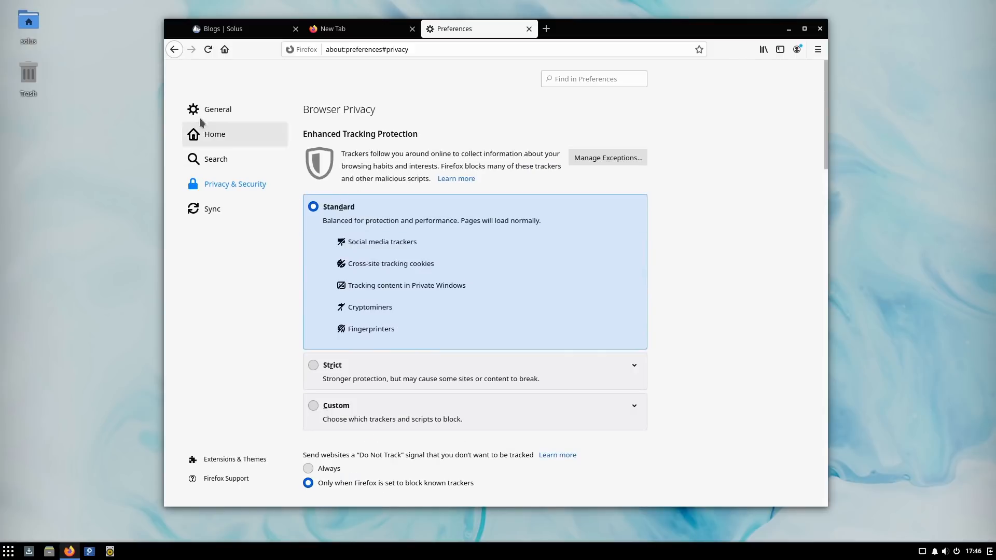
left_click(217, 109)
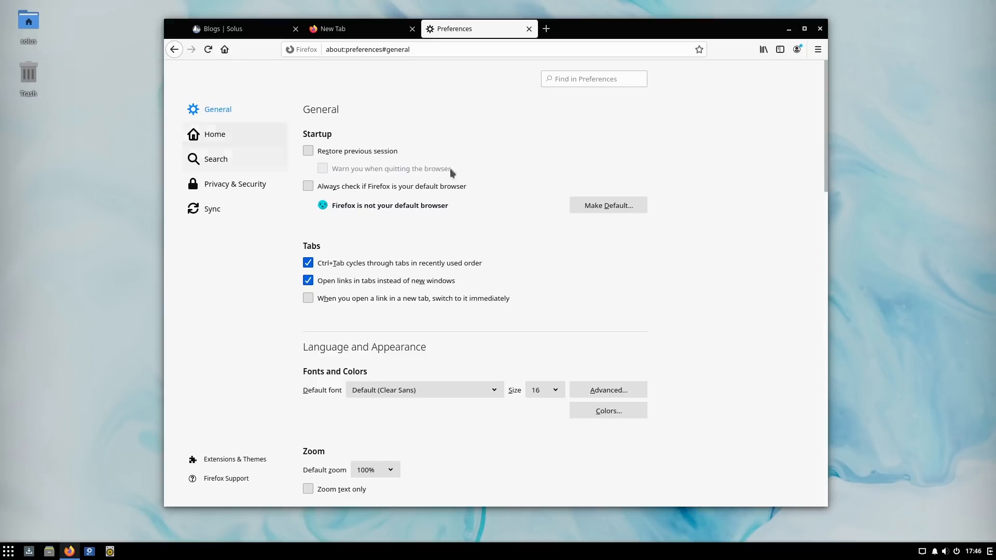
left_click(215, 134)
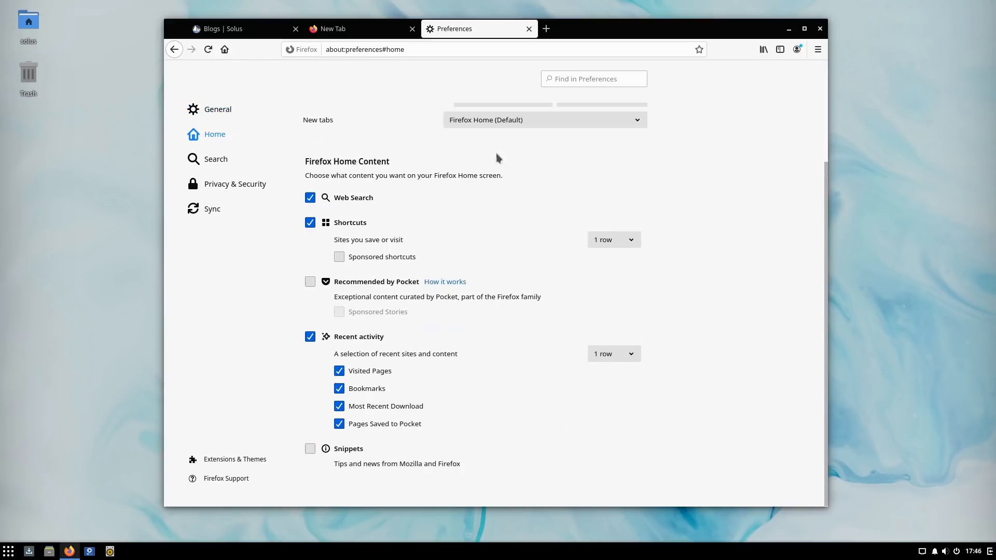
mouse_move(321, 290)
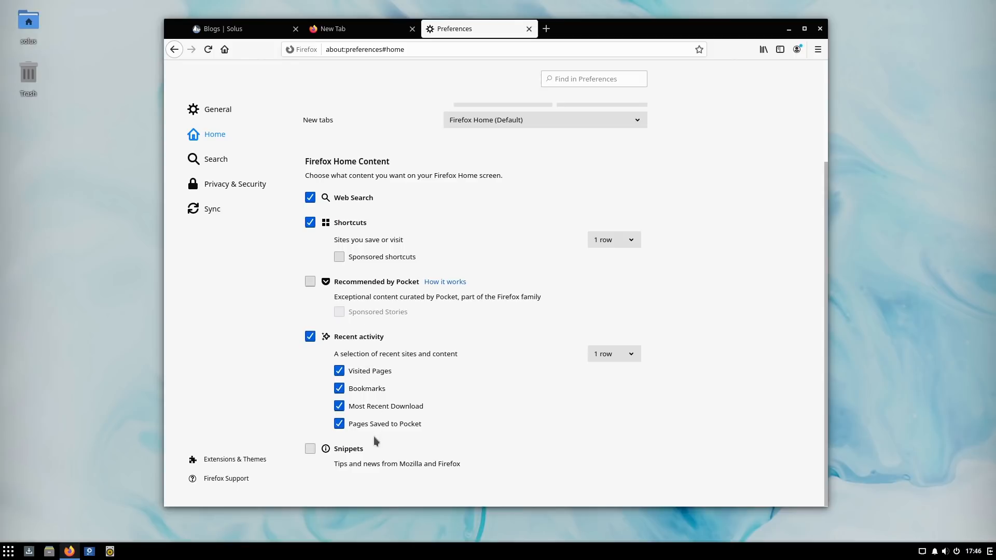
mouse_move(345, 312)
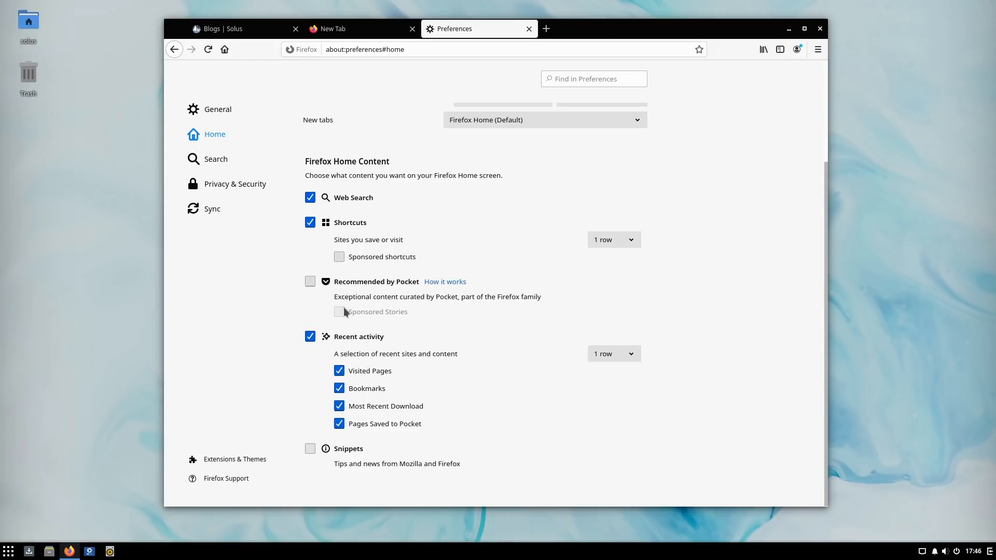
mouse_move(302, 235)
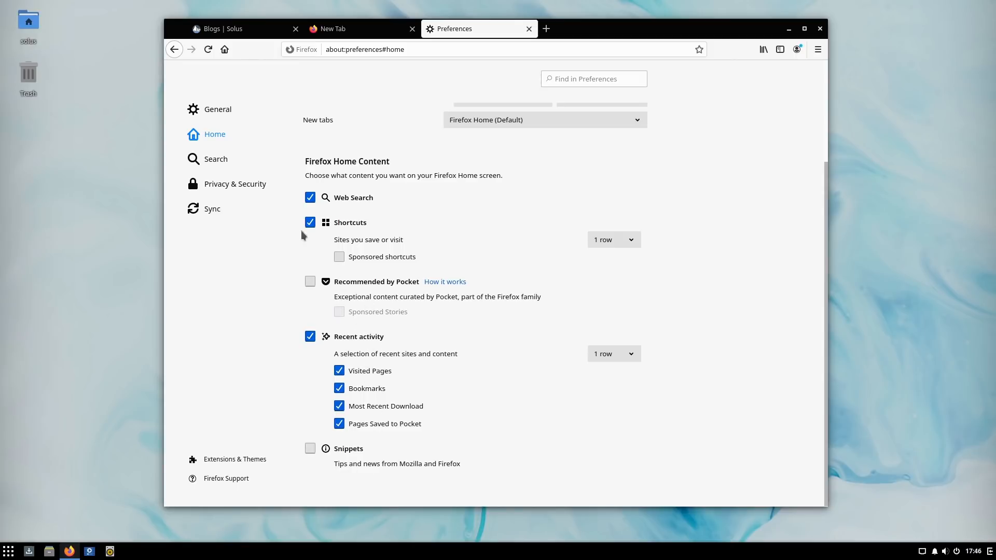
mouse_move(216, 159)
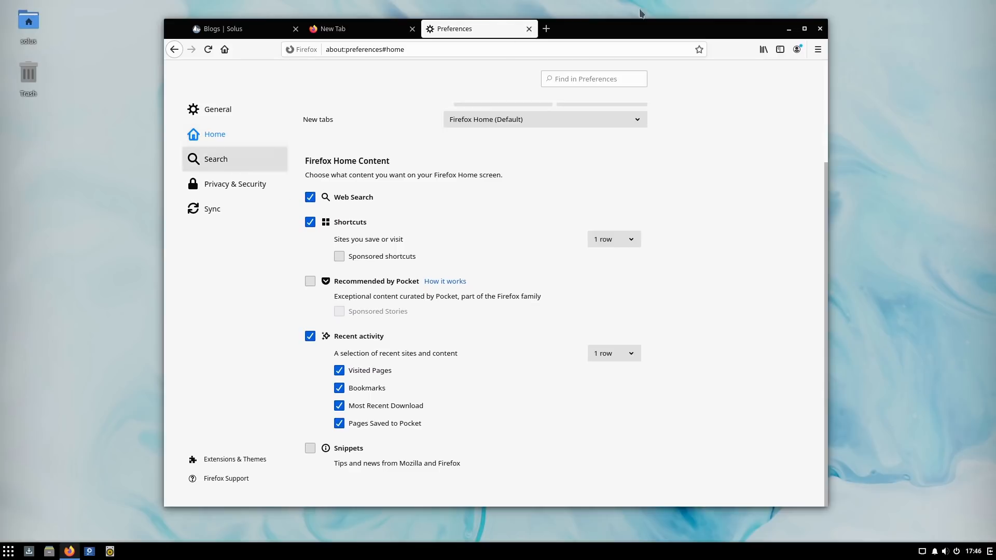
left_click(217, 109)
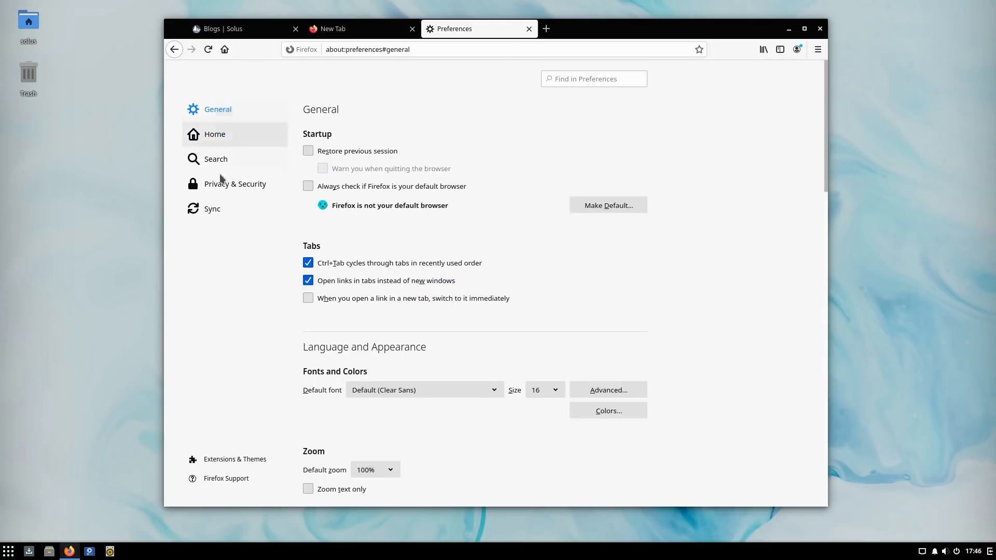
left_click(216, 159)
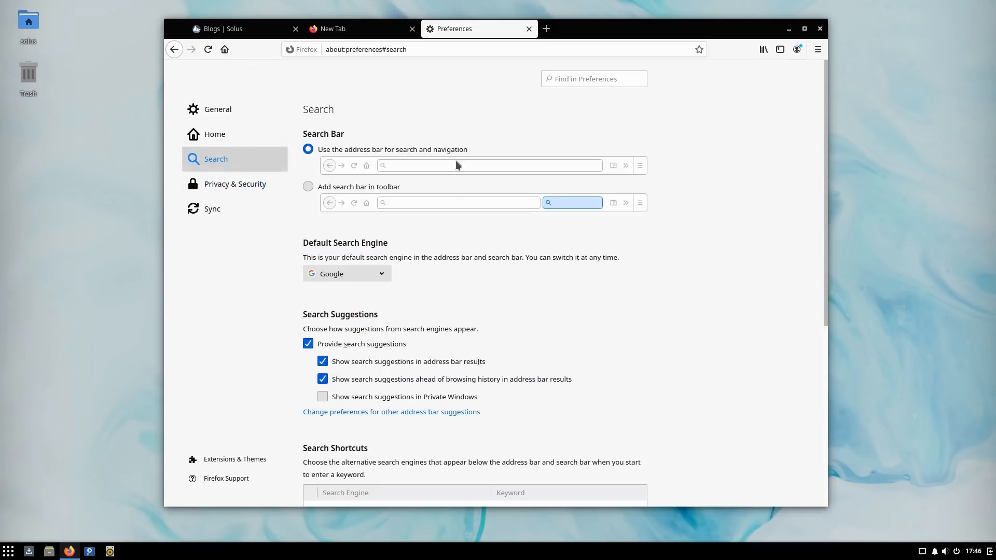
mouse_move(320, 193)
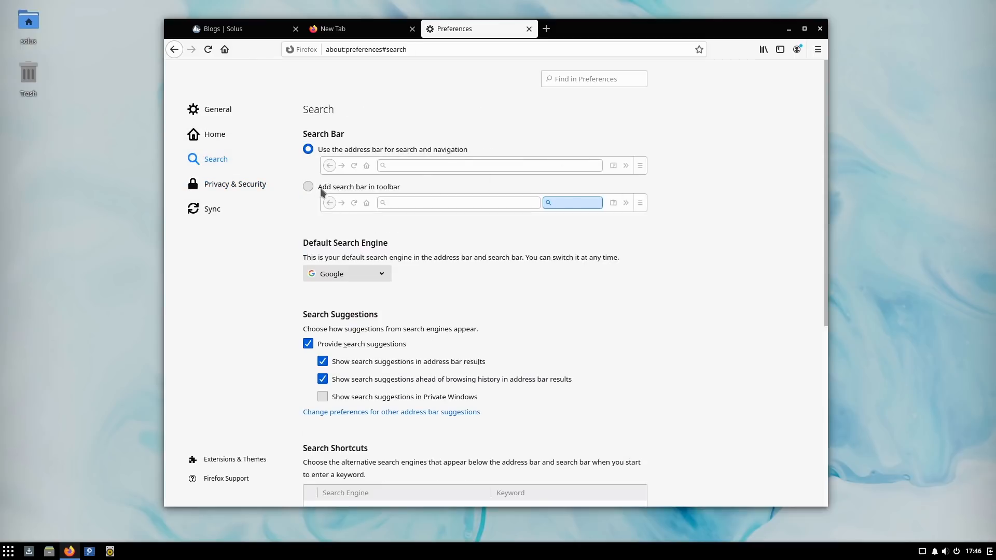
Step: Add a search bar to the toolbar, make DuckDuckGo the default engine, and open a new tab to check
left_click(308, 185)
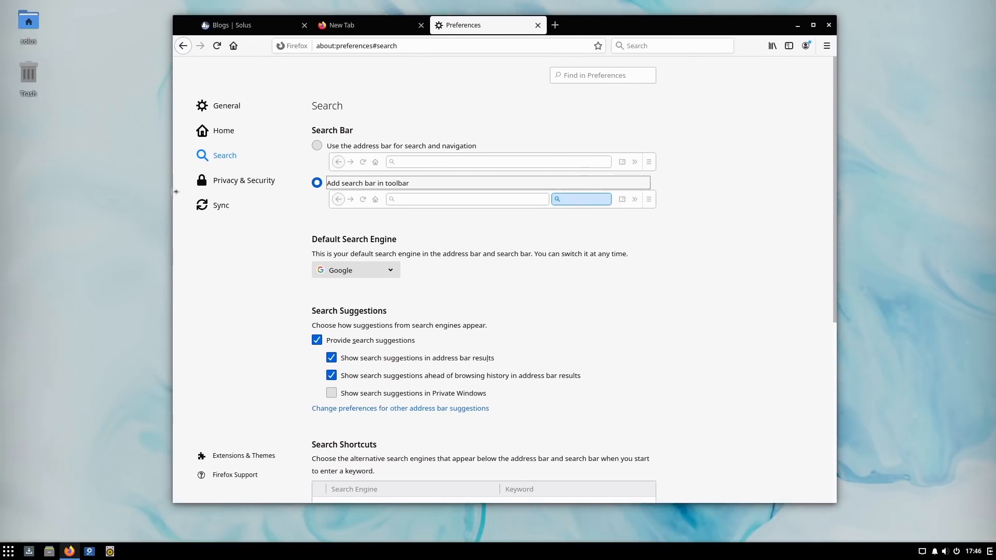
left_click(355, 269)
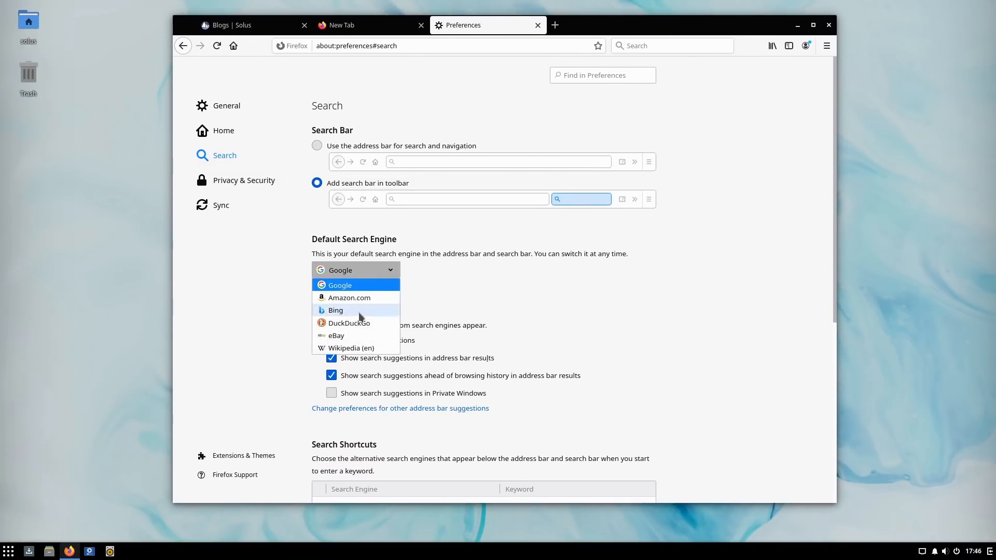
left_click(349, 323)
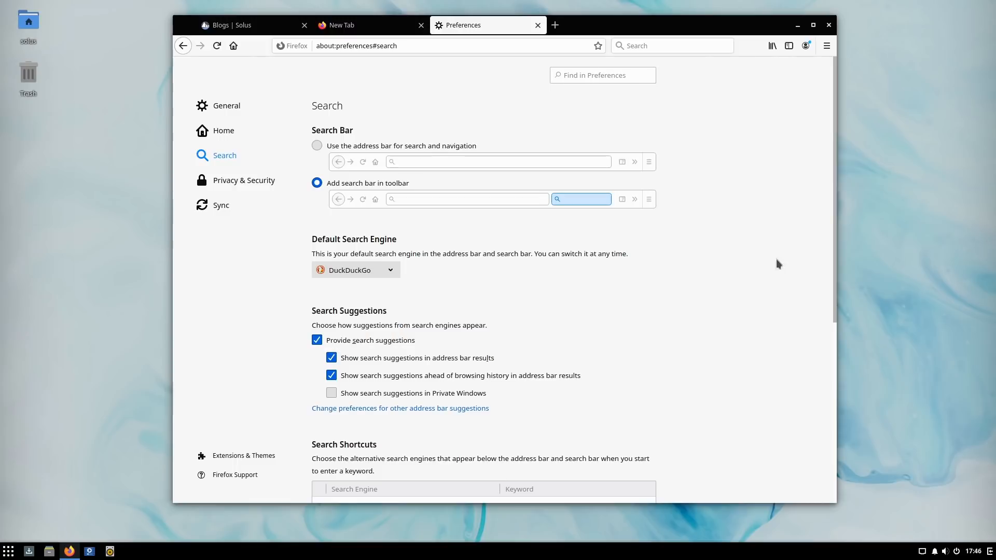
mouse_move(485, 221)
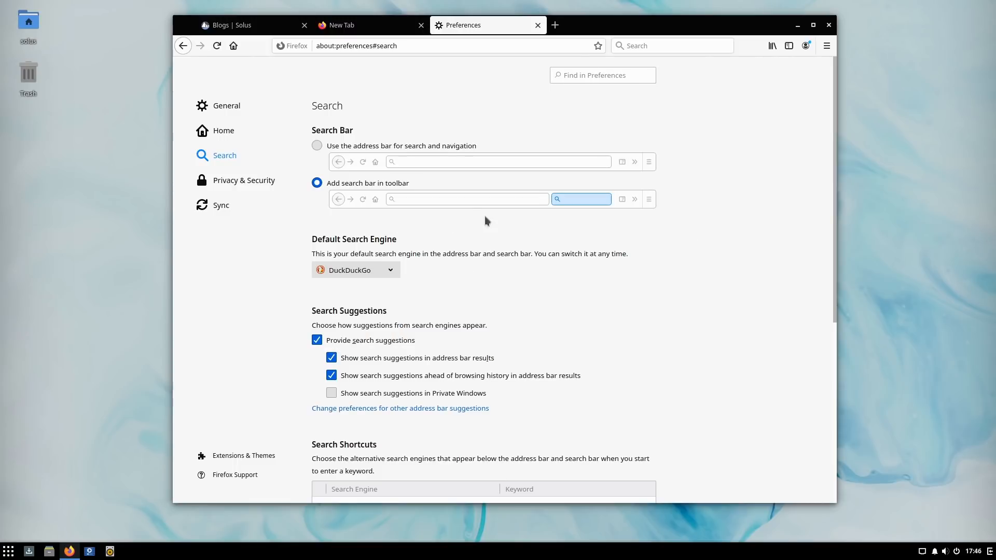
scroll("down", 3)
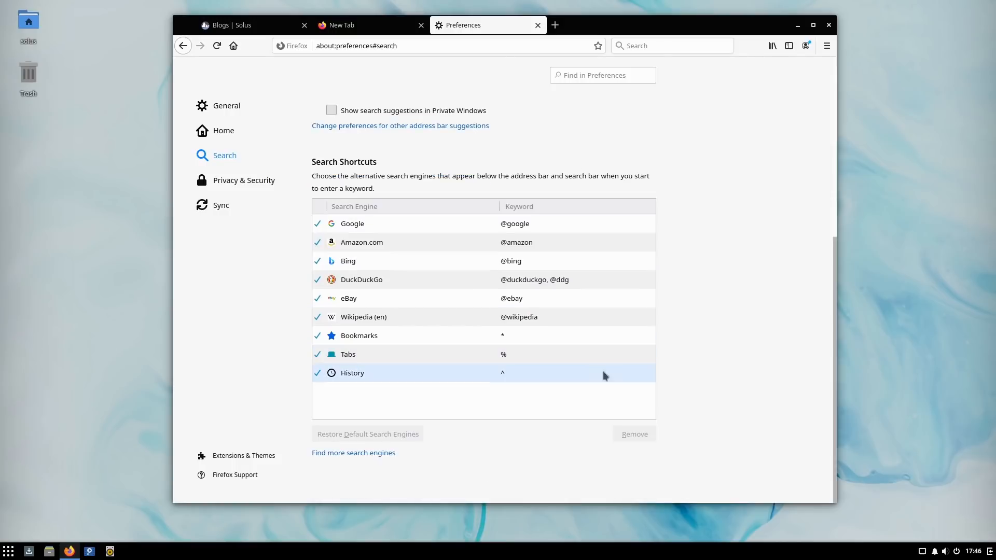
left_click(554, 24)
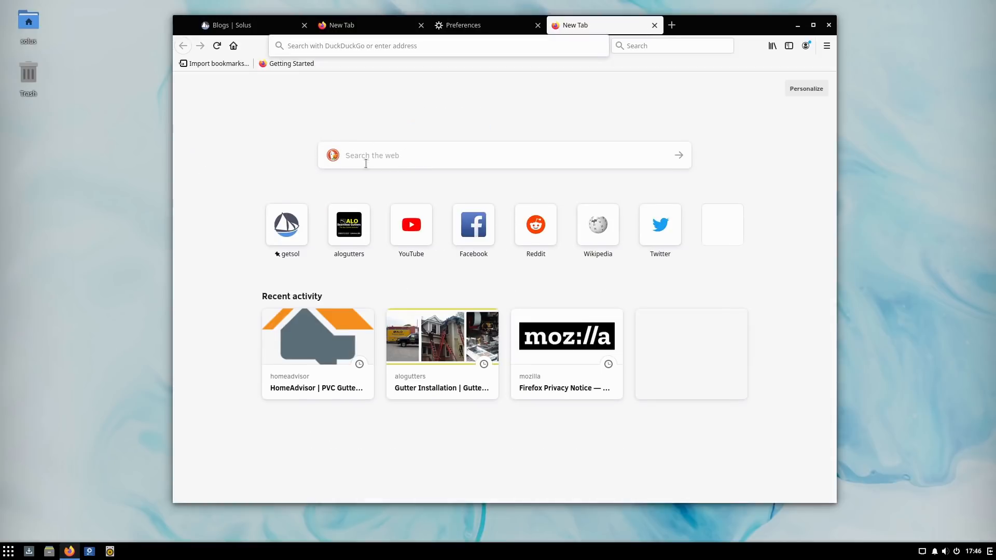
mouse_move(827, 45)
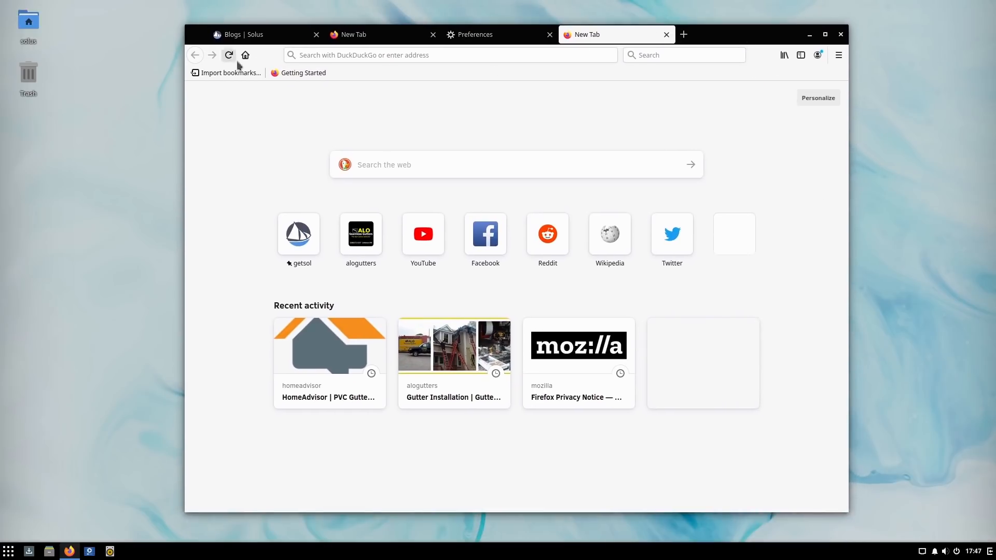
mouse_move(819, 55)
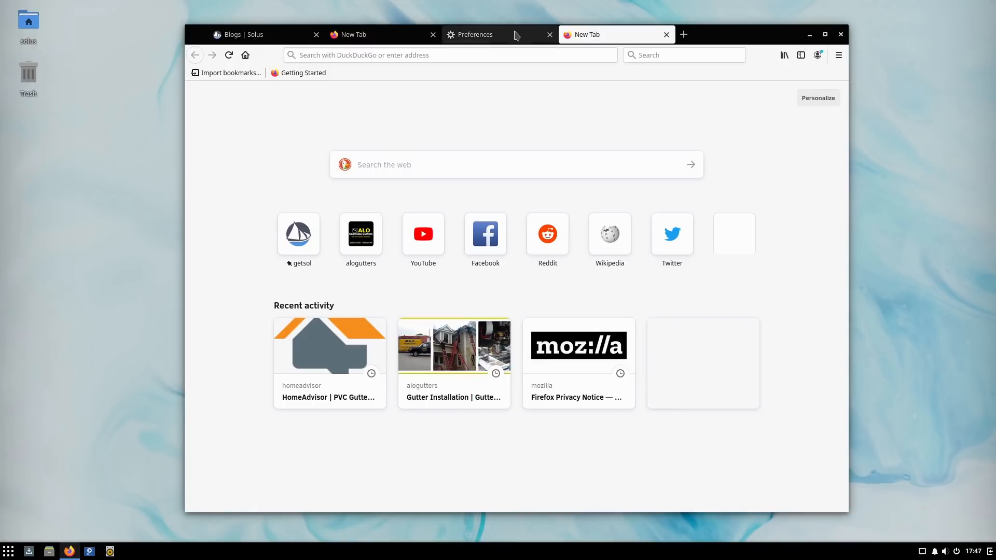
Step: Return from the new tab to the Preferences tab
left_click(475, 34)
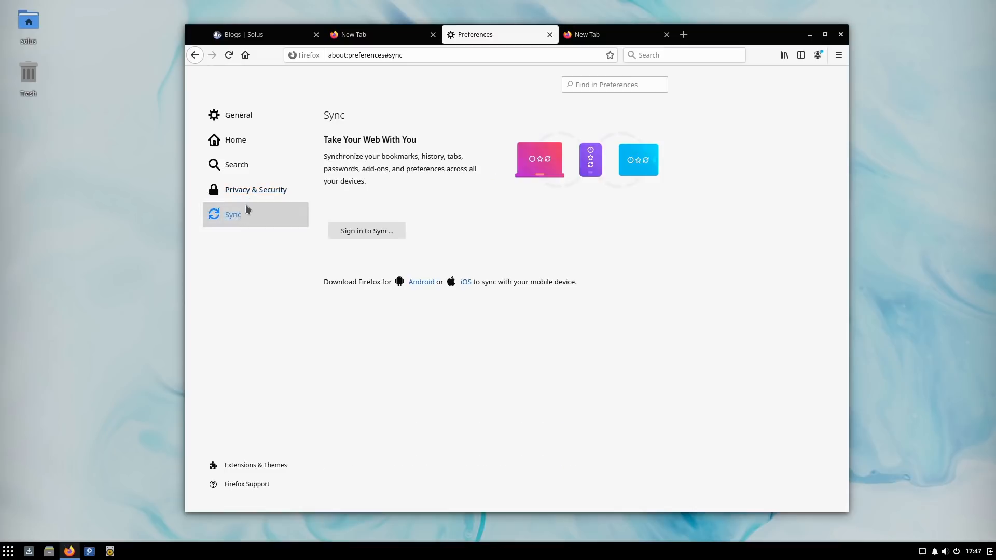
Step: Show the General preferences and open the browser's main menu over them
left_click(239, 115)
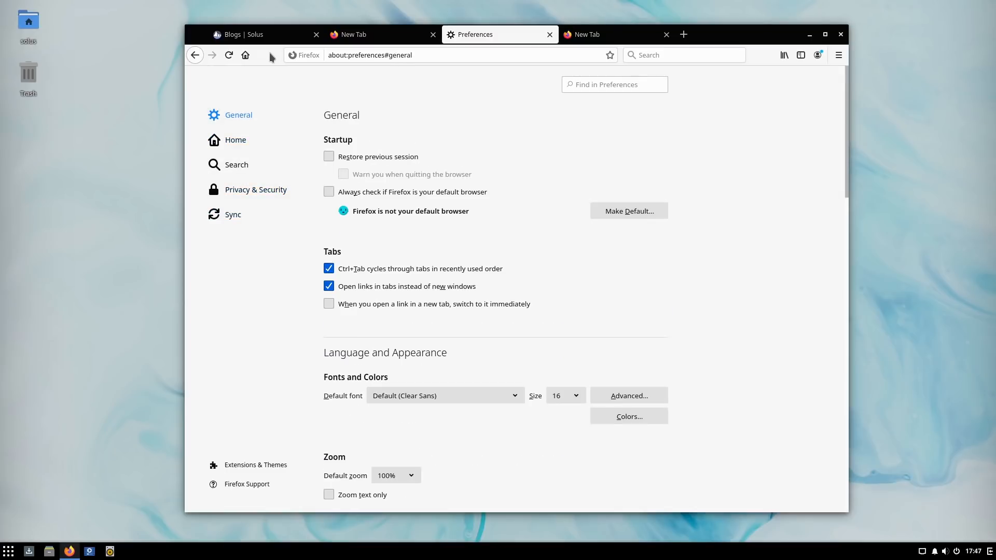
mouse_move(767, 60)
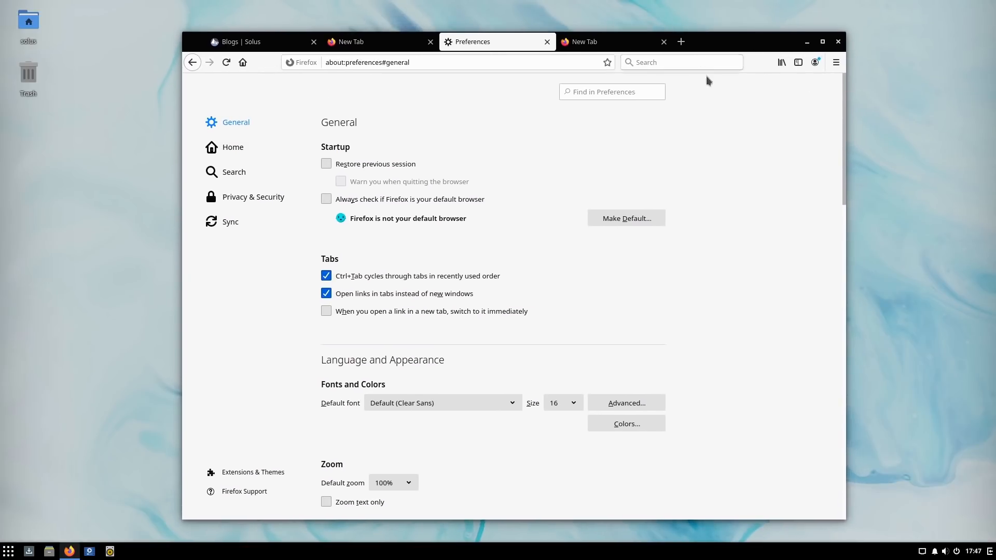
left_click(836, 62)
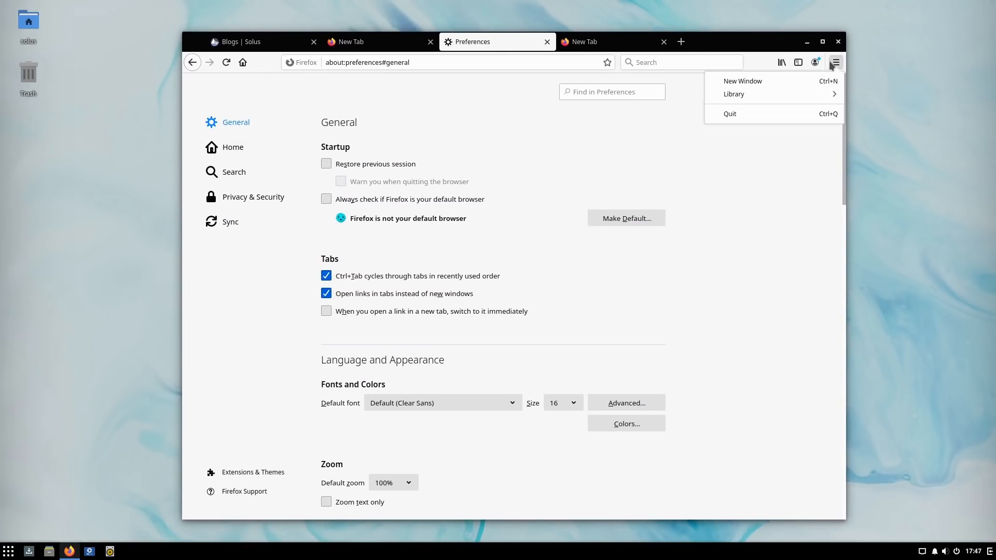
mouse_move(836, 62)
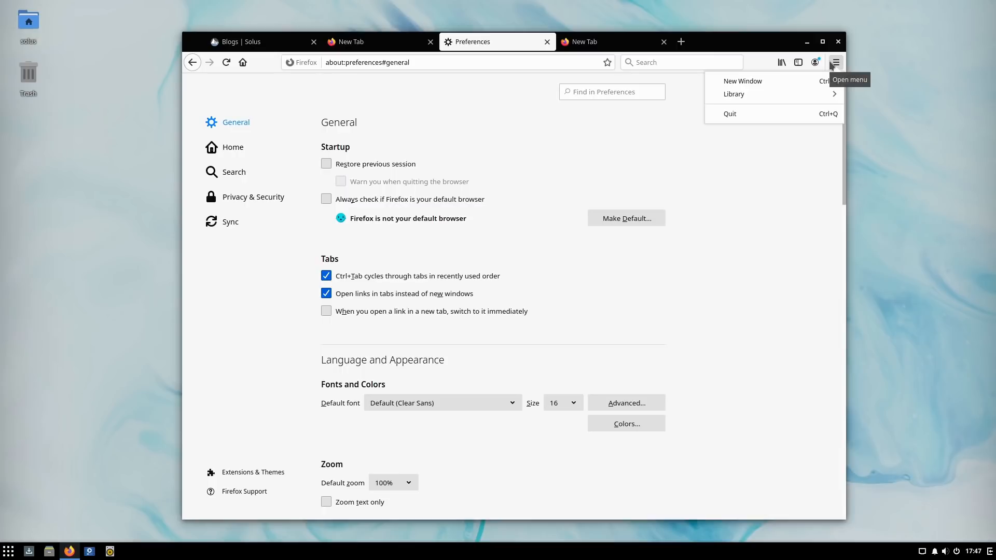
mouse_move(654, 104)
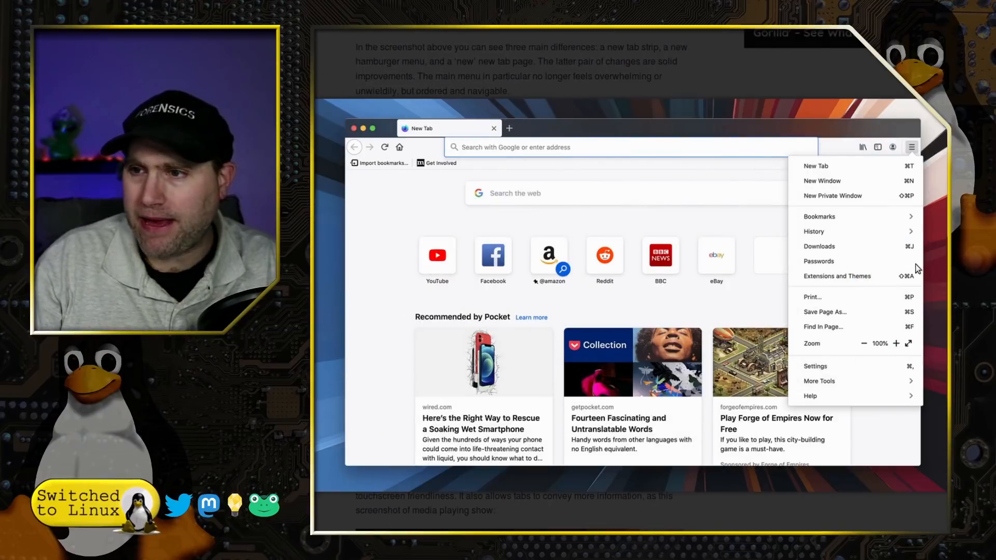
mouse_move(816, 413)
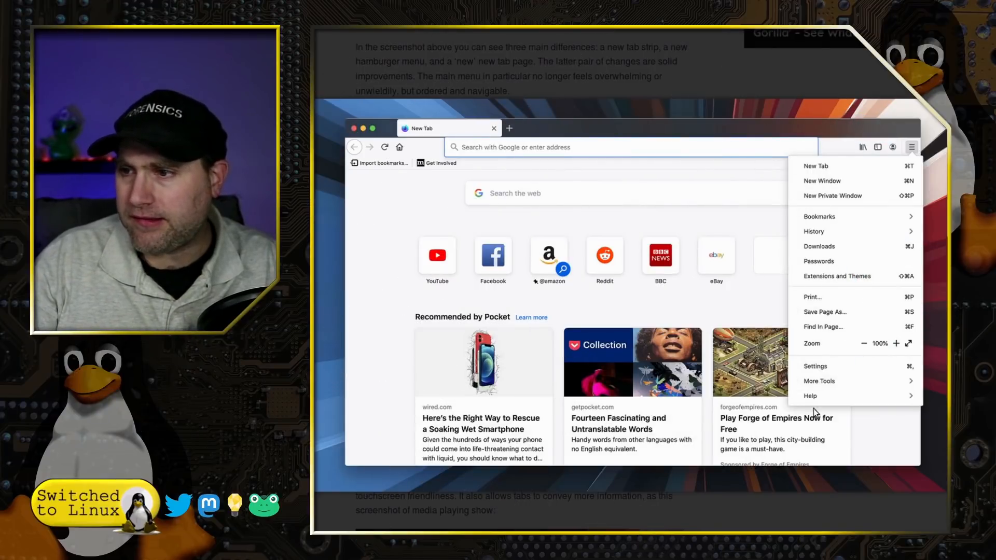
mouse_move(822, 345)
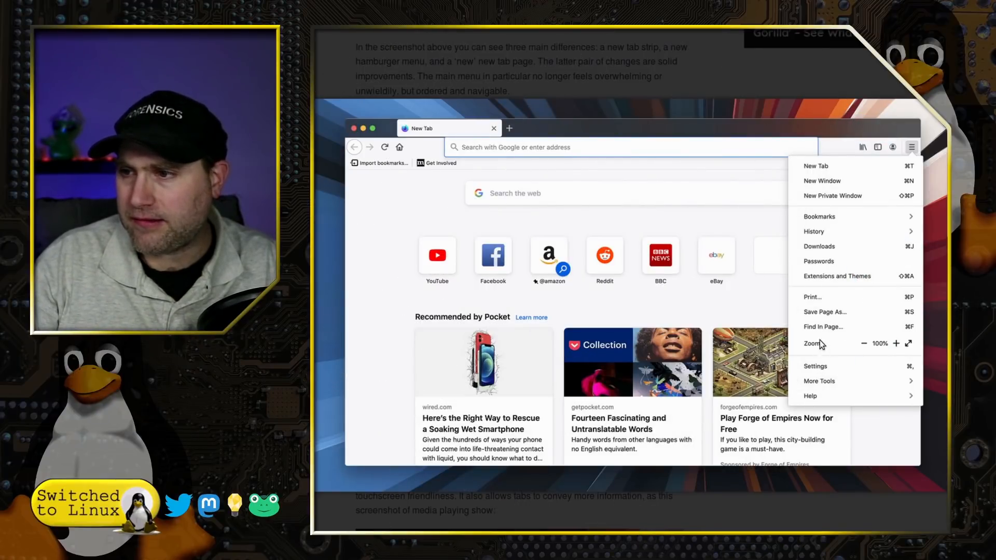
mouse_move(822, 180)
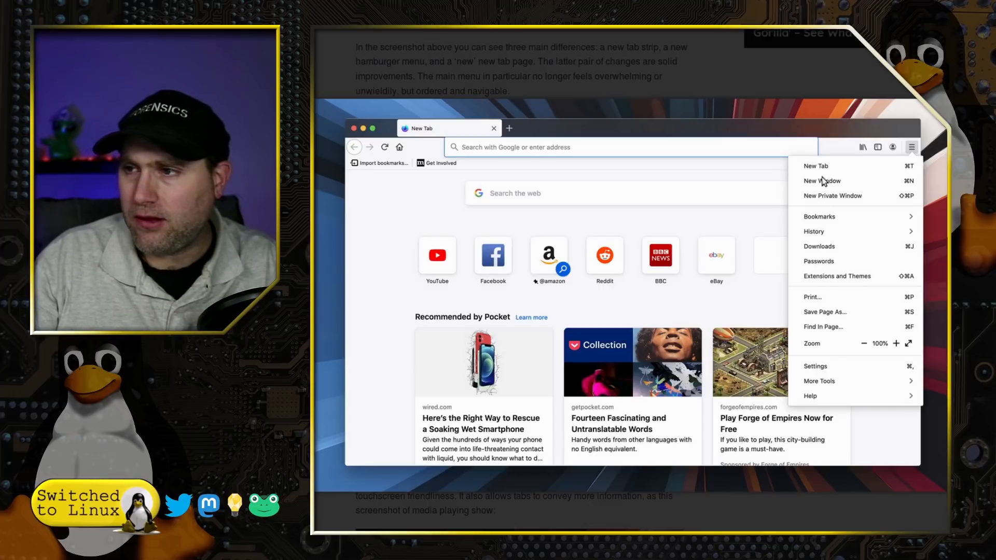
mouse_move(577, 34)
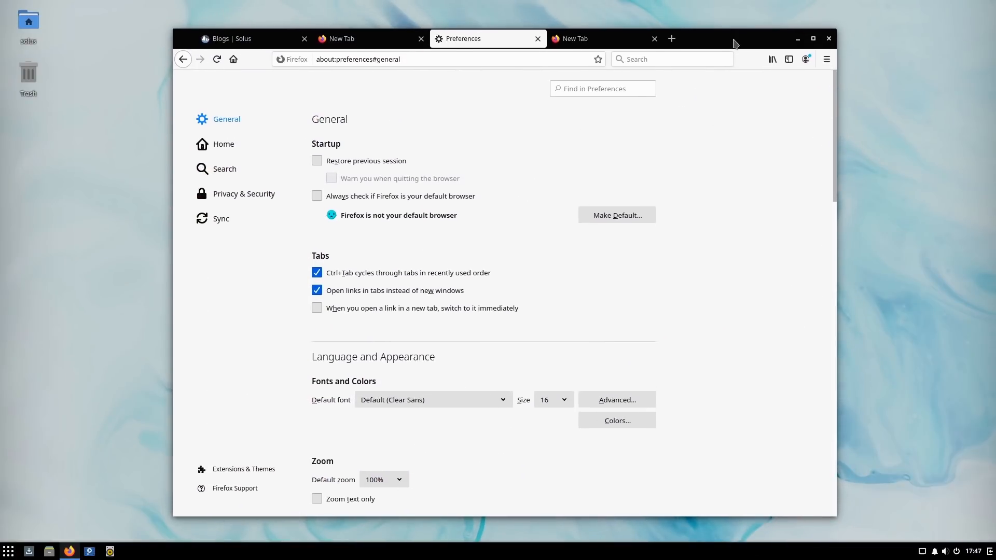
mouse_move(221, 218)
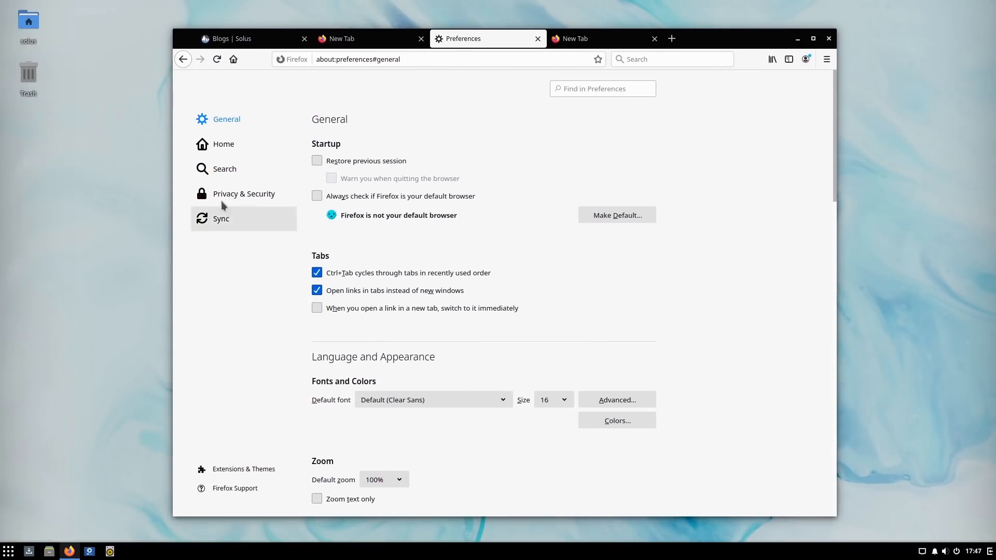
Step: Return to the Search preferences and open the Library panel from the main menu
left_click(224, 168)
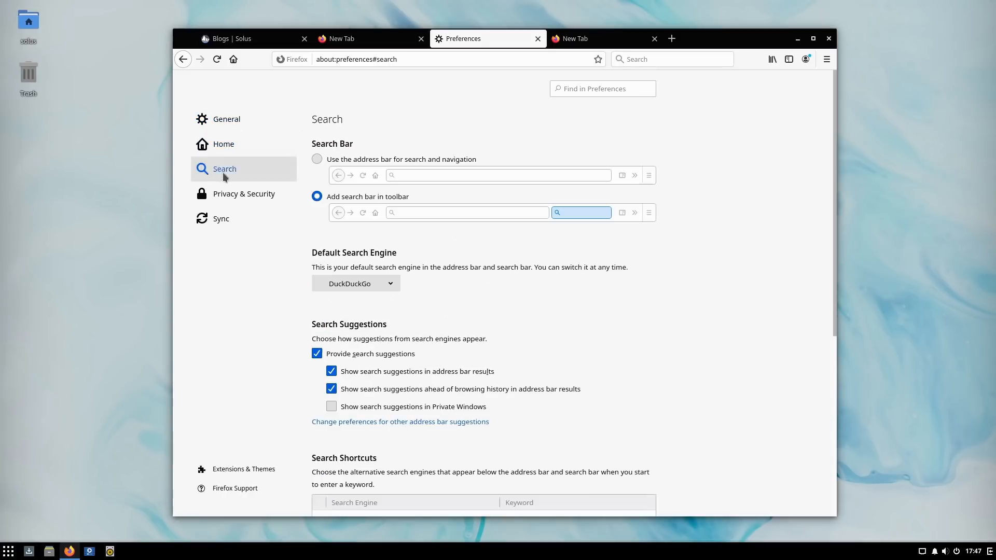
mouse_move(712, 91)
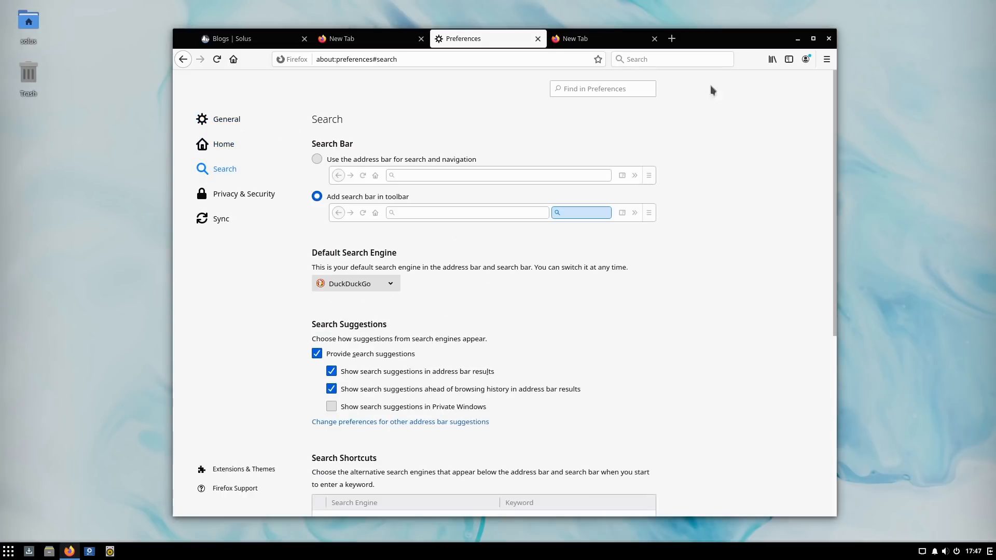
left_click(827, 58)
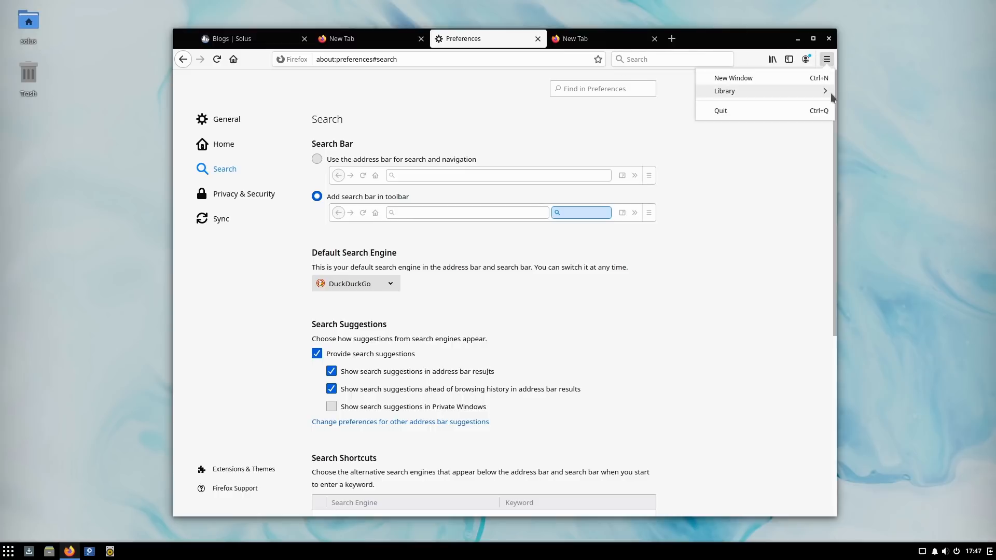
left_click(725, 91)
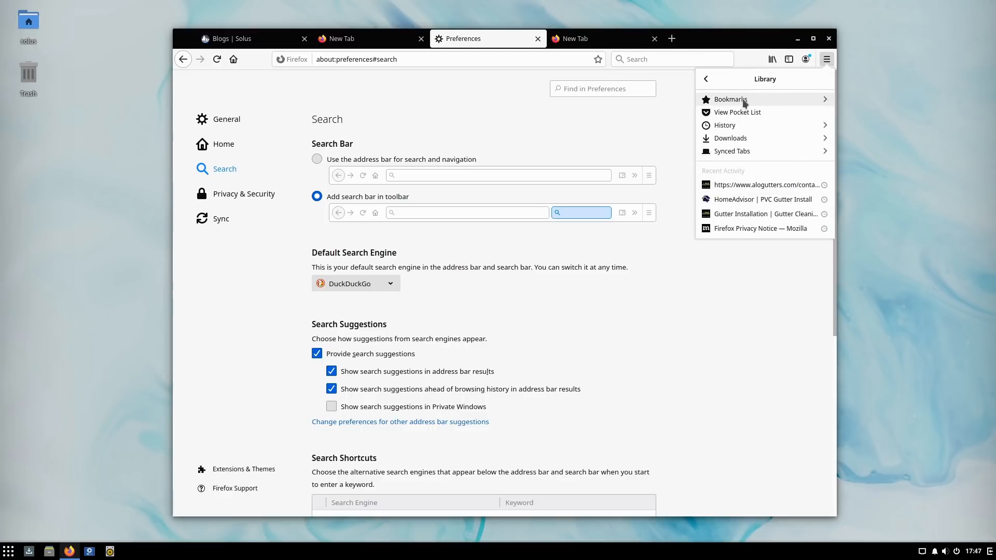
mouse_move(817, 116)
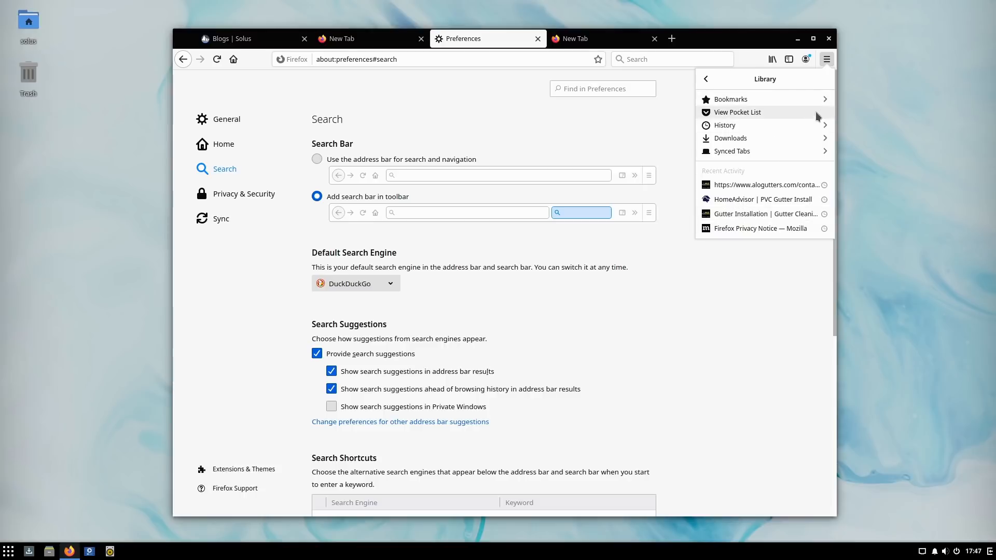
mouse_move(815, 134)
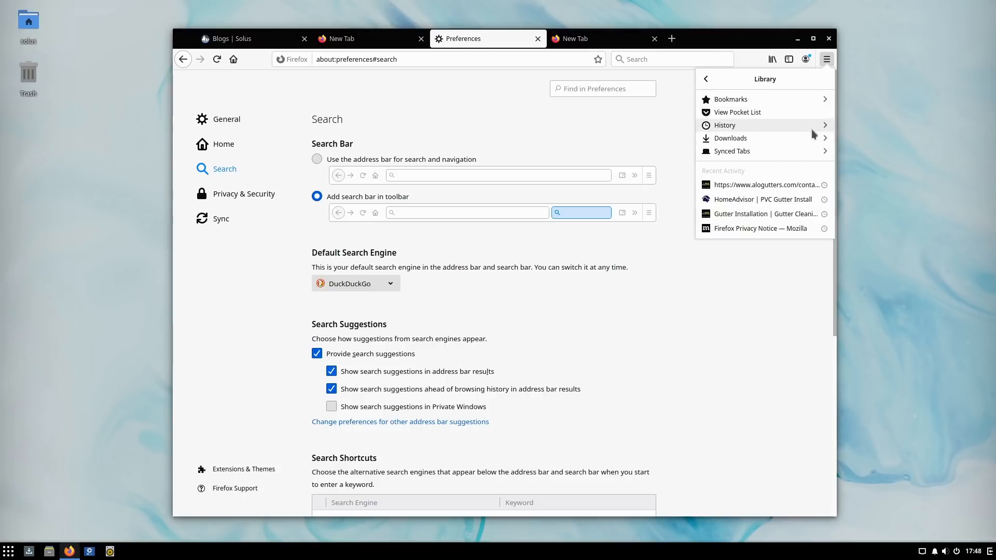
mouse_move(680, 111)
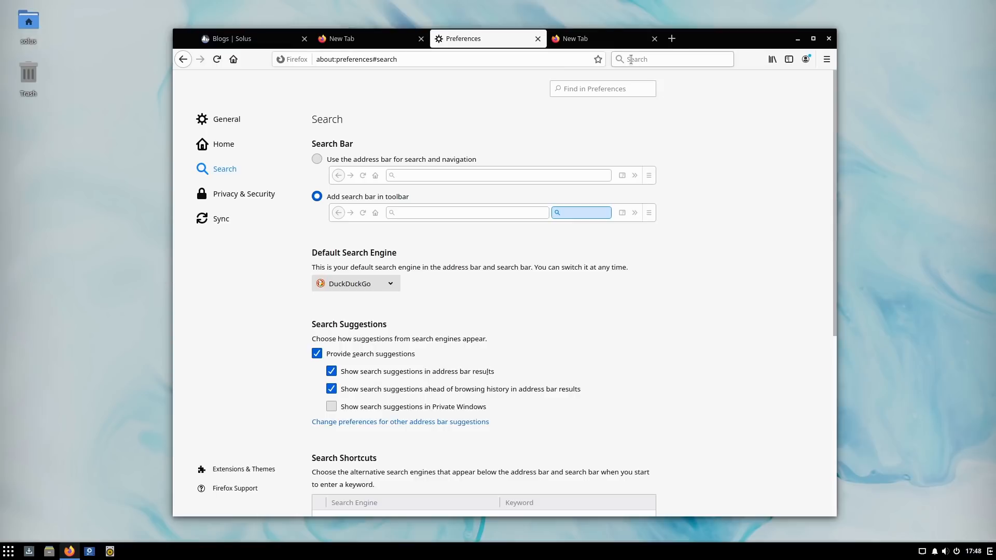
Step: Load the about: page, view Themes in the Add-ons Manager, then bring the Solus blog tab forward
left_click(355, 59)
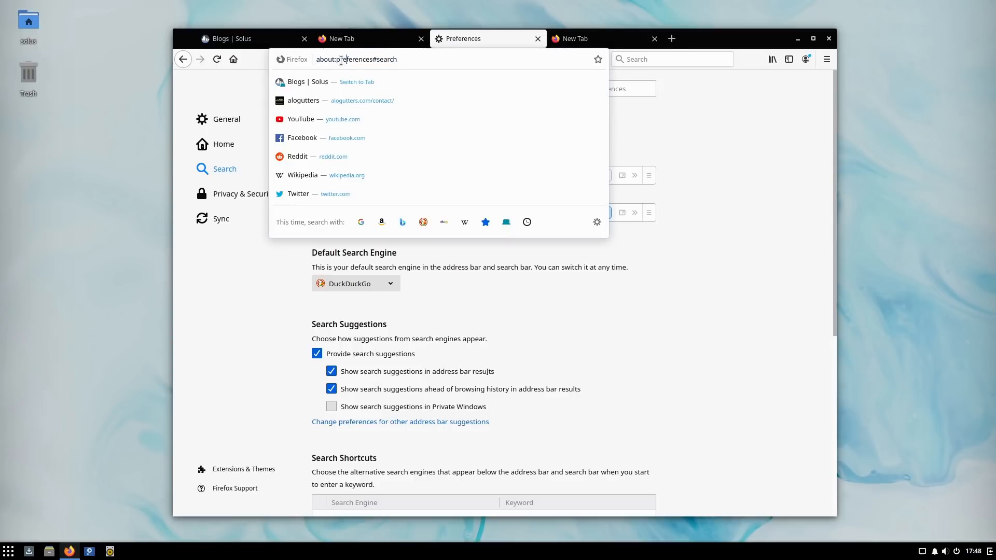
type("about:about")
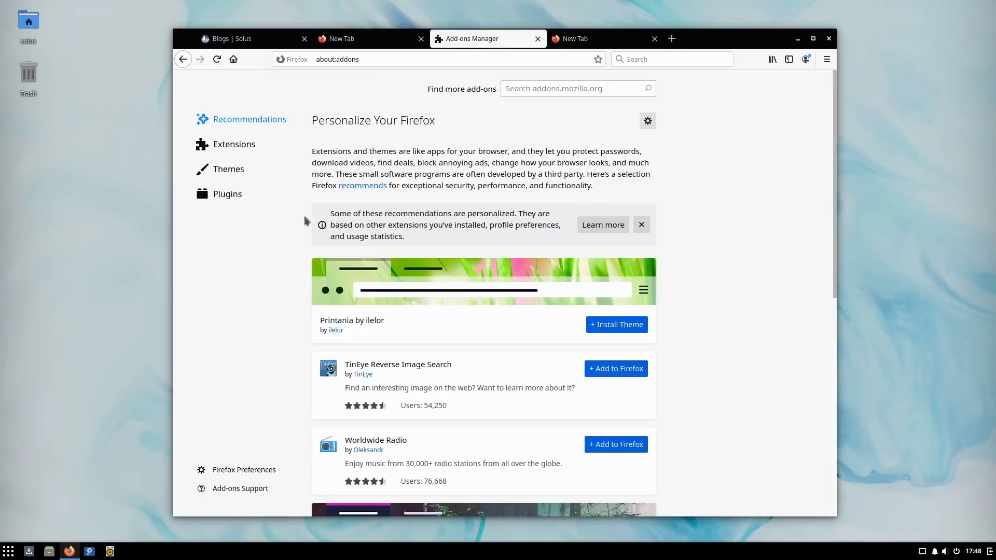
left_click(228, 169)
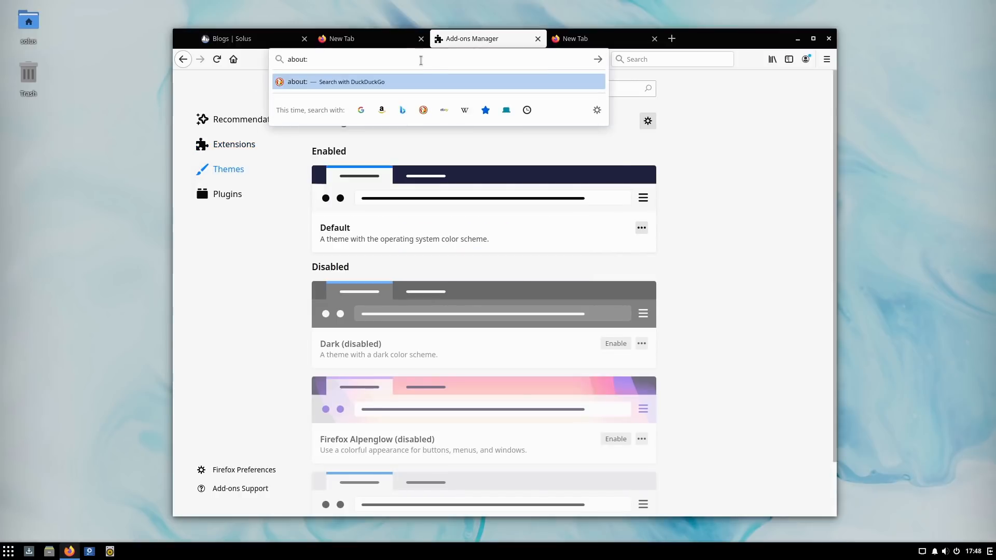
type("custom")
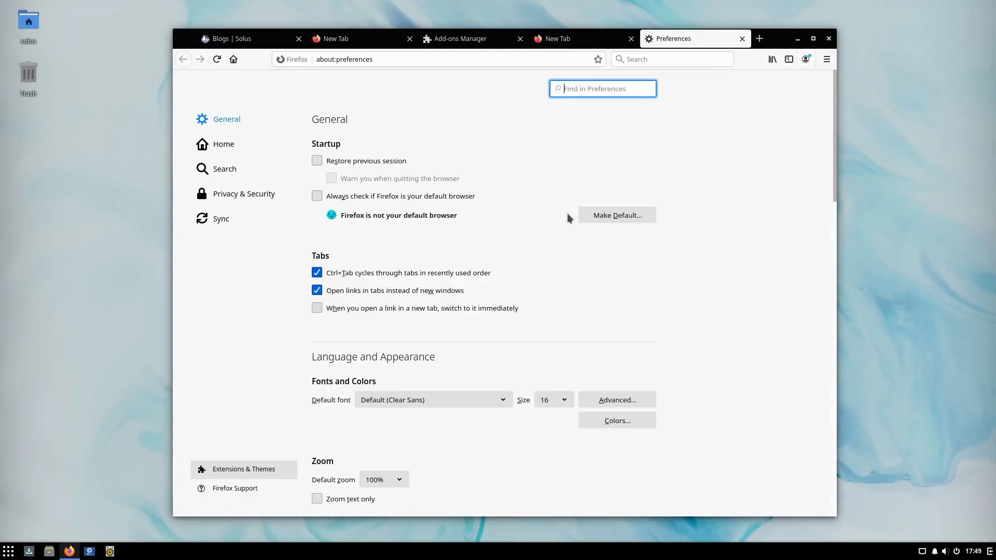
mouse_move(448, 76)
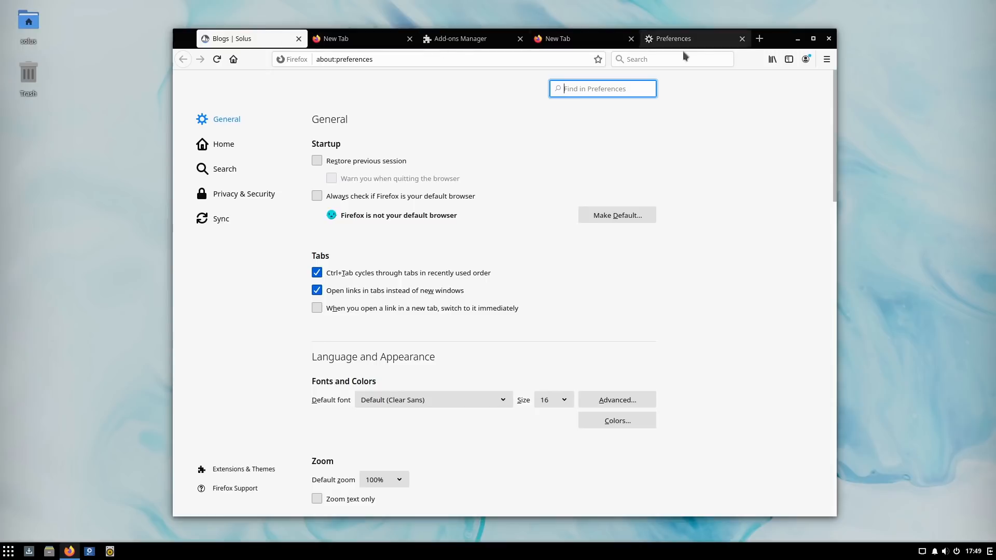
left_click(247, 39)
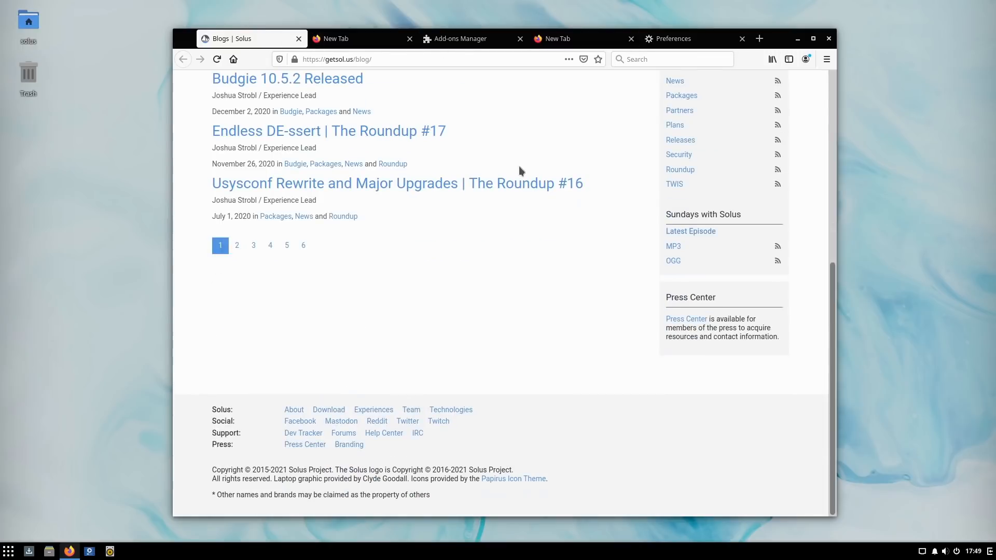
Step: Switch to the Add-ons Manager tab and reach its management options via the Library menu
scroll("up", 3)
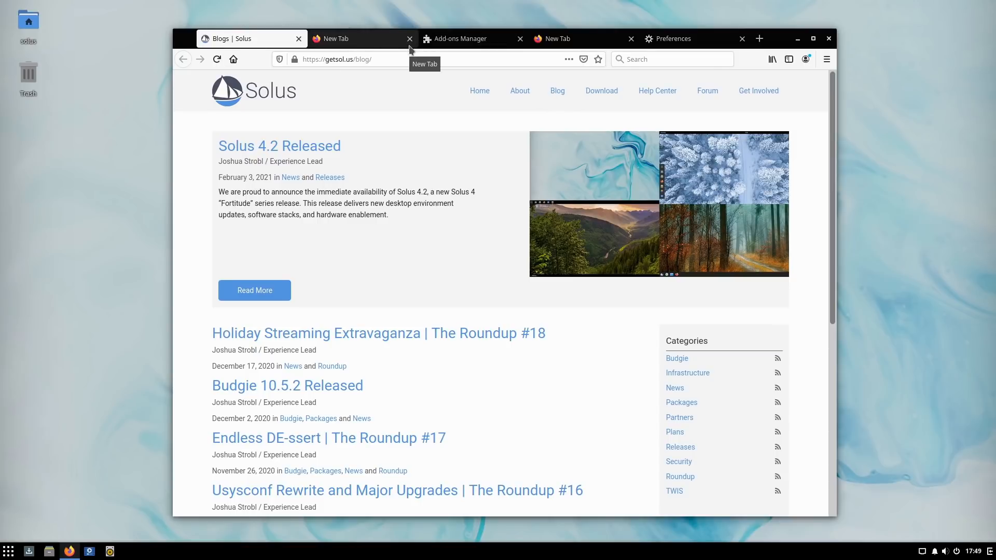
left_click(457, 38)
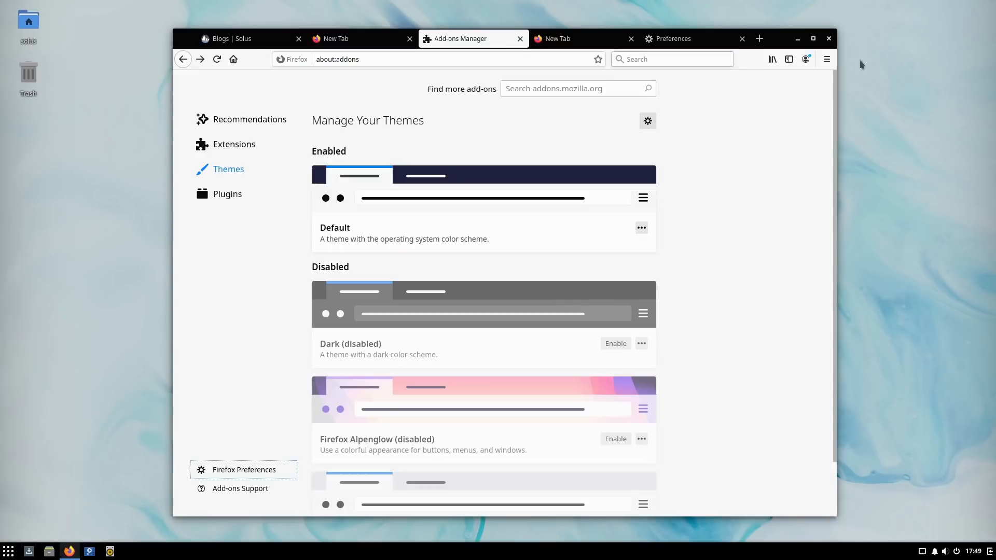
left_click(772, 59)
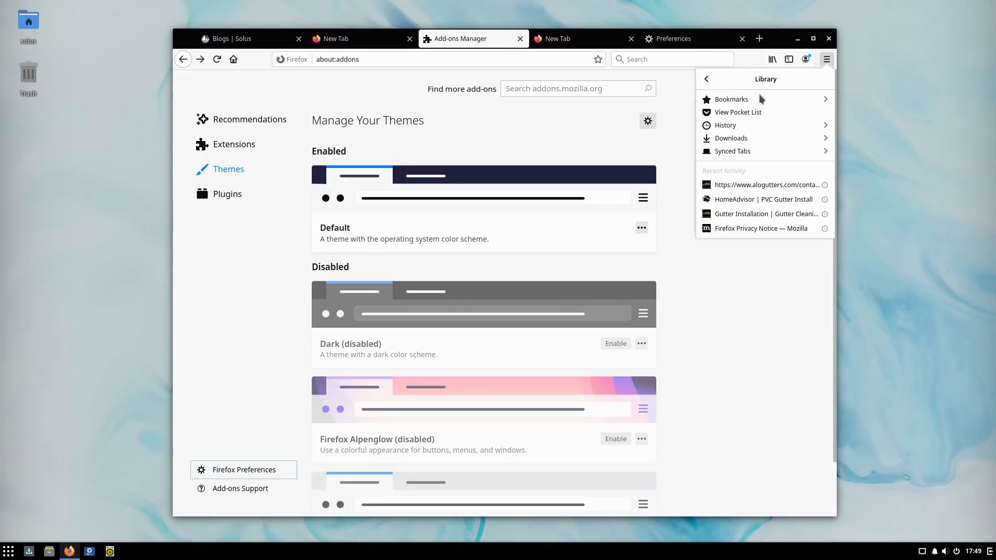
mouse_move(747, 159)
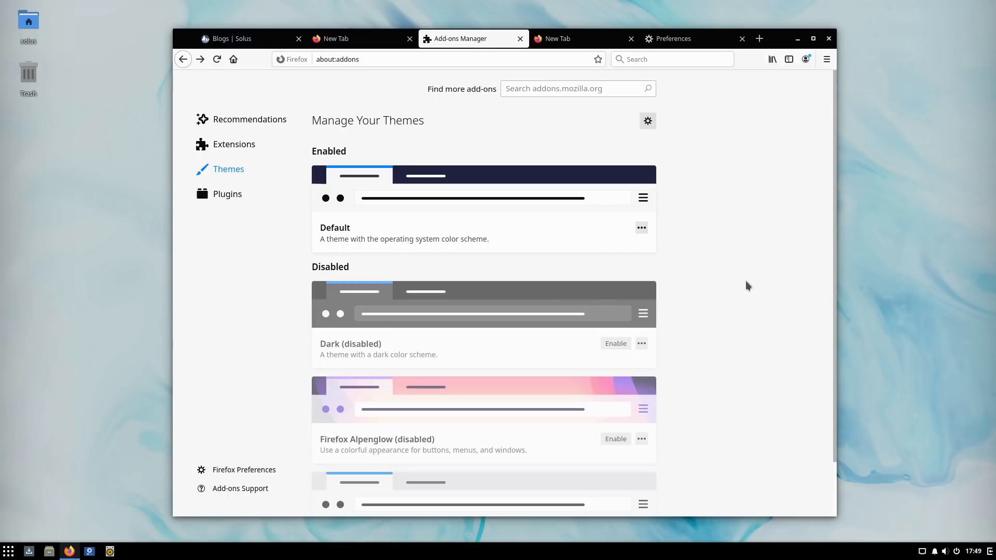
left_click(648, 120)
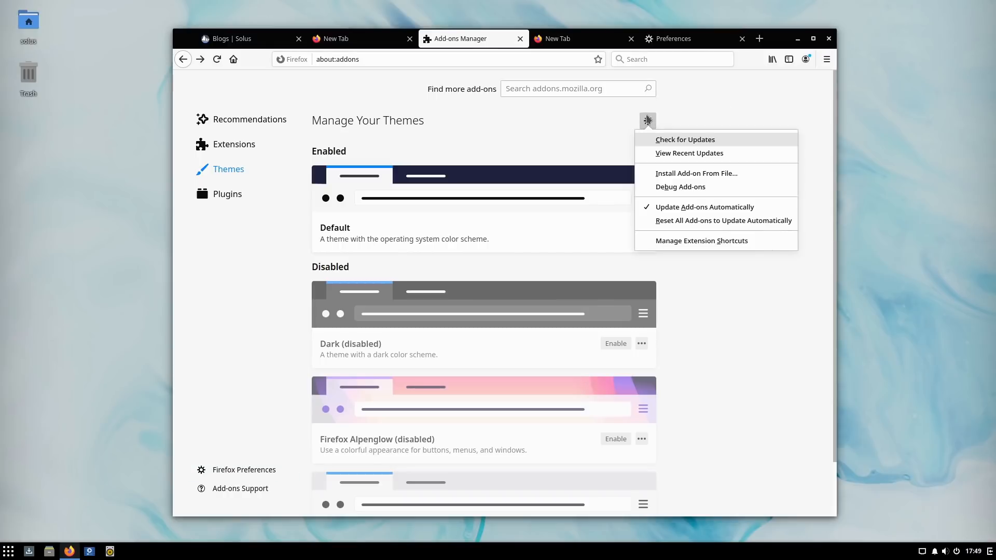
mouse_move(711, 102)
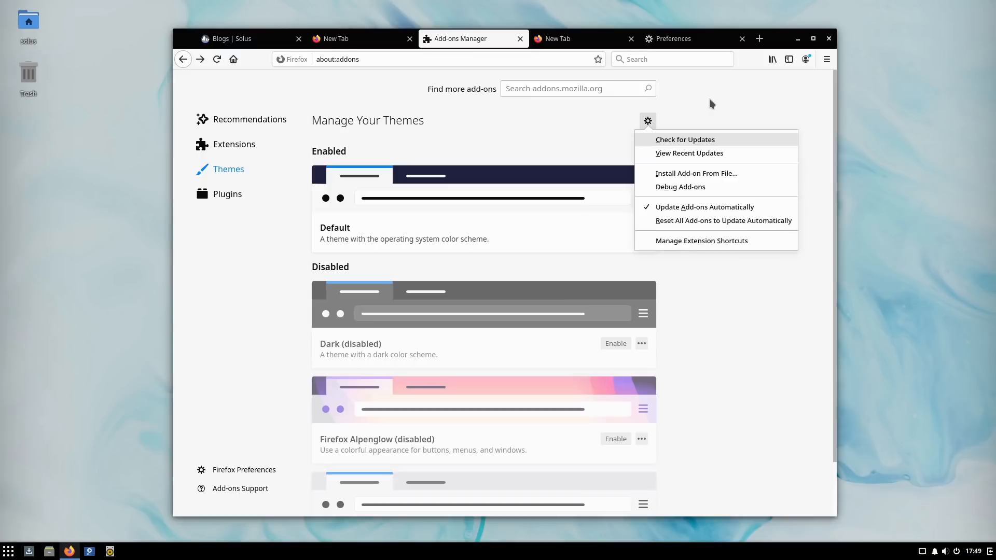
Step: Review the Extensions and Recommendations lists, then close the extra tabs and open a new tab
left_click(234, 144)
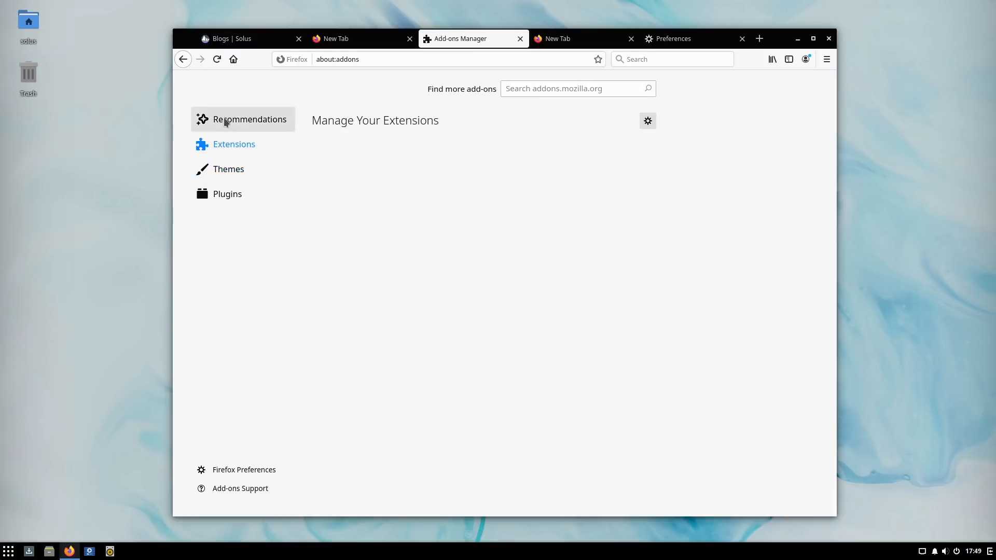
left_click(250, 119)
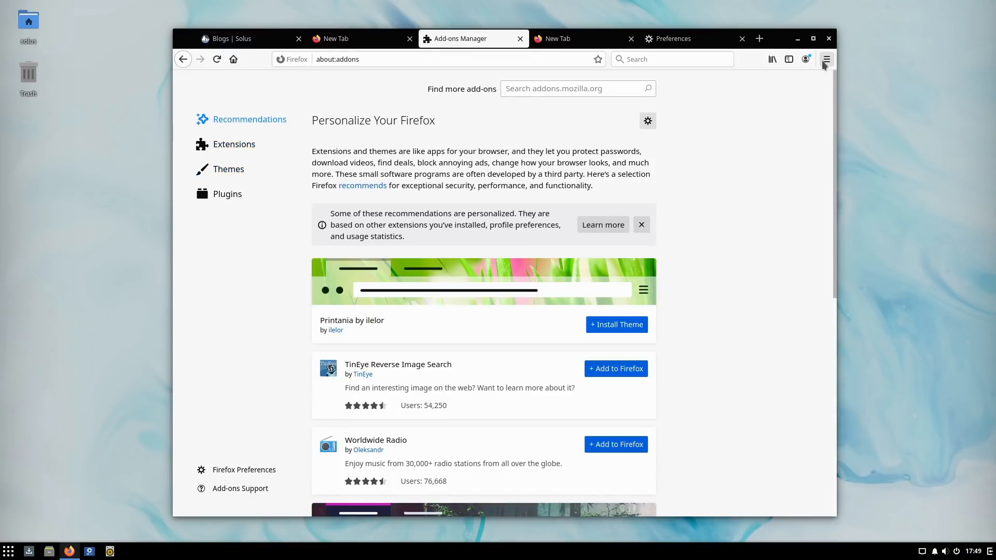
left_click(772, 59)
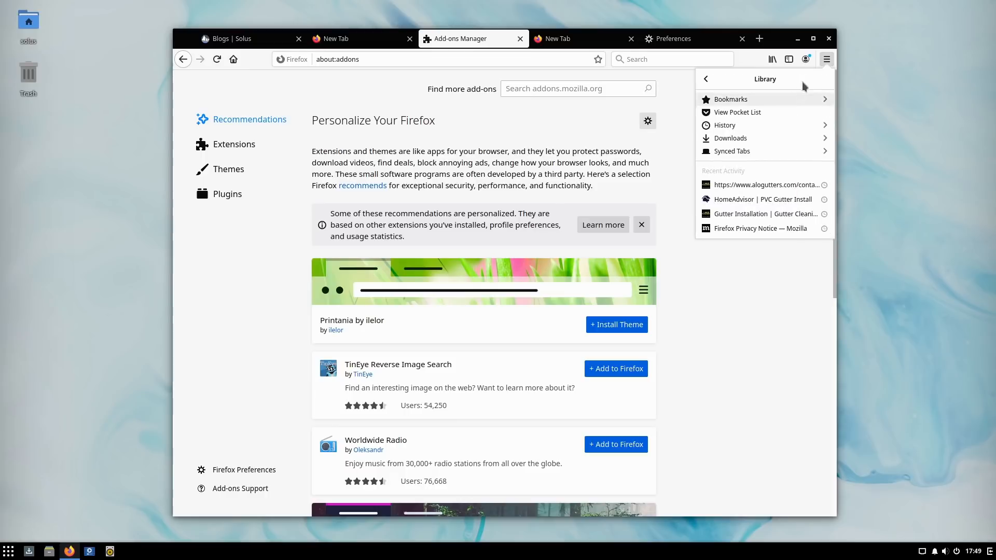
mouse_move(718, 89)
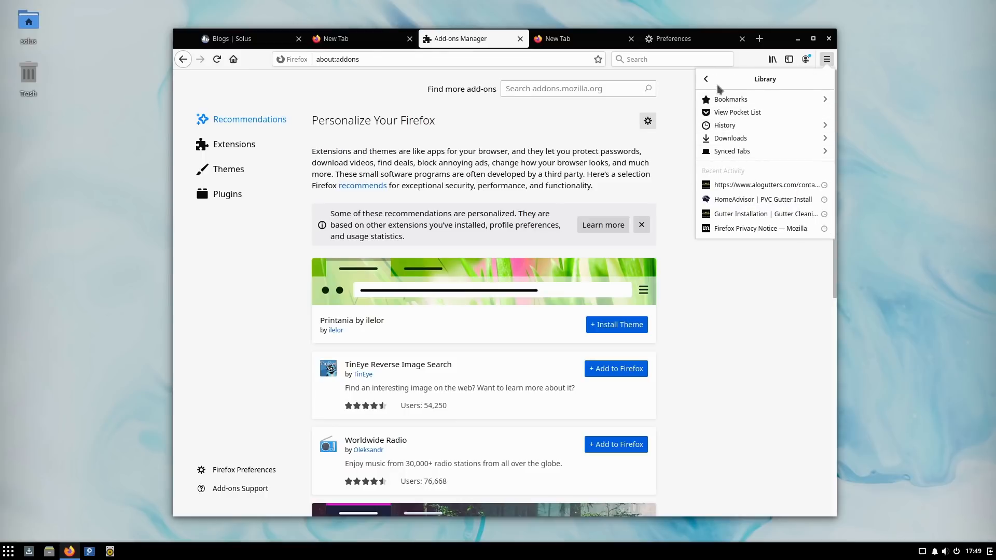
left_click(706, 79)
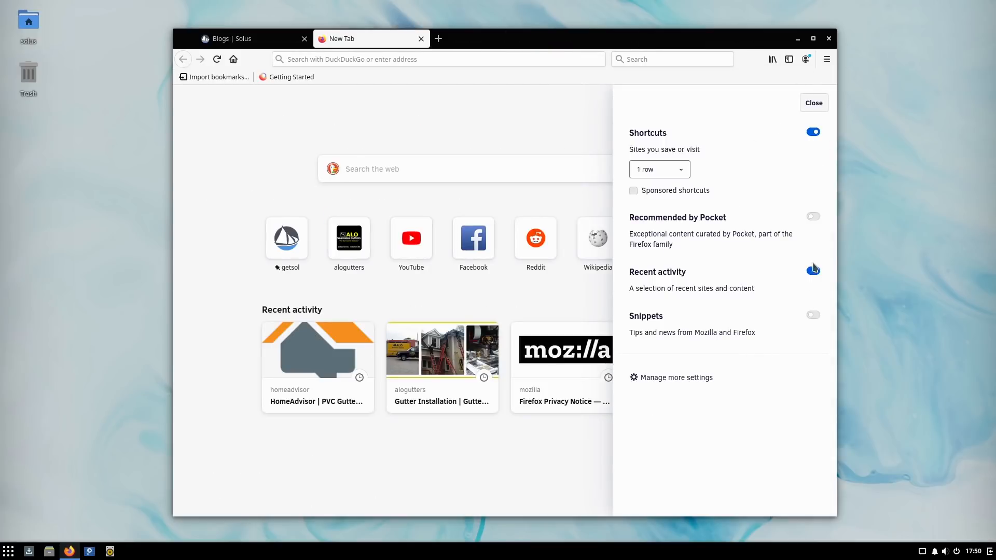
Step: From the New Tab personalize panel, open 'Manage more settings' to show the Home preferences
left_click(812, 270)
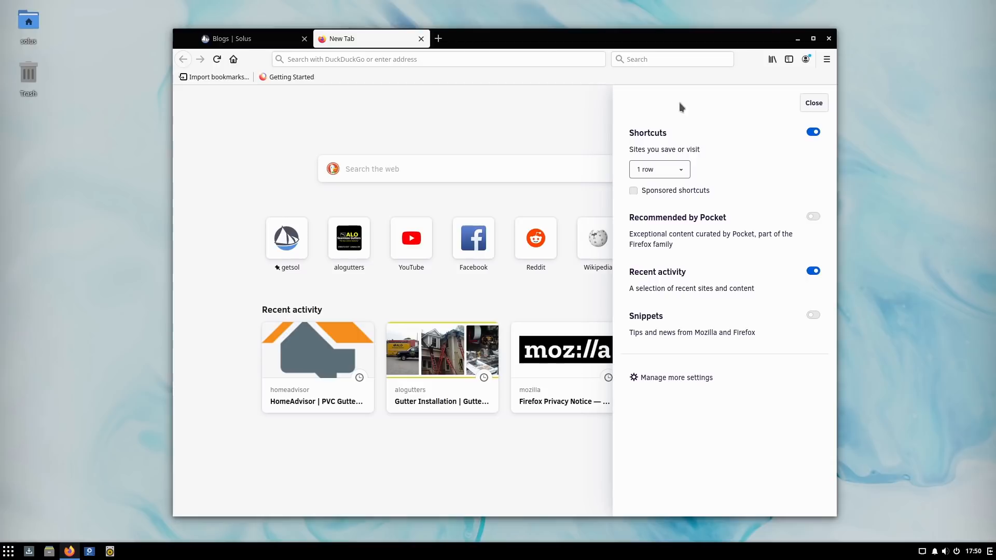
left_click(255, 38)
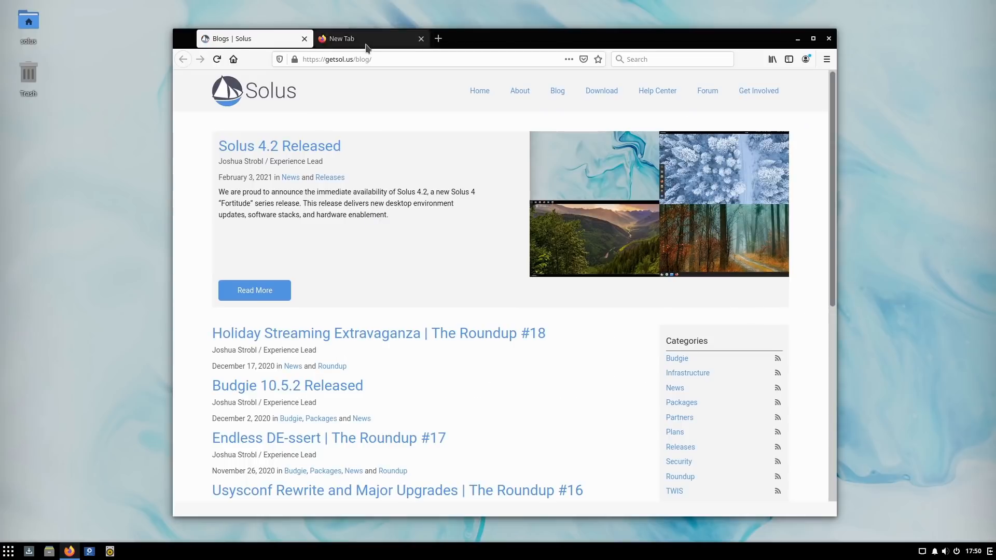
left_click(371, 39)
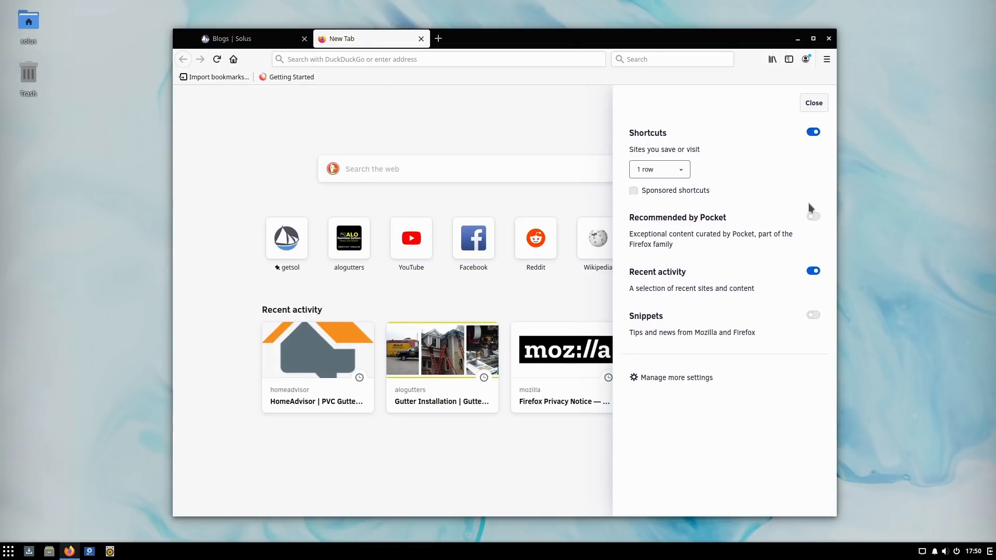
left_click(813, 216)
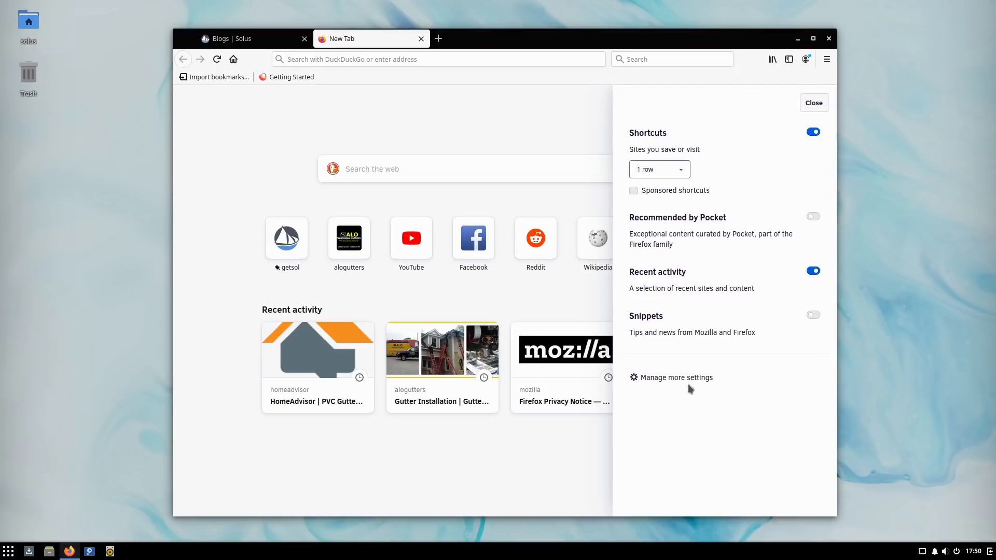
left_click(676, 377)
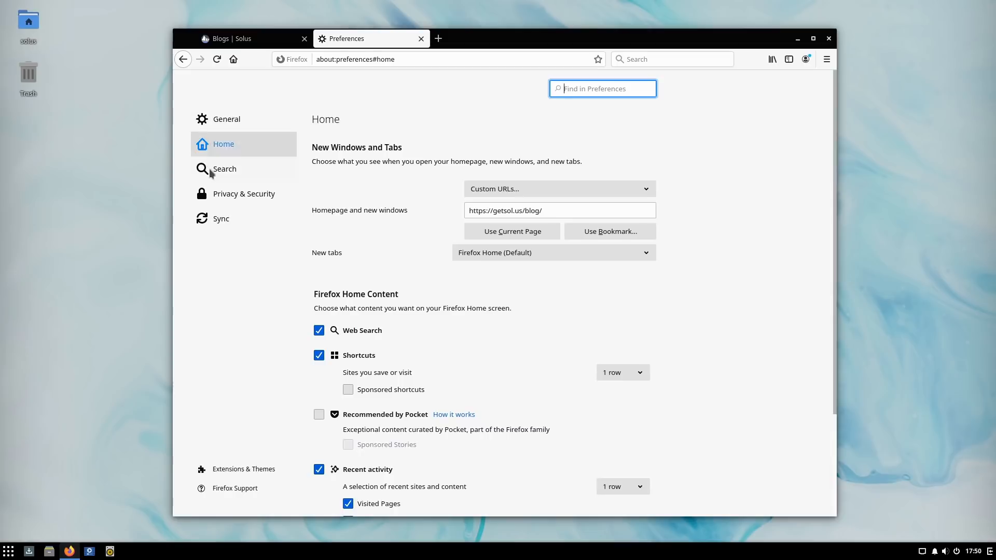
Step: Glance at Privacy & Security and General settings, then close the Preferences tab
left_click(242, 194)
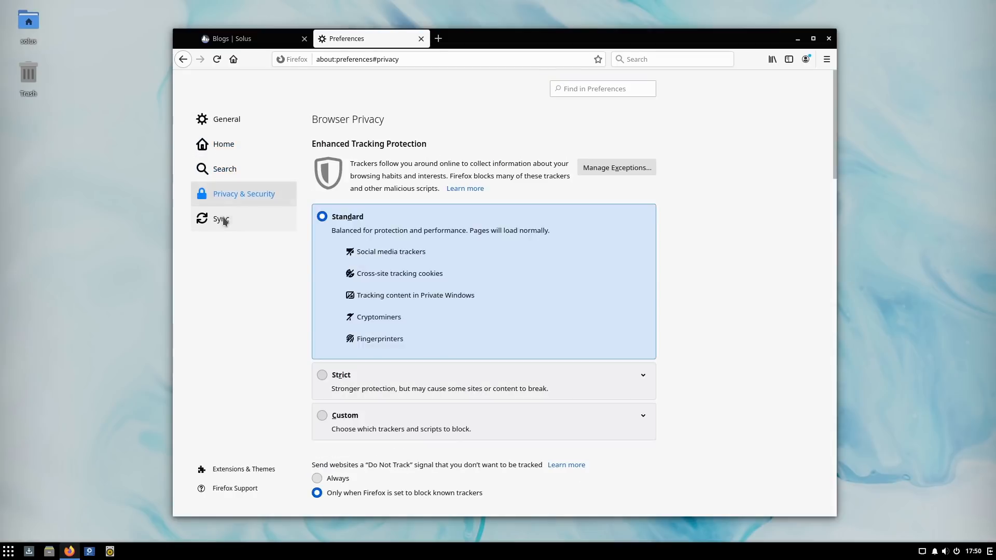
left_click(225, 118)
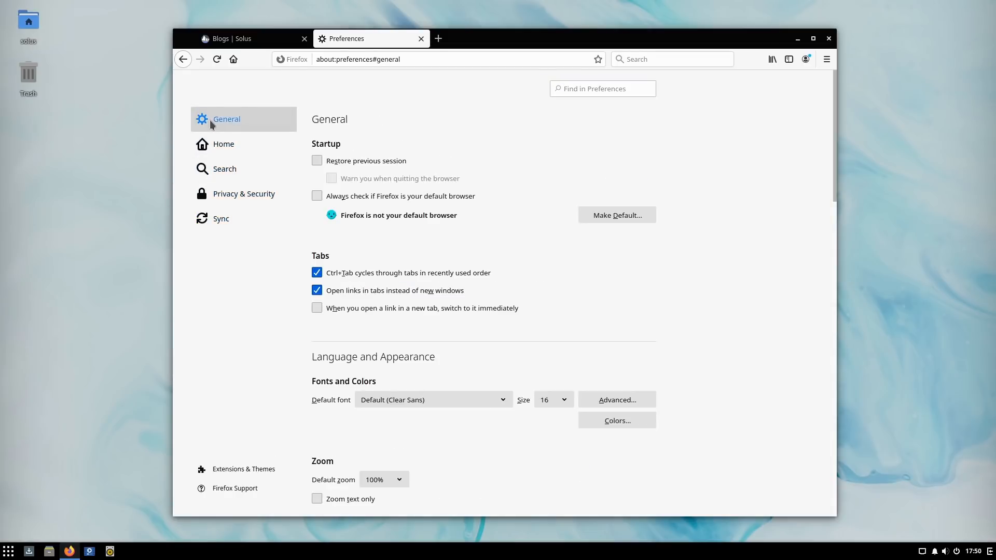
left_click(421, 38)
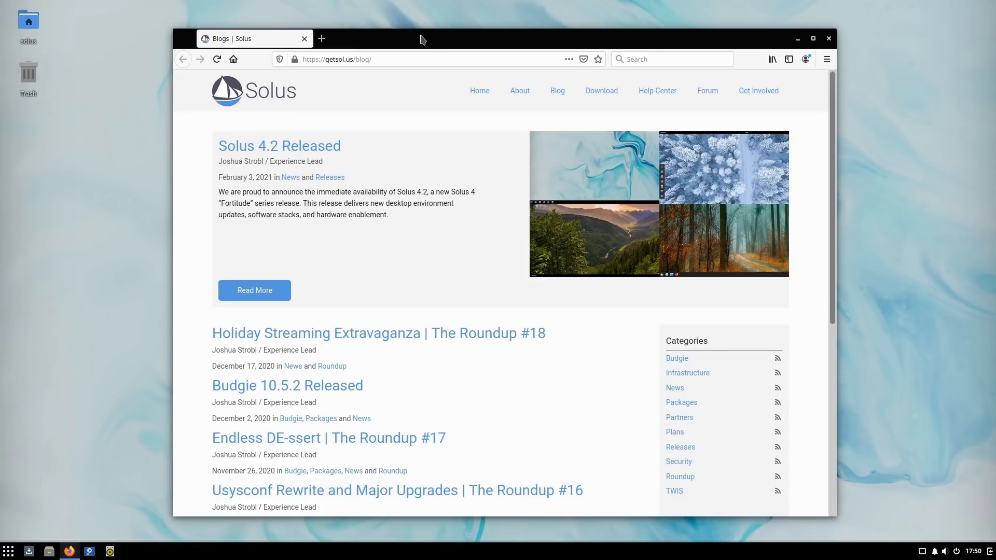
mouse_move(543, 33)
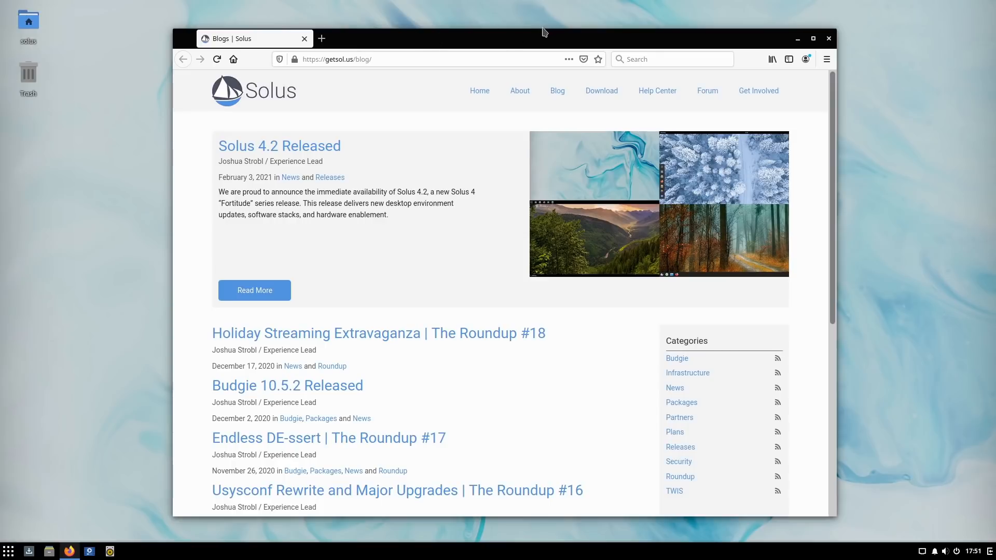